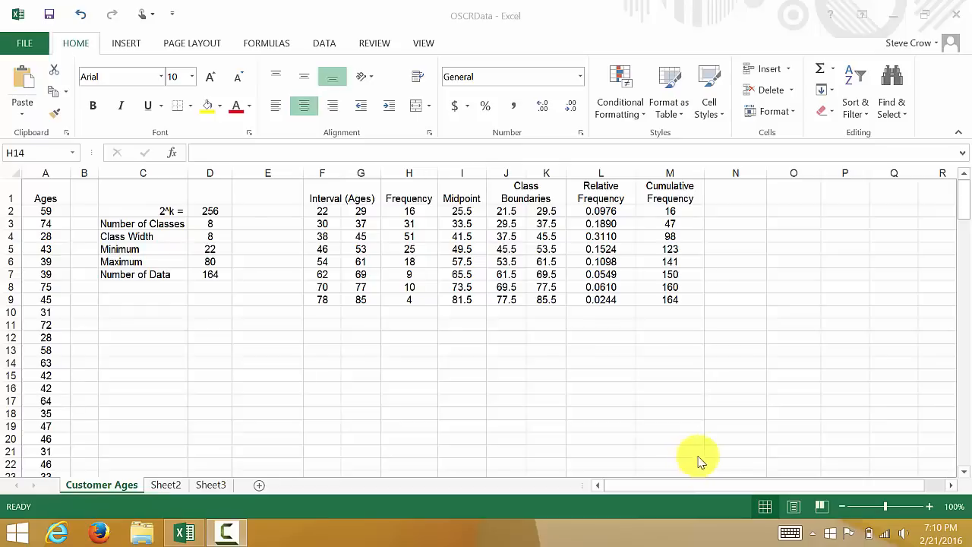
pyautogui.moveTo(720, 422)
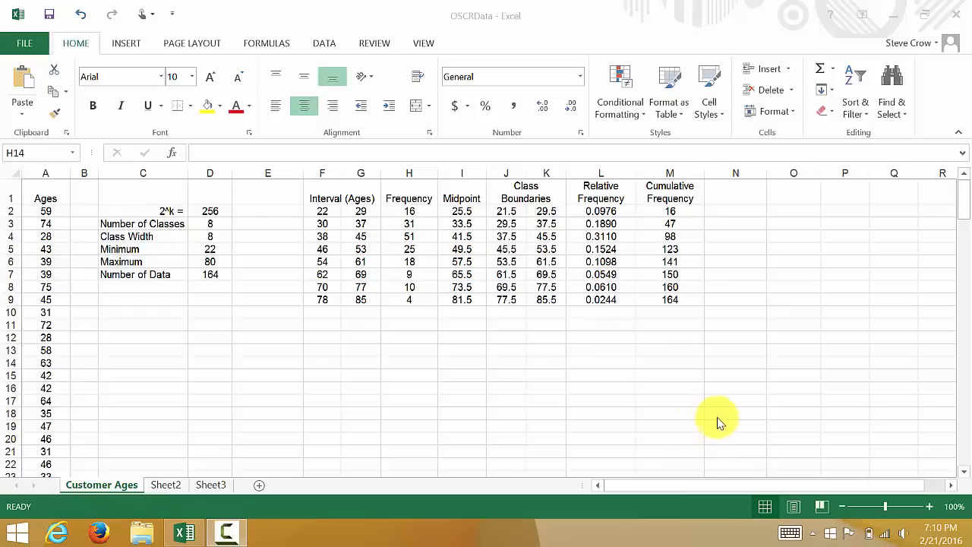
pyautogui.moveTo(670, 395)
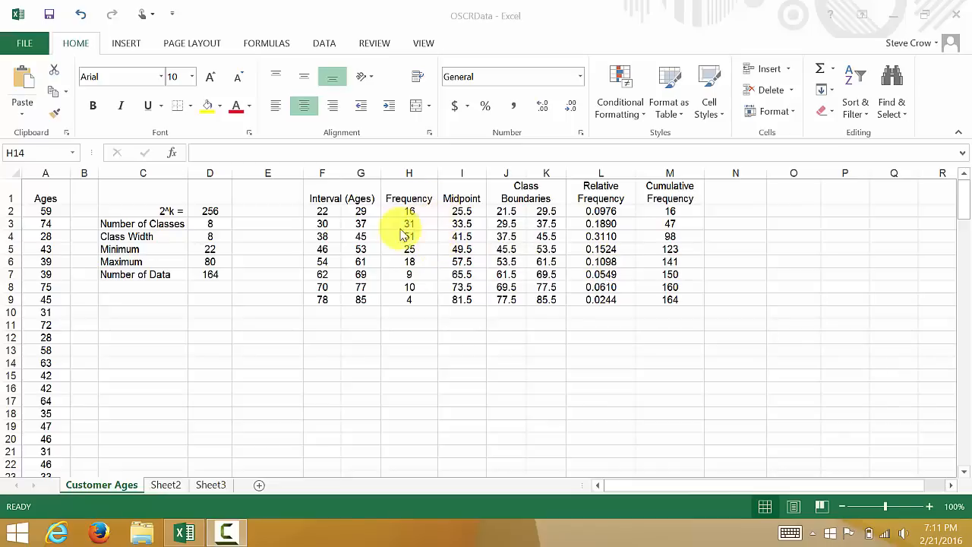
pyautogui.moveTo(566, 261)
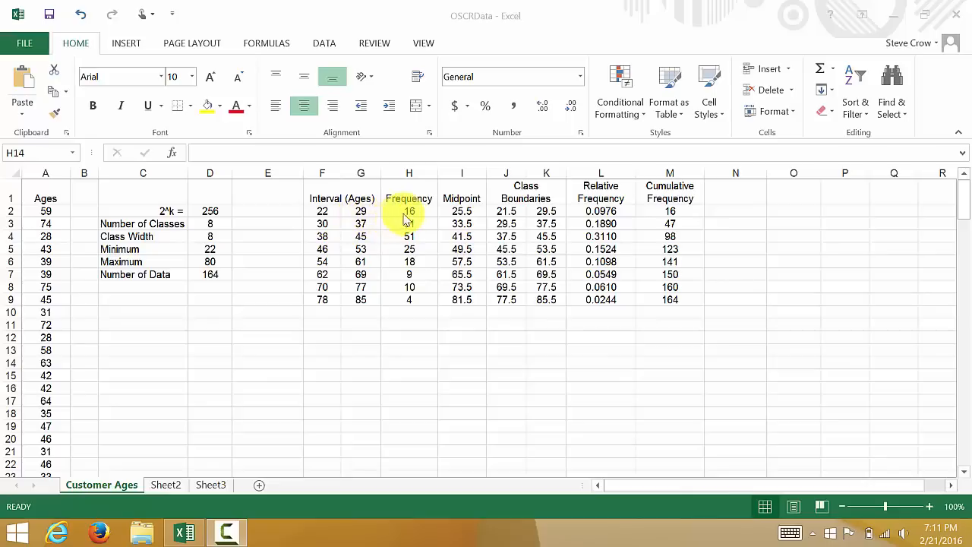
# Select the Frequency values in H2:H9 and insert a 2-D clustered column chart
pyautogui.click(408, 211)
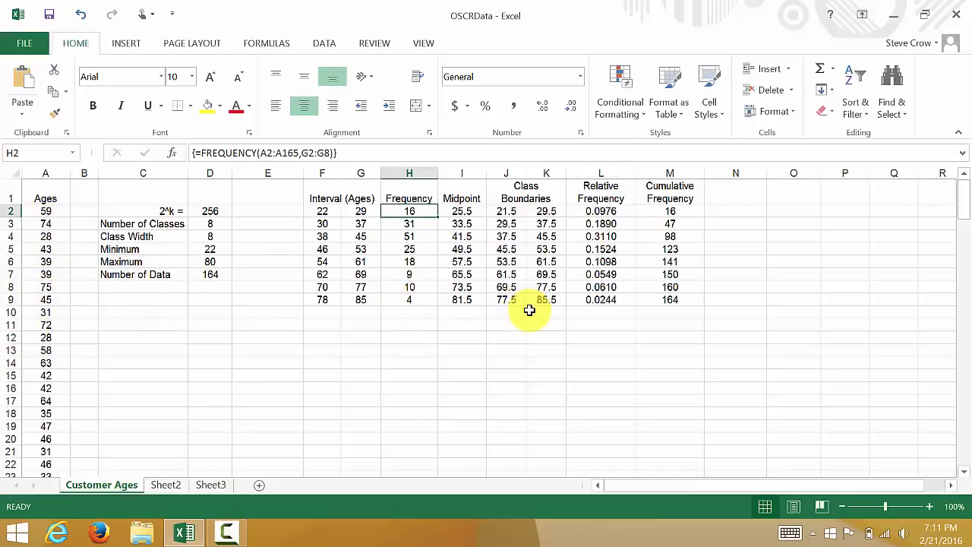
pyautogui.moveTo(601, 265)
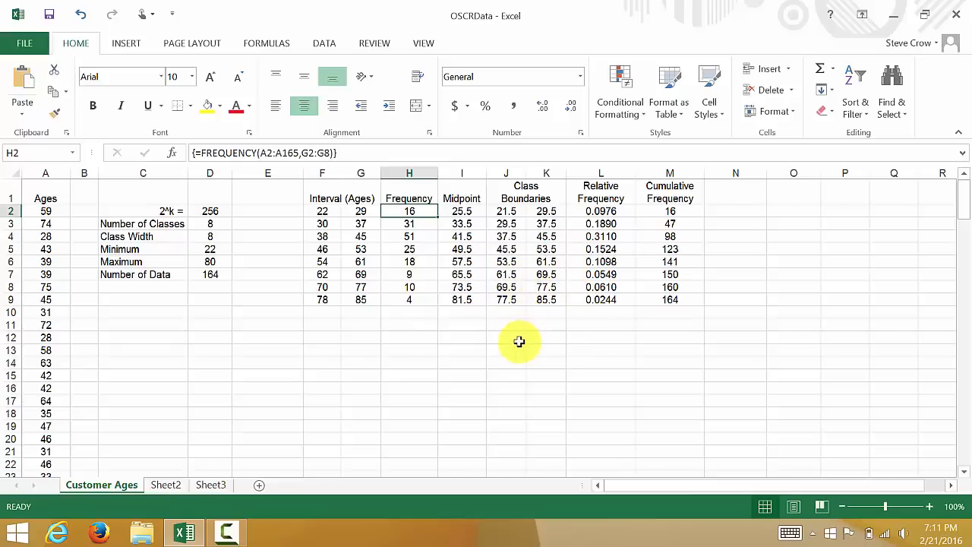
pyautogui.moveTo(575, 379)
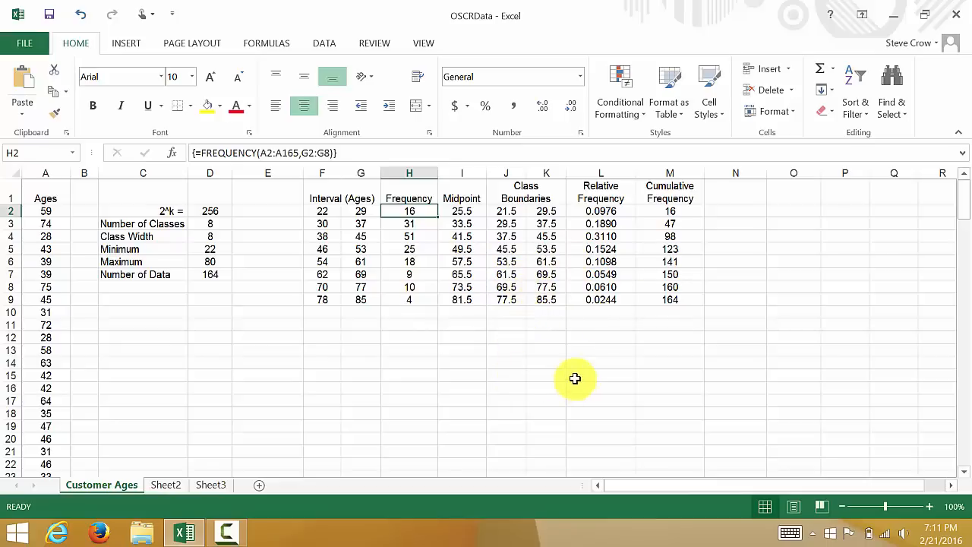
pyautogui.moveTo(567, 375)
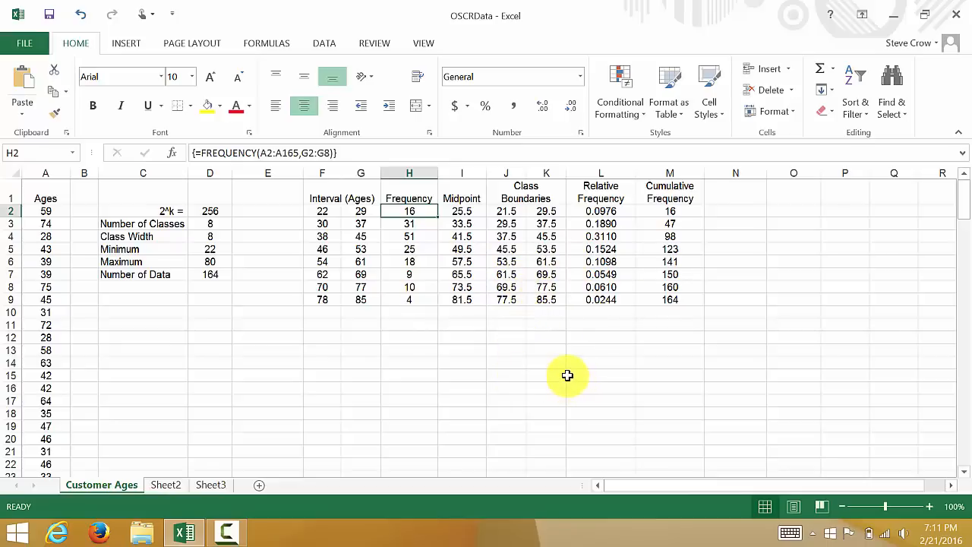
pyautogui.moveTo(475, 319)
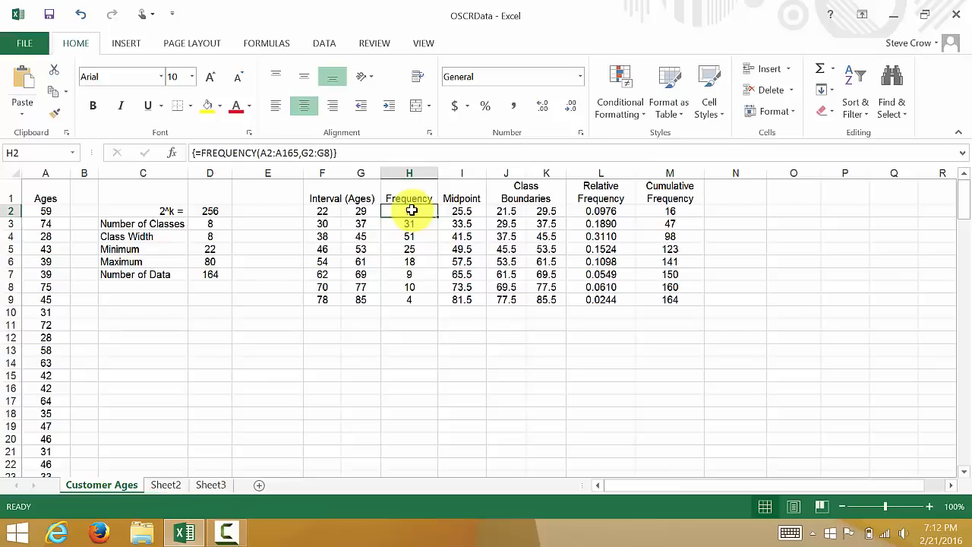
pyautogui.moveTo(409, 210); pyautogui.dragTo(408, 299)
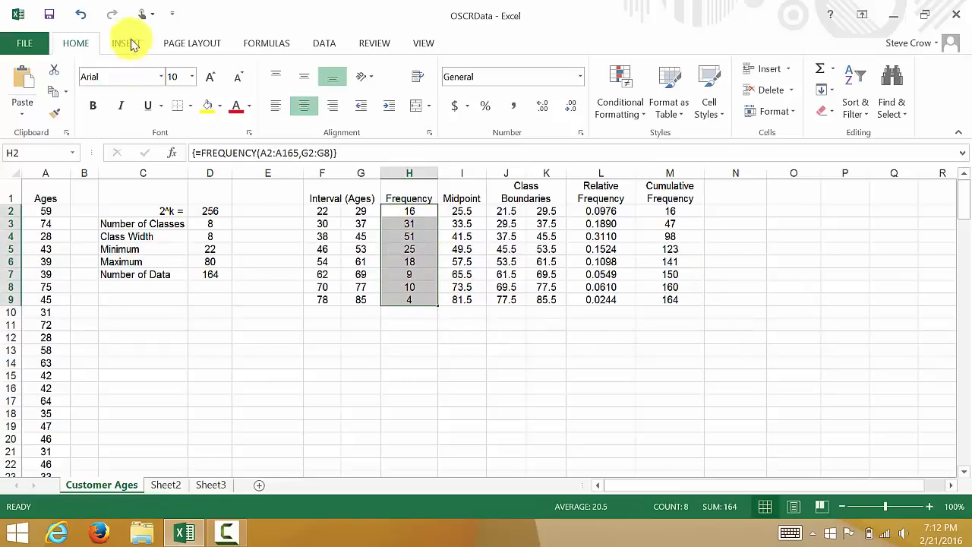
pyautogui.click(126, 43)
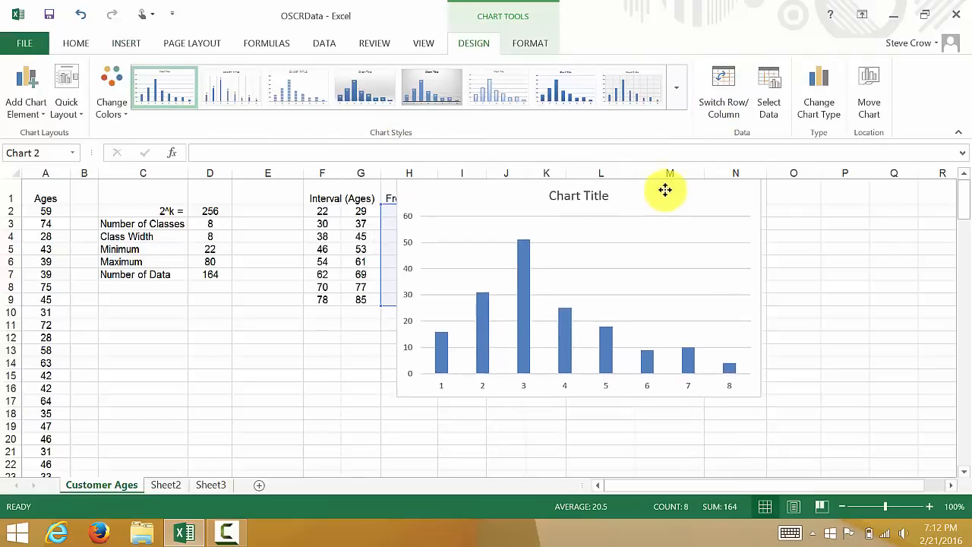
# Enlarge the column chart and begin retitling it 'Customer Ages'
pyautogui.click(661, 194)
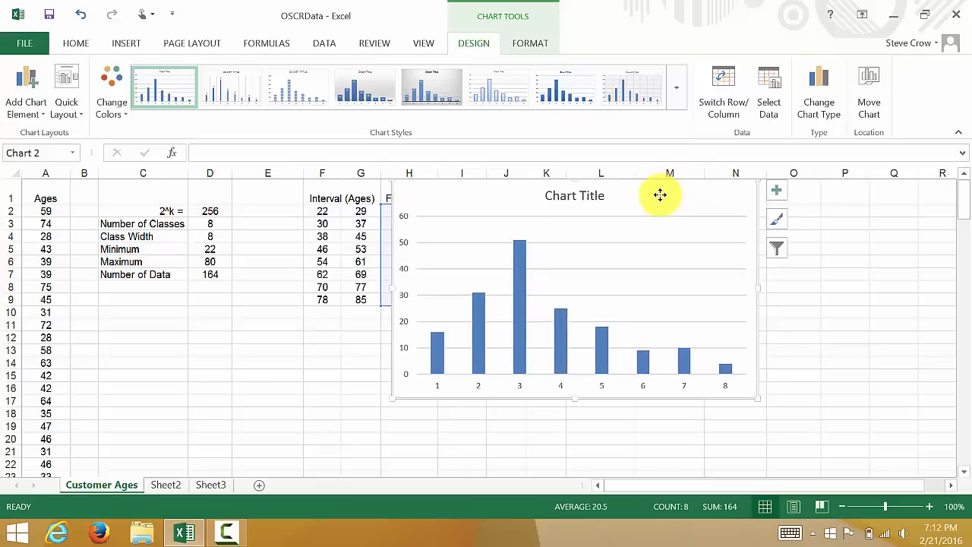
pyautogui.moveTo(681, 248)
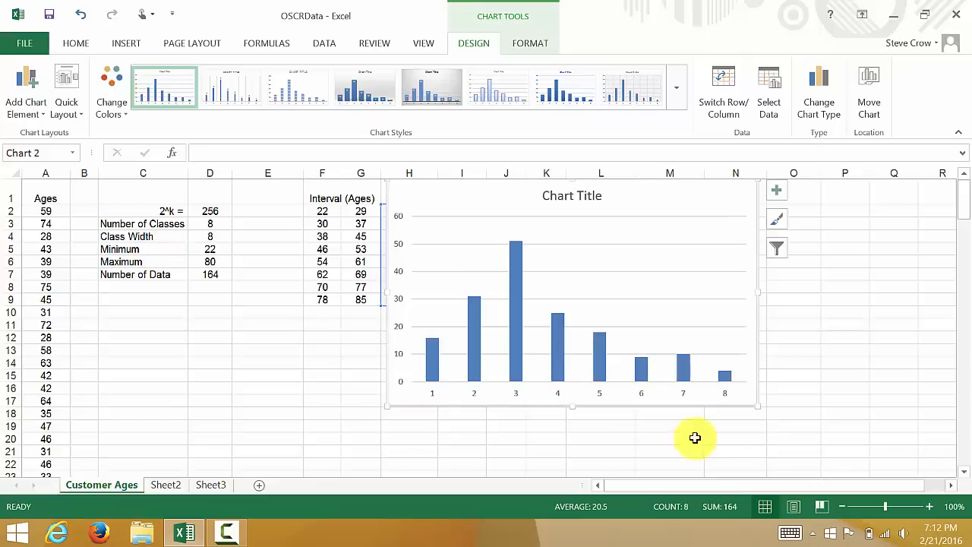
pyautogui.moveTo(785, 425)
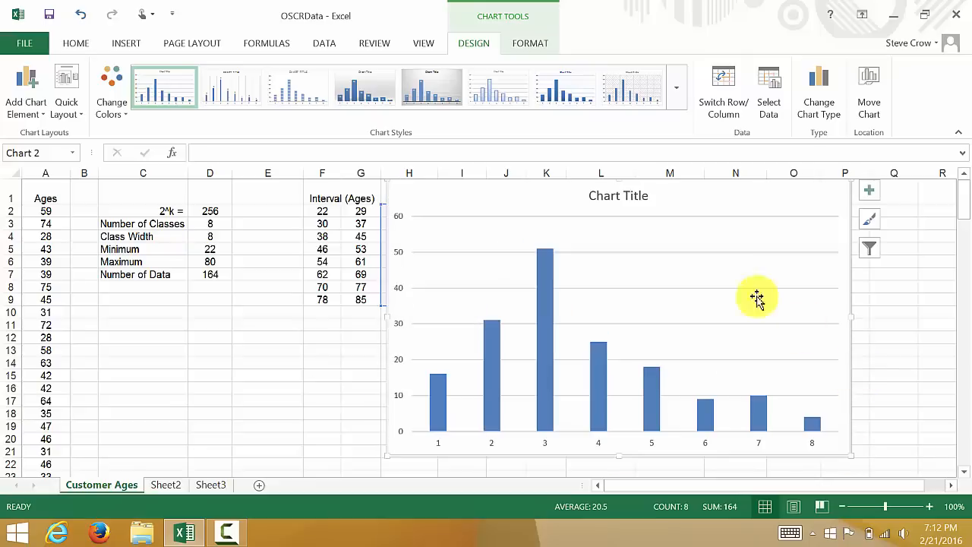
pyautogui.moveTo(615, 203)
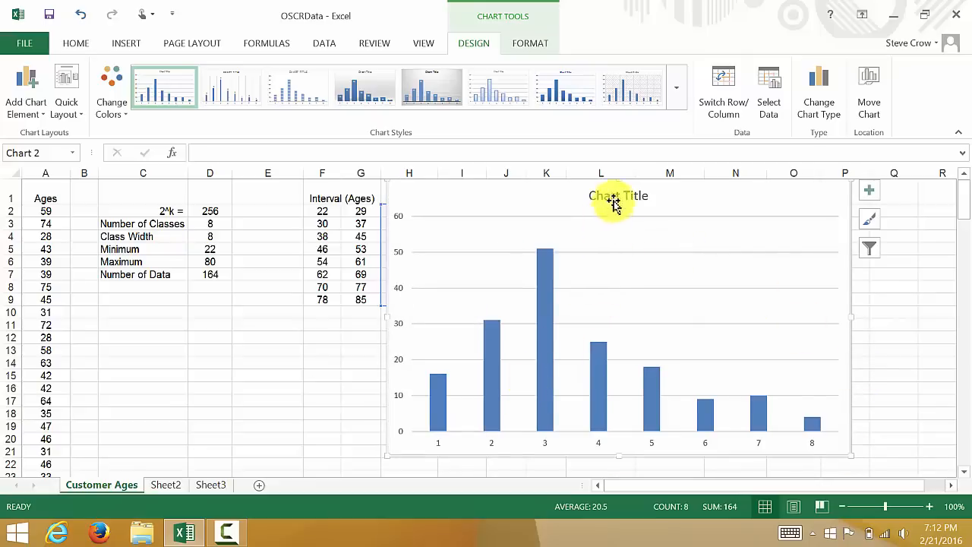
pyautogui.click(618, 196)
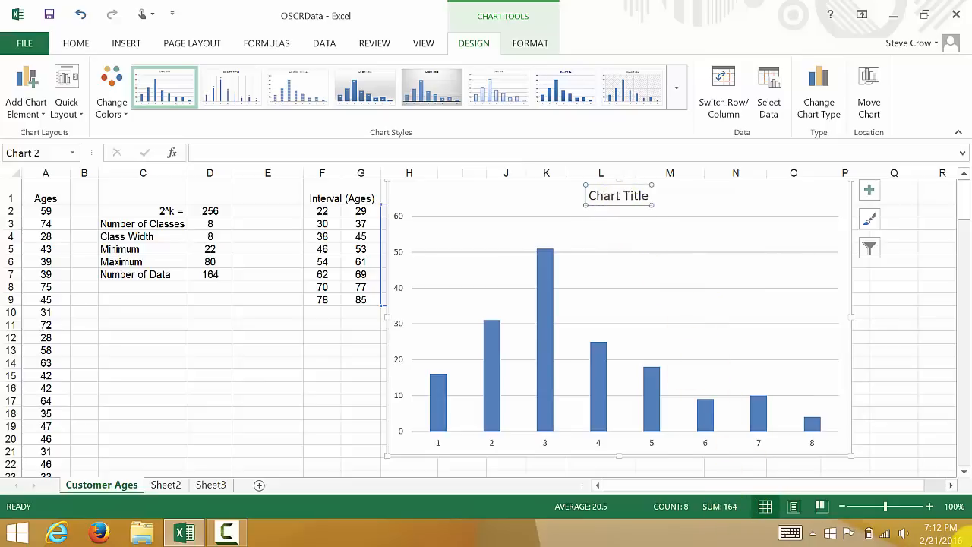
pyautogui.write('Customer Ages')
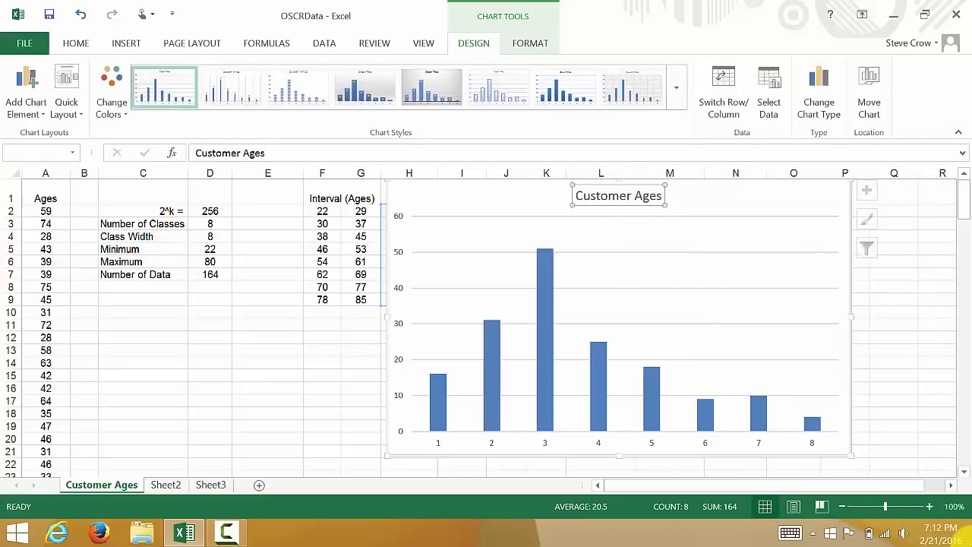
pyautogui.moveTo(833, 364)
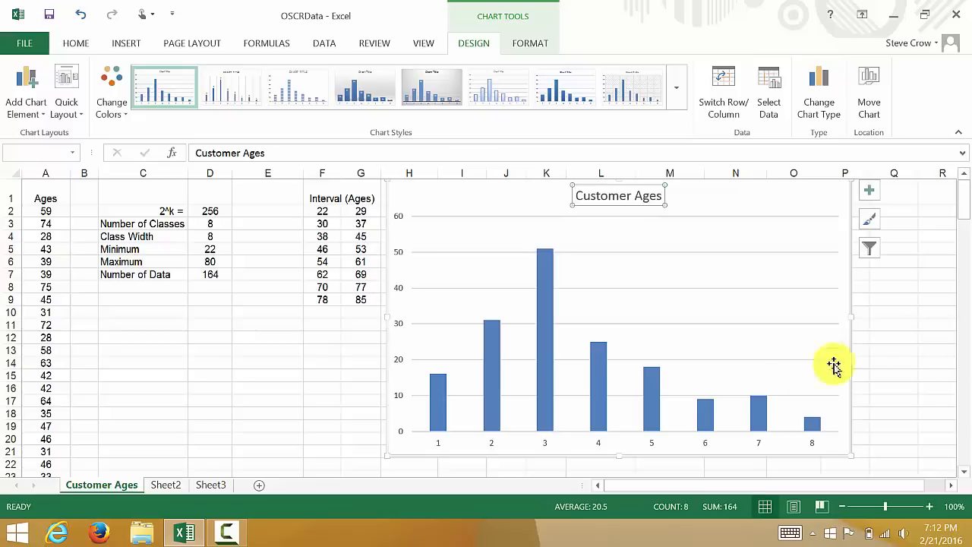
pyautogui.moveTo(660, 446)
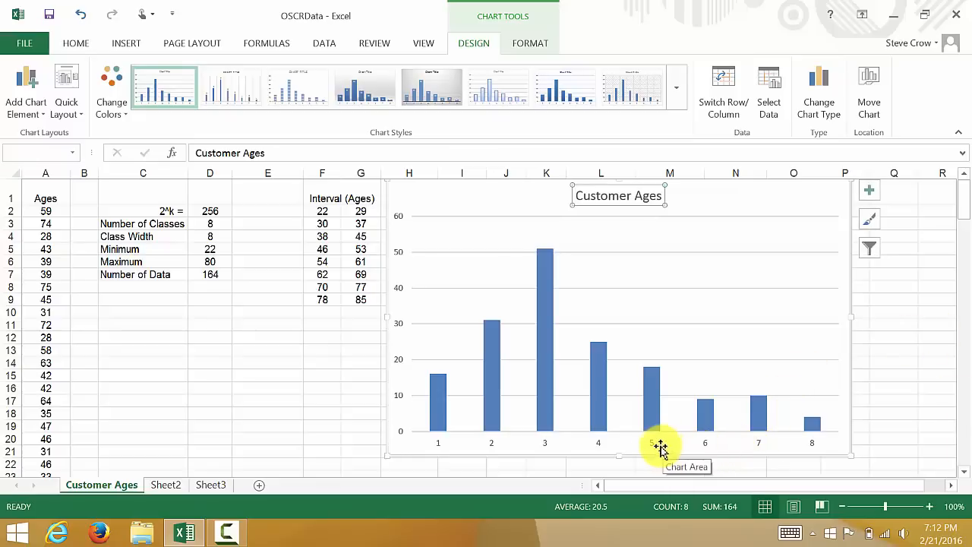
pyautogui.moveTo(654, 444)
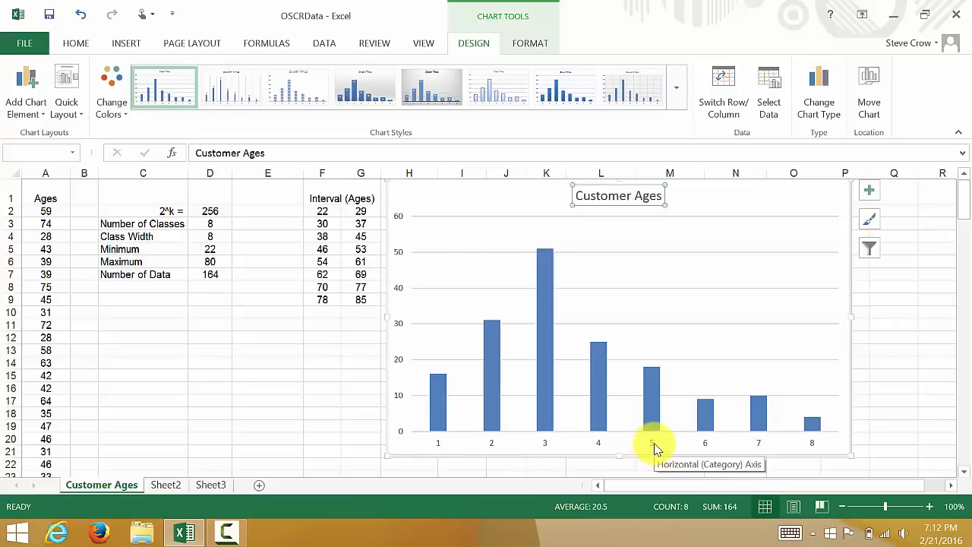
pyautogui.click(599, 443)
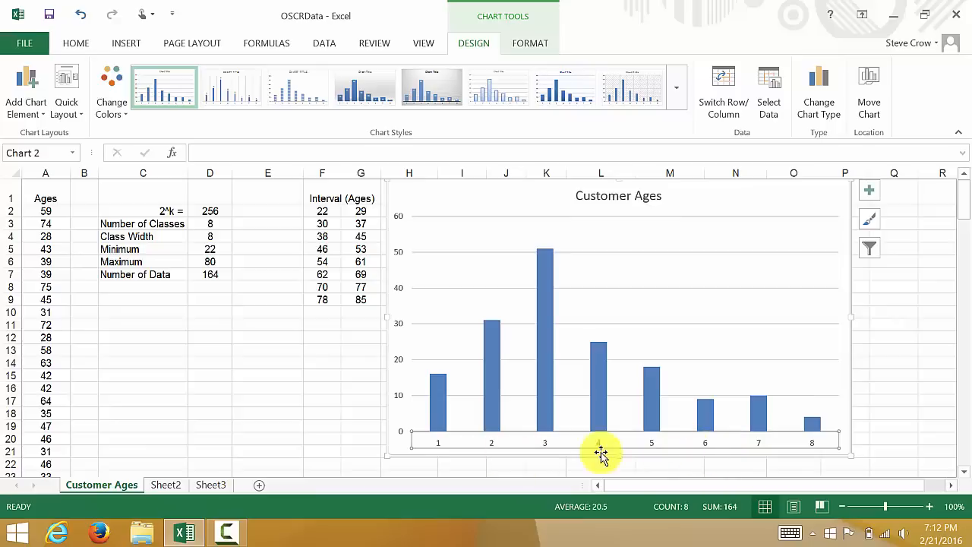
pyautogui.moveTo(672, 437)
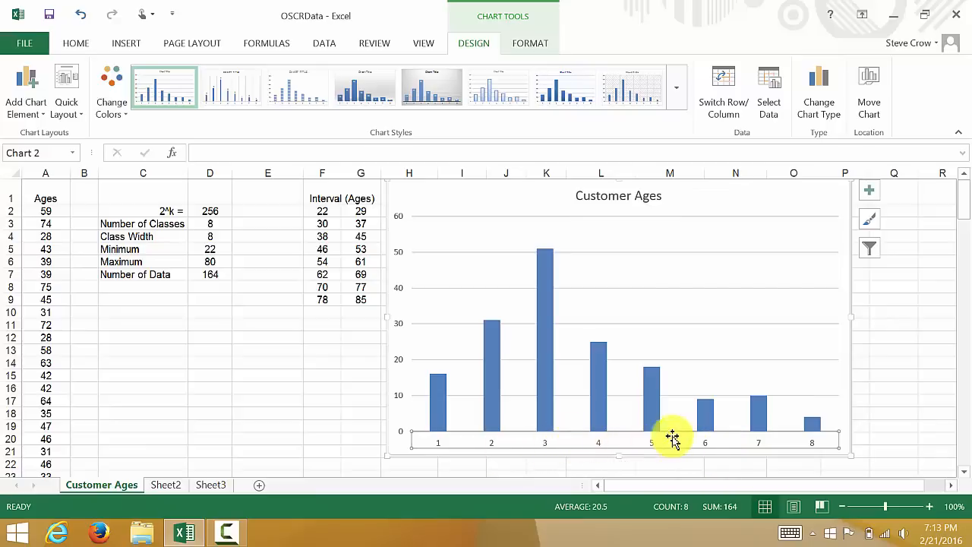
pyautogui.moveTo(444, 456)
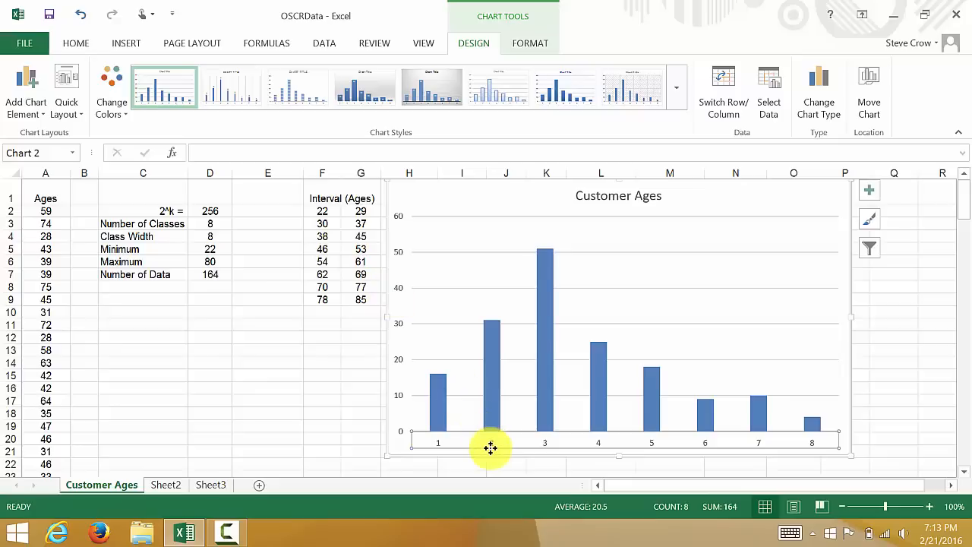
pyautogui.moveTo(400, 255)
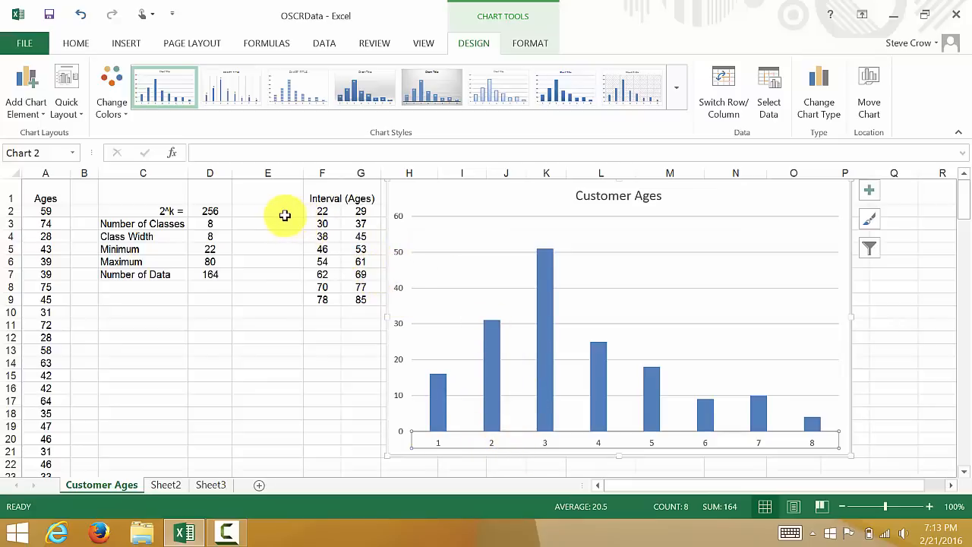
pyautogui.click(267, 211)
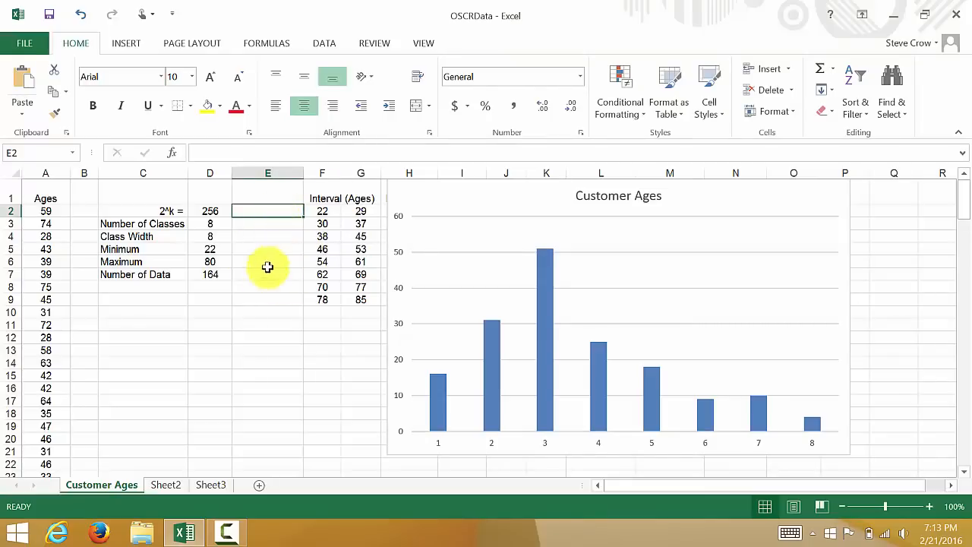
pyautogui.moveTo(291, 292)
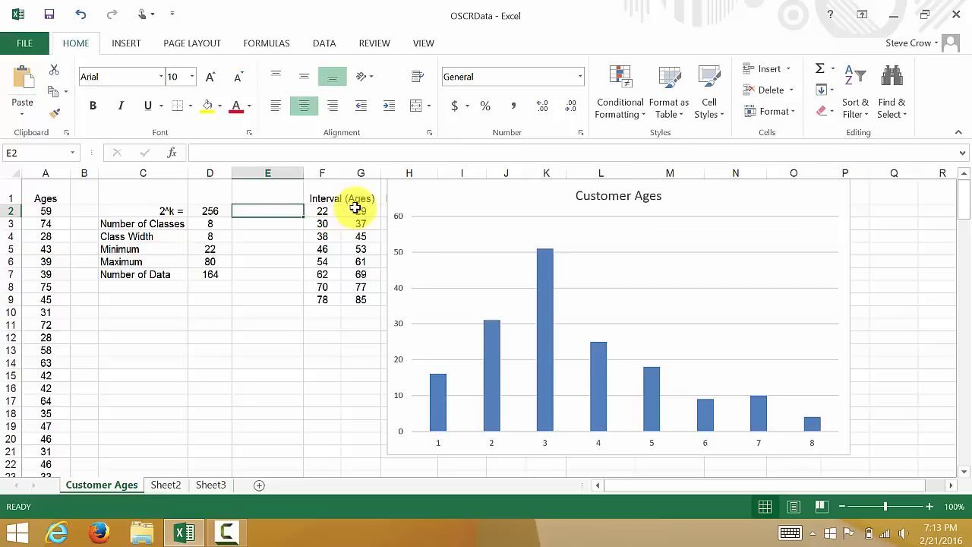
pyautogui.moveTo(313, 307)
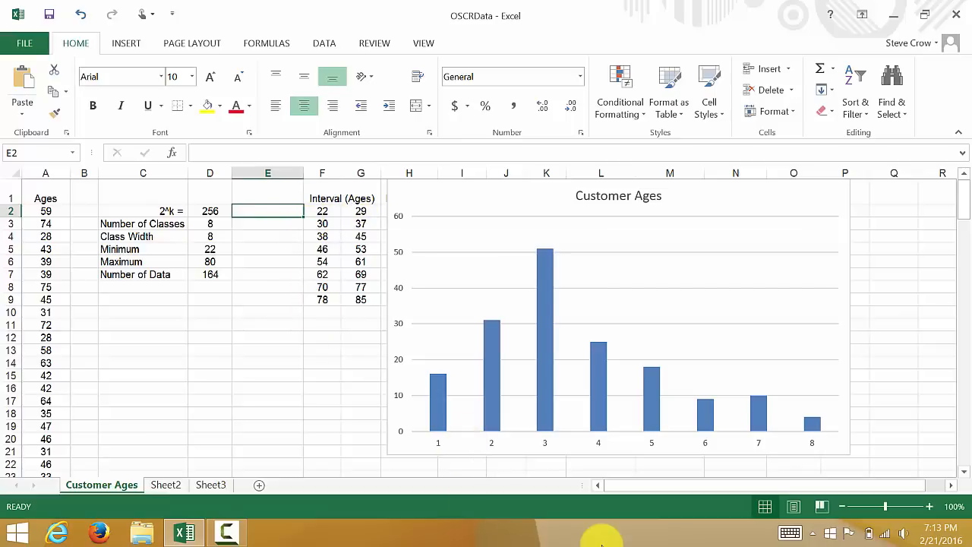
# Enter =F2&"-"&G2 in E2 so it shows the interval label 22-29
pyautogui.write('=')
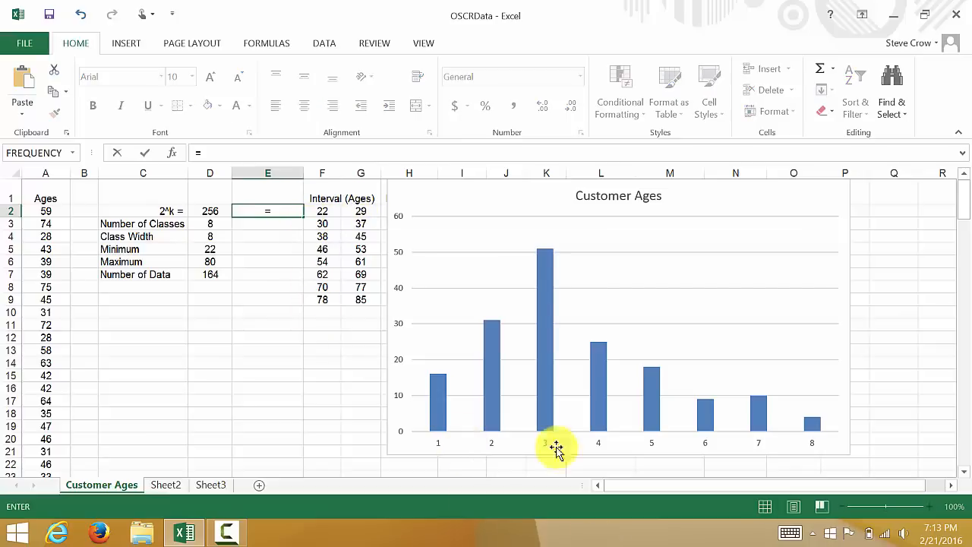
pyautogui.click(322, 210)
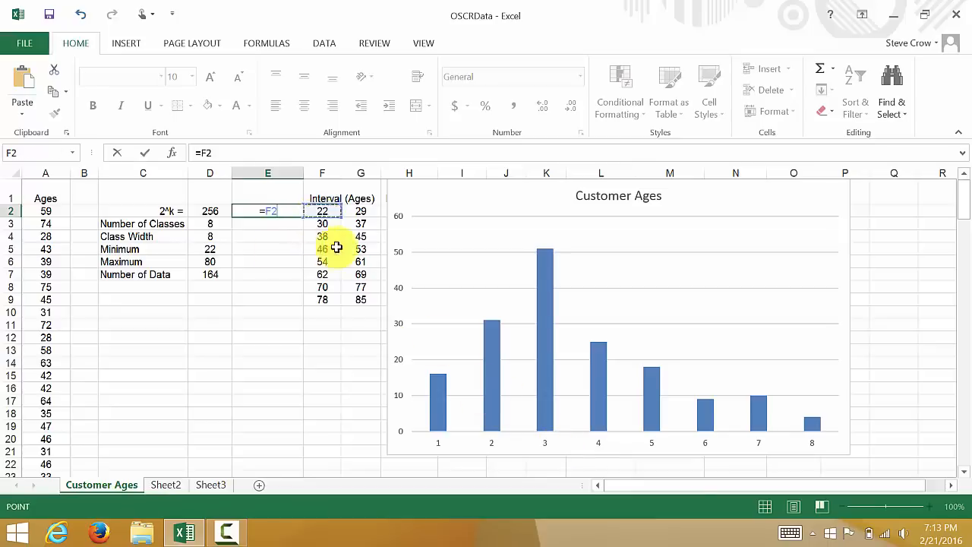
pyautogui.moveTo(267, 211)
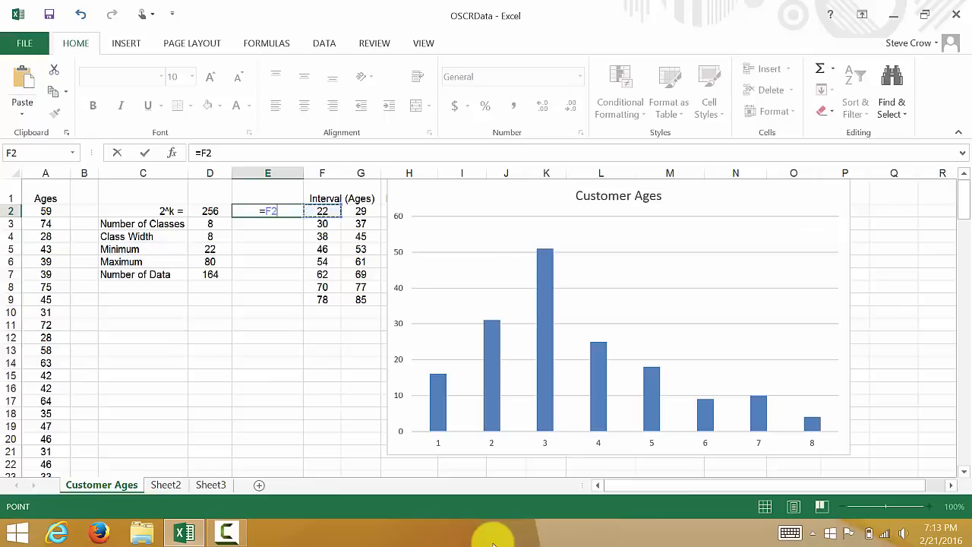
pyautogui.write('&')
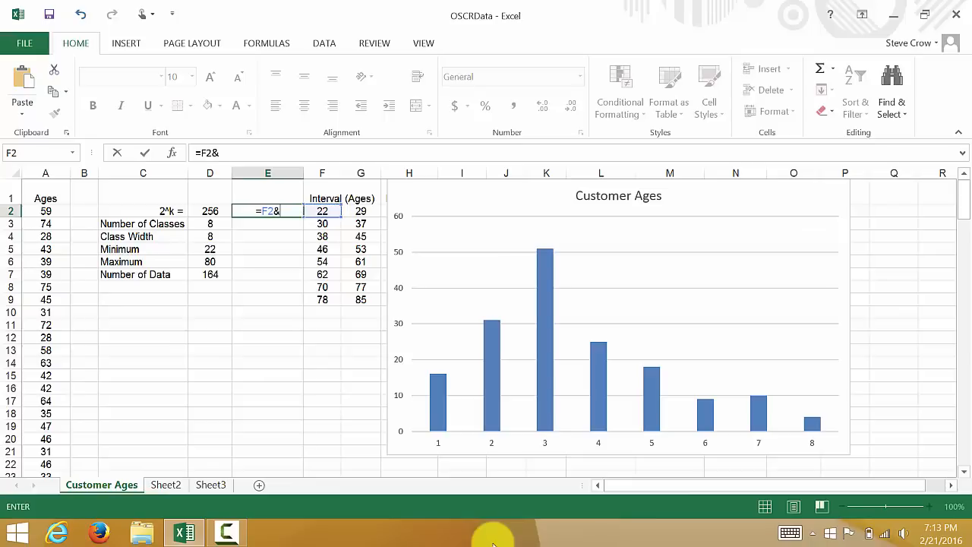
pyautogui.write('"-')
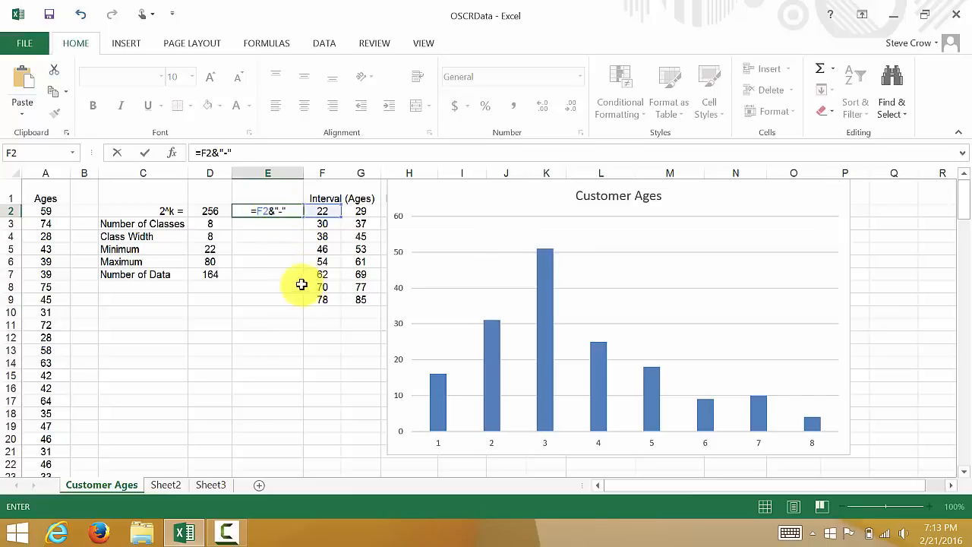
pyautogui.moveTo(376, 391)
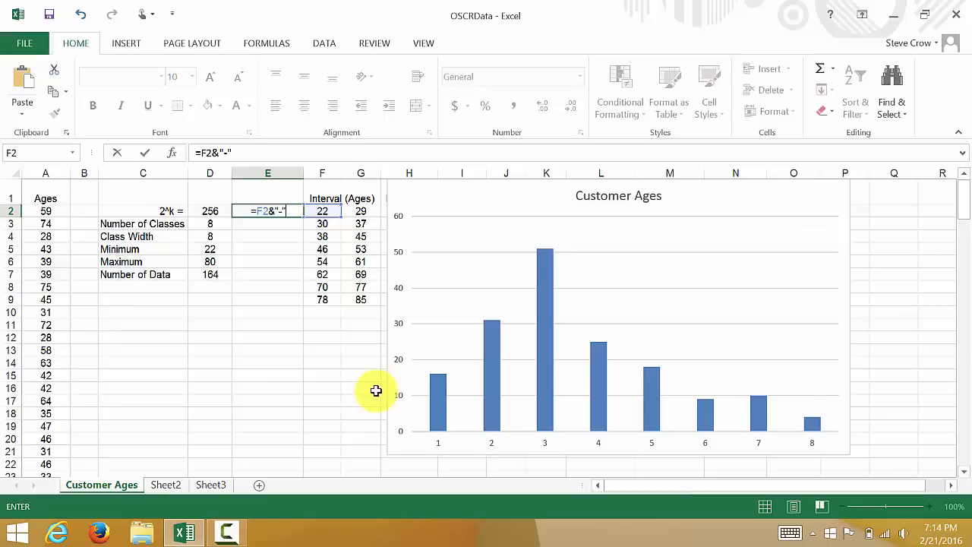
pyautogui.write('&')
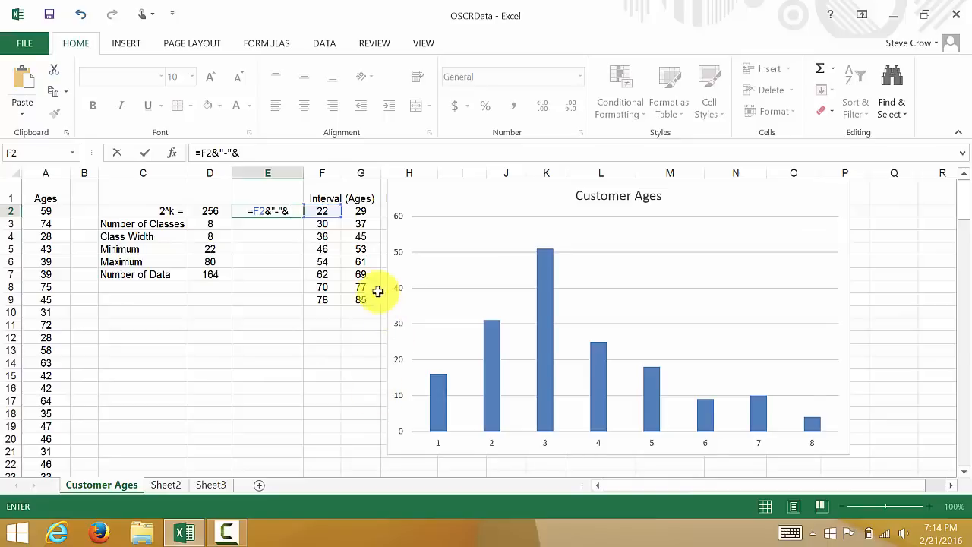
pyautogui.click(360, 211)
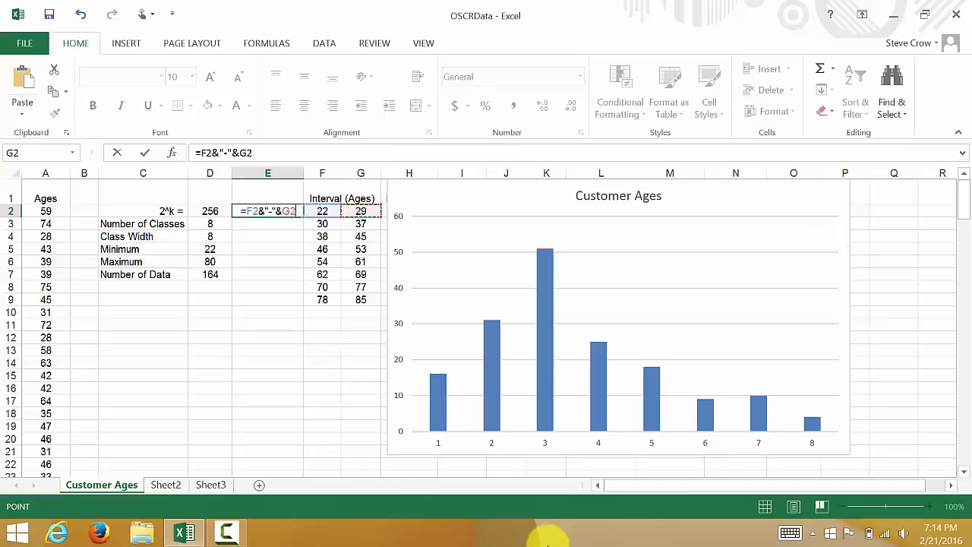
pyautogui.press('Return')
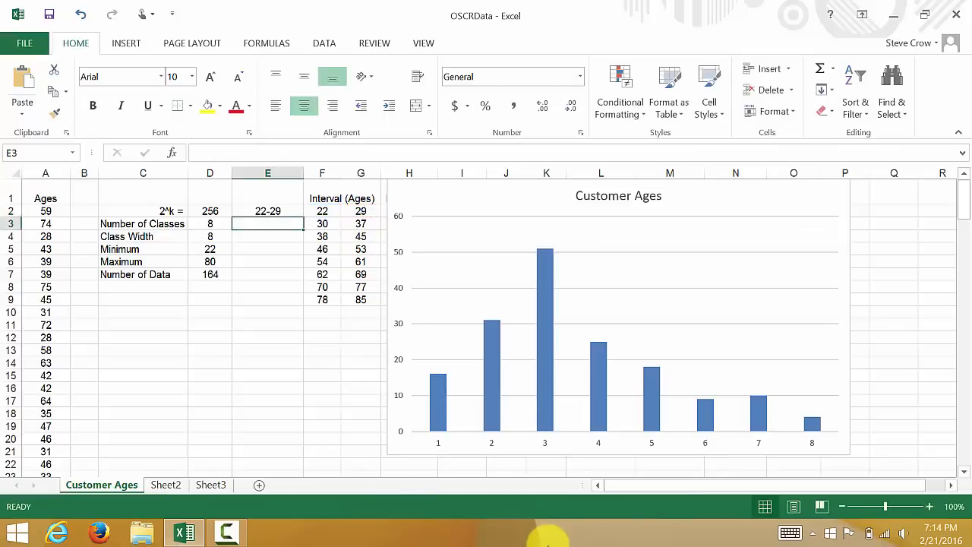
pyautogui.moveTo(600, 462)
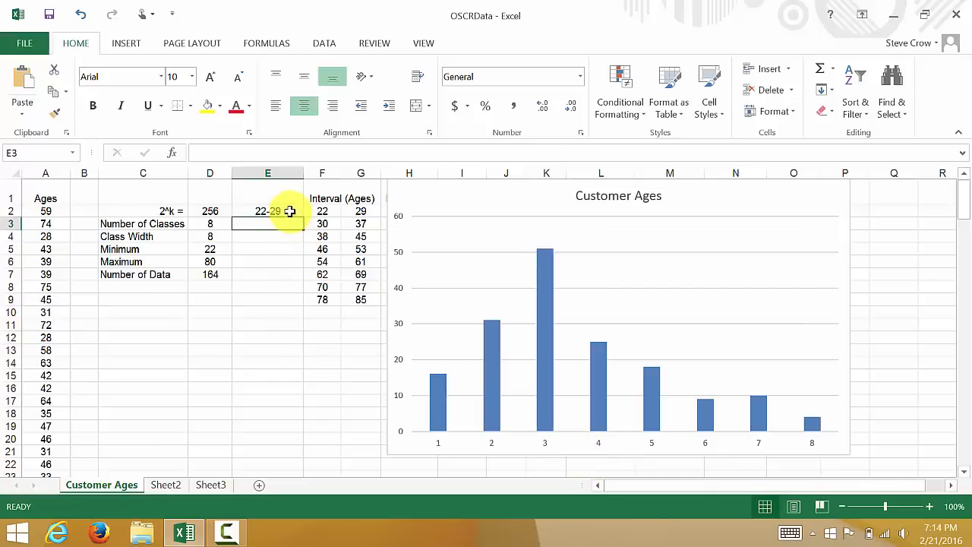
# Fill the E2 label formula down to E9, giving labels 22-29 through 78-85
pyautogui.click(267, 210)
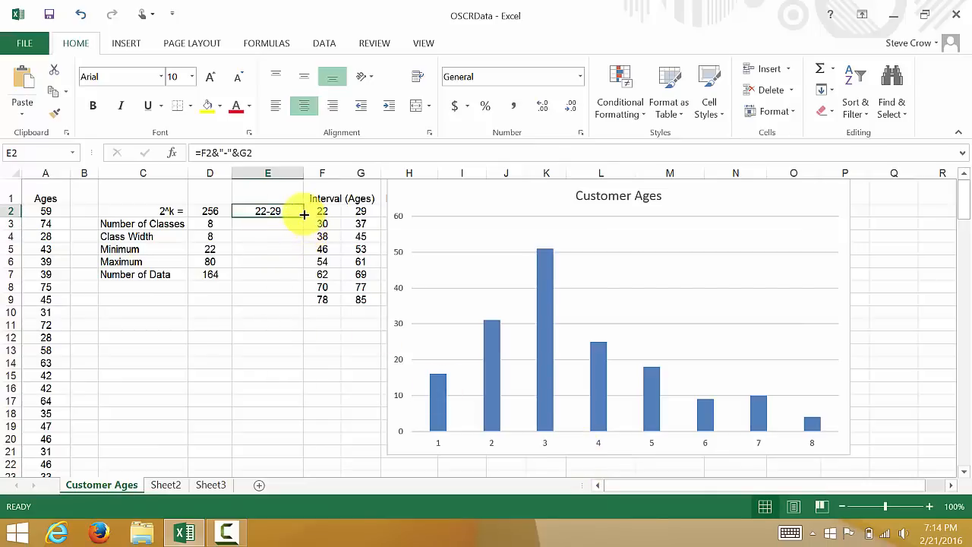
pyautogui.moveTo(305, 222)
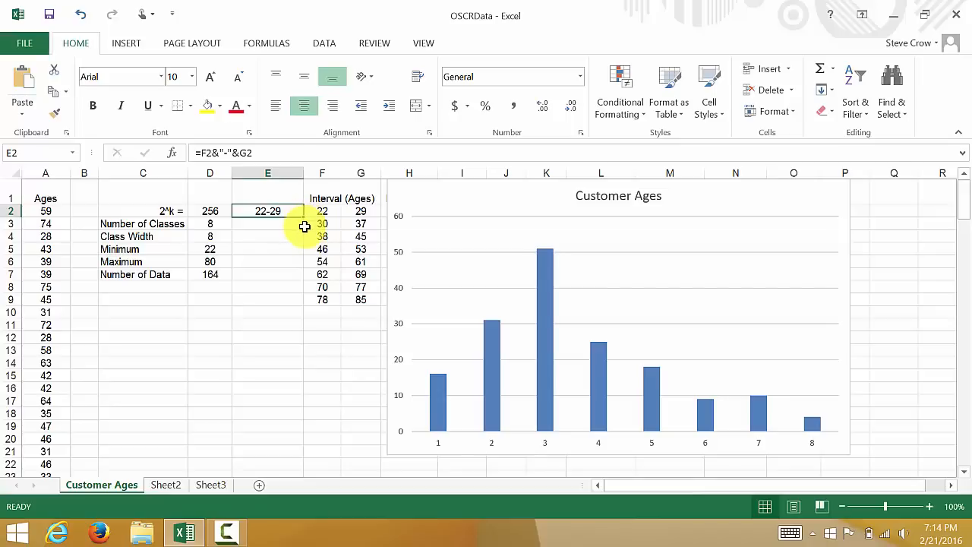
pyautogui.moveTo(305, 220)
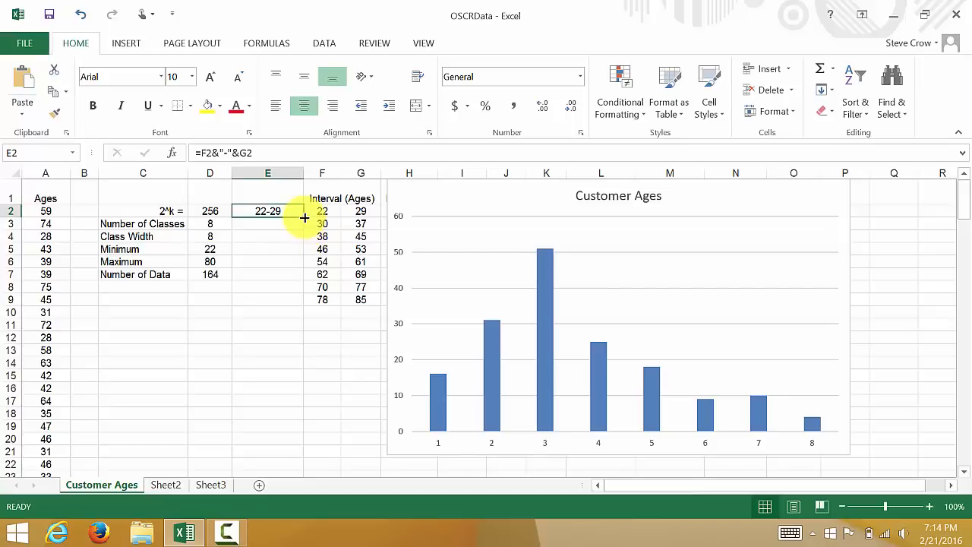
pyautogui.moveTo(304, 211); pyautogui.dragTo(306, 304)
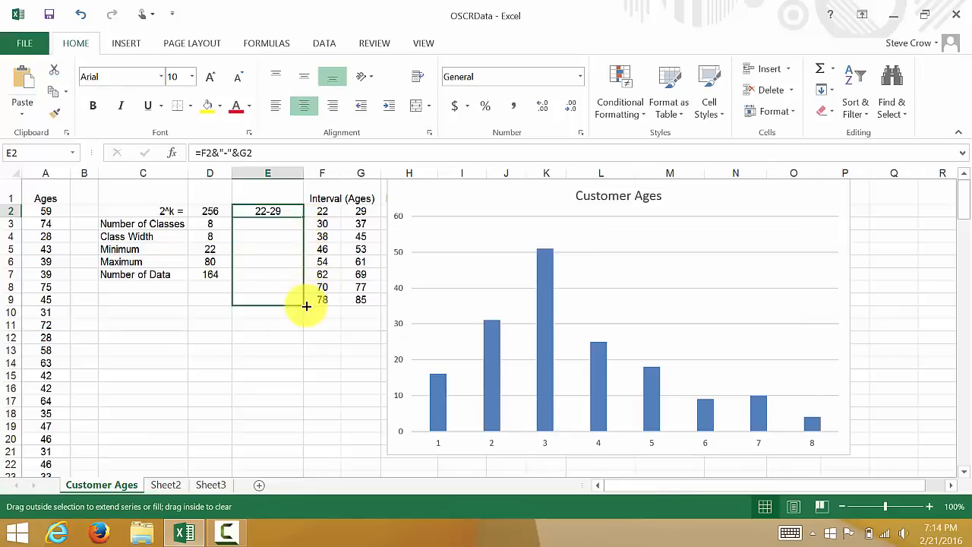
pyautogui.moveTo(267, 210); pyautogui.dragTo(267, 299)
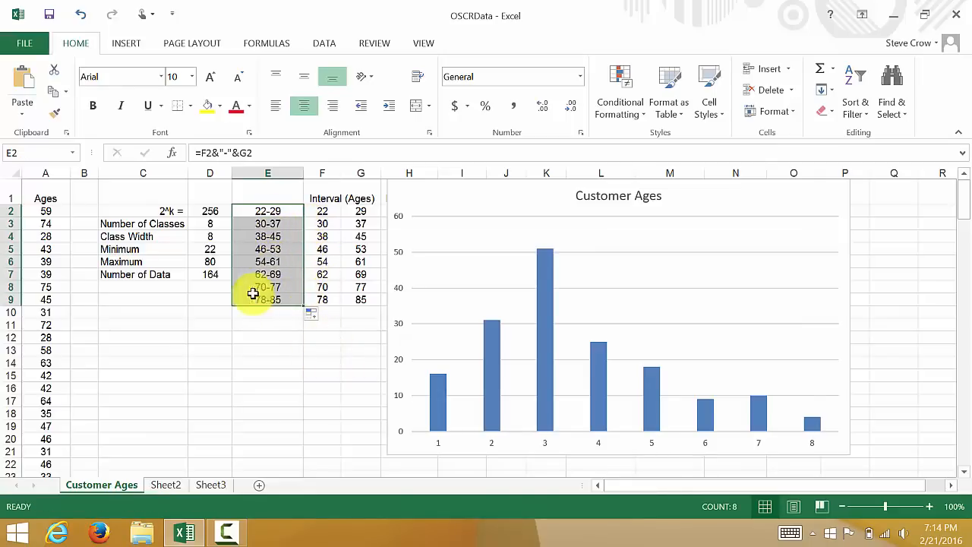
pyautogui.moveTo(281, 262)
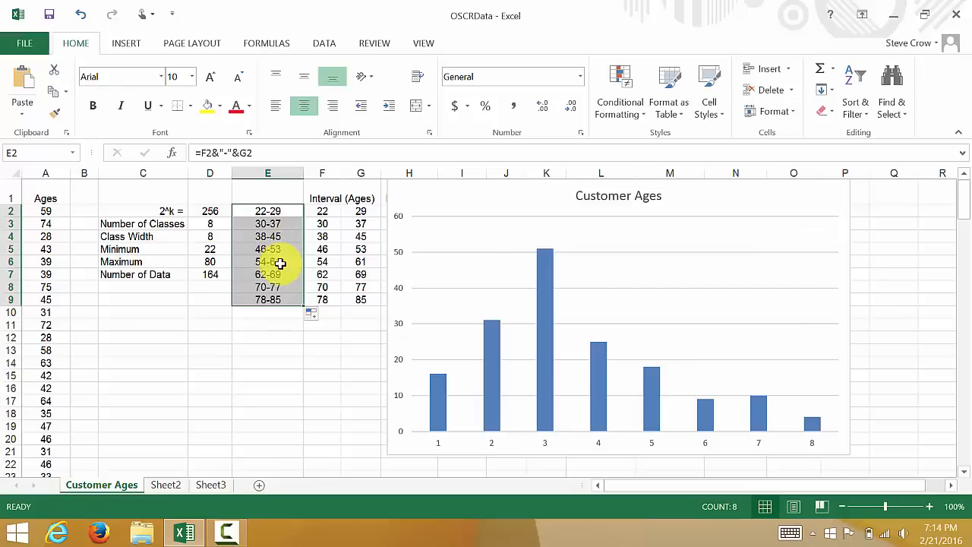
pyautogui.moveTo(299, 249)
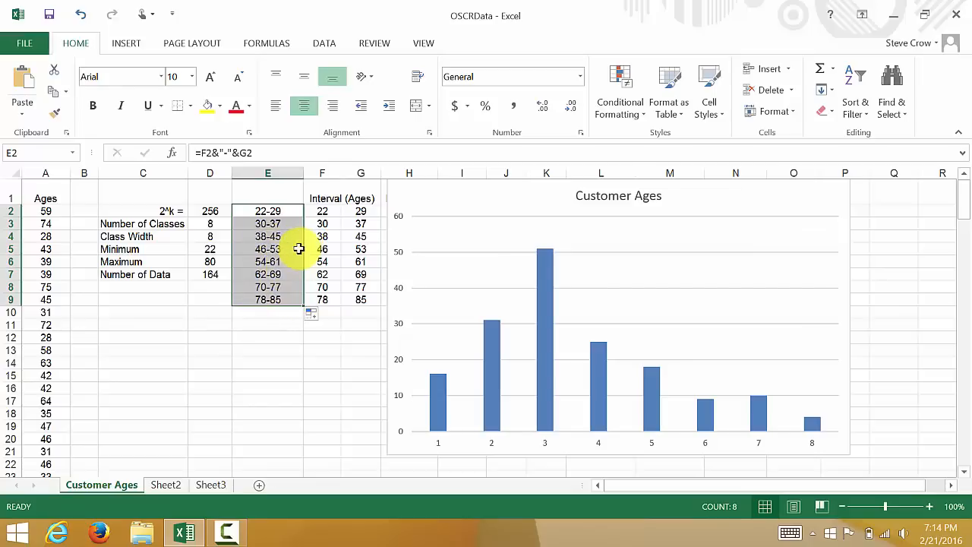
pyautogui.moveTo(630, 444)
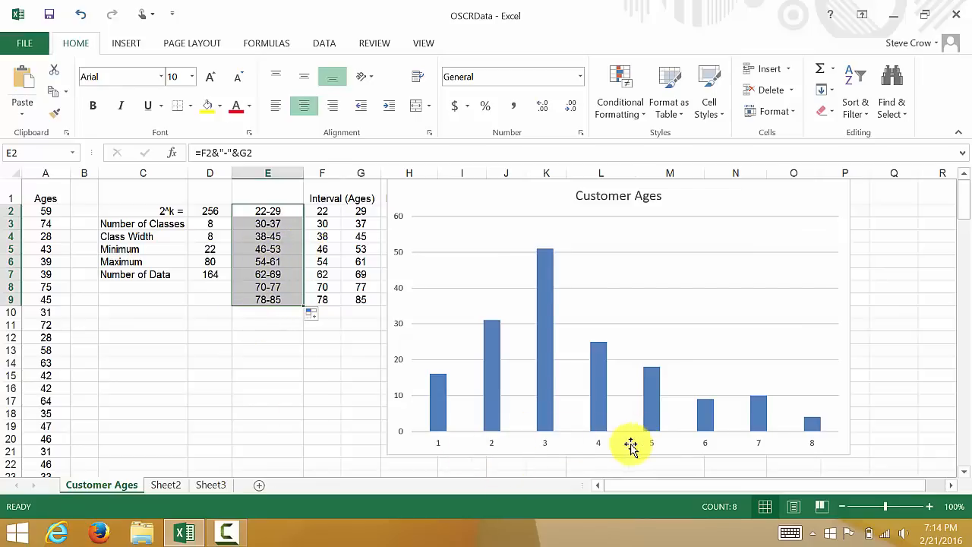
# Open the Format Axis pane for the chart's horizontal category axis
pyautogui.click(630, 442)
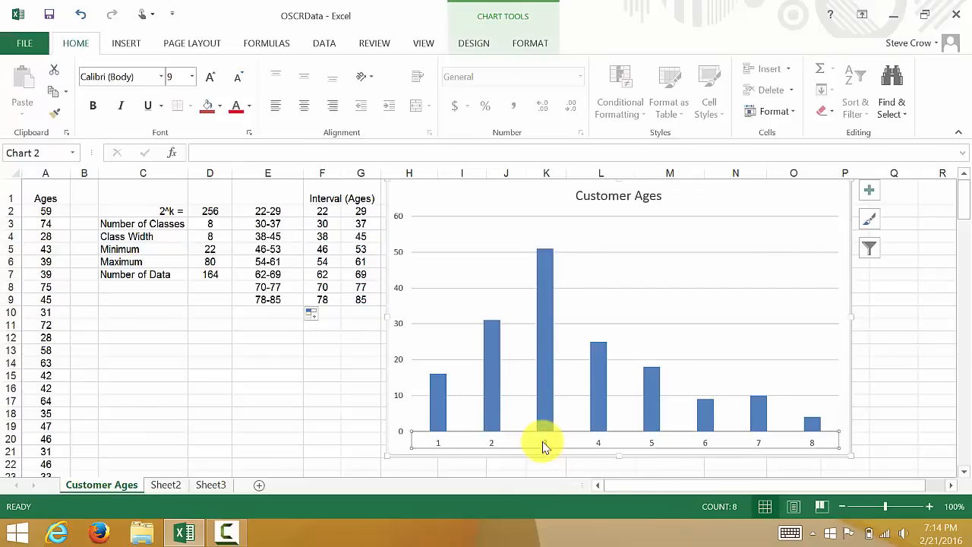
pyautogui.moveTo(565, 408)
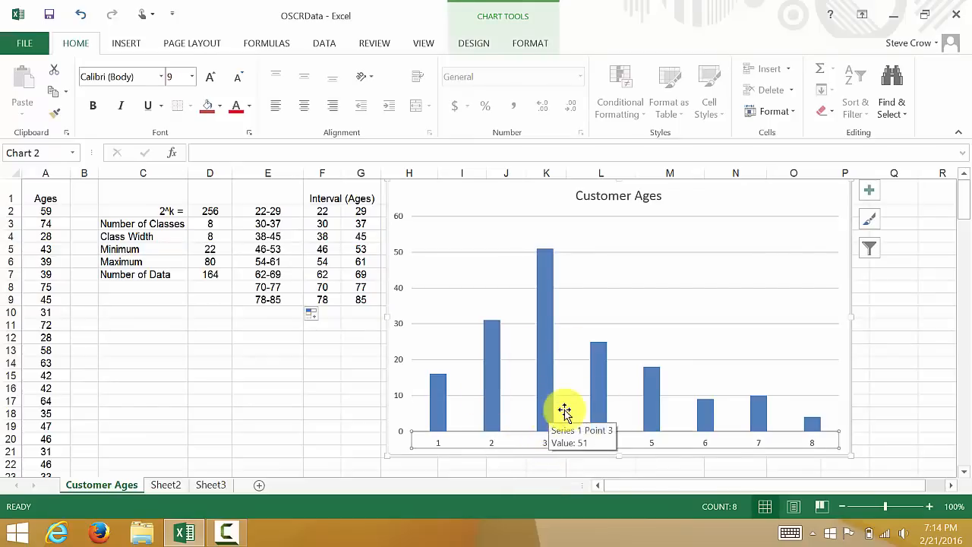
pyautogui.moveTo(608, 314)
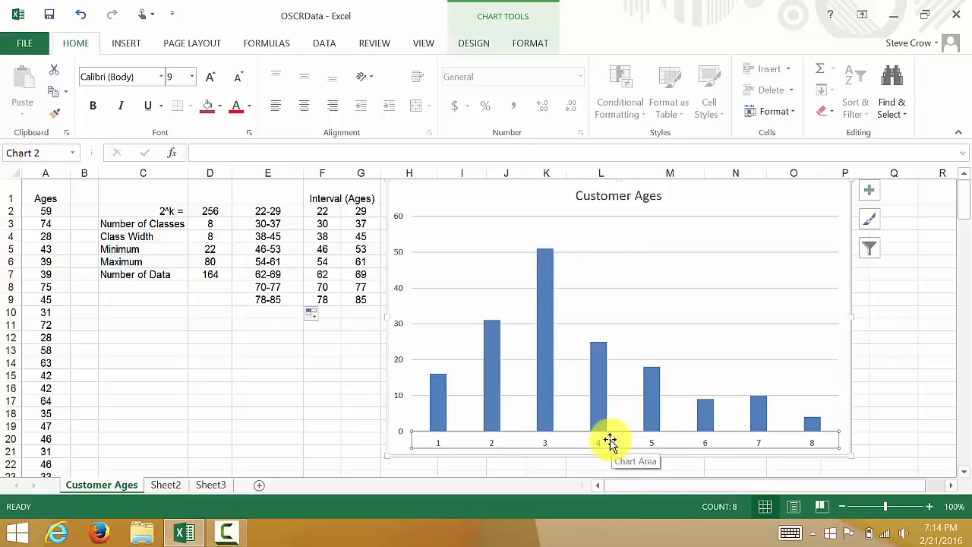
pyautogui.rightClick(608, 441)
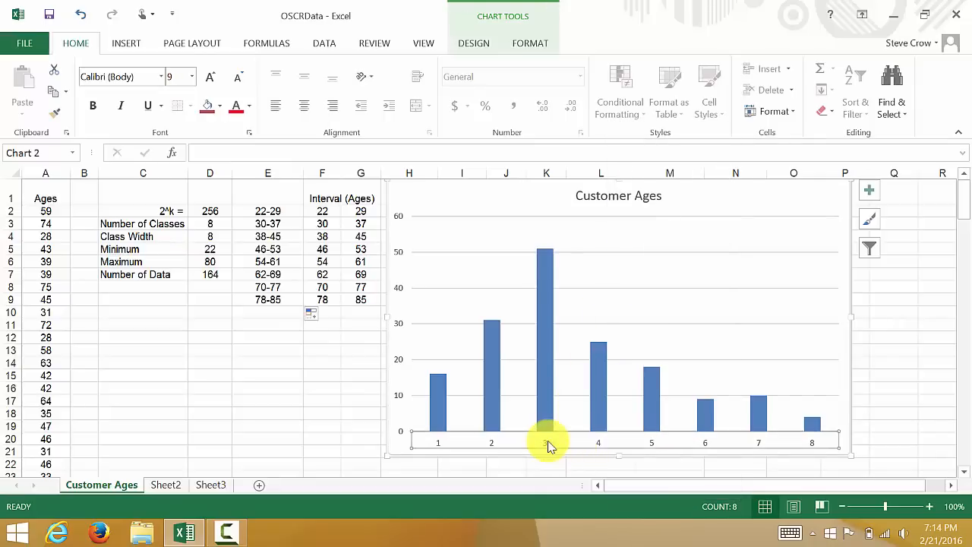
pyautogui.rightClick(546, 444)
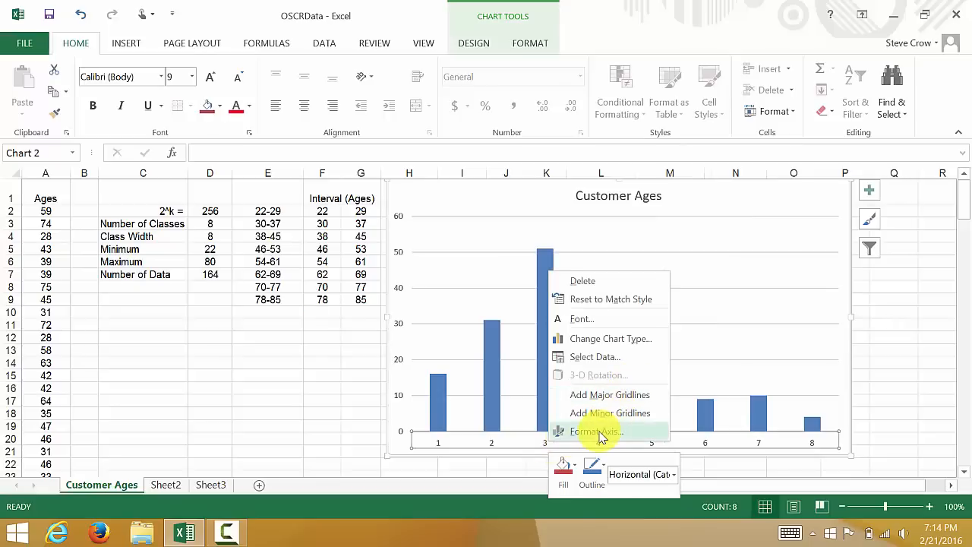
pyautogui.click(596, 430)
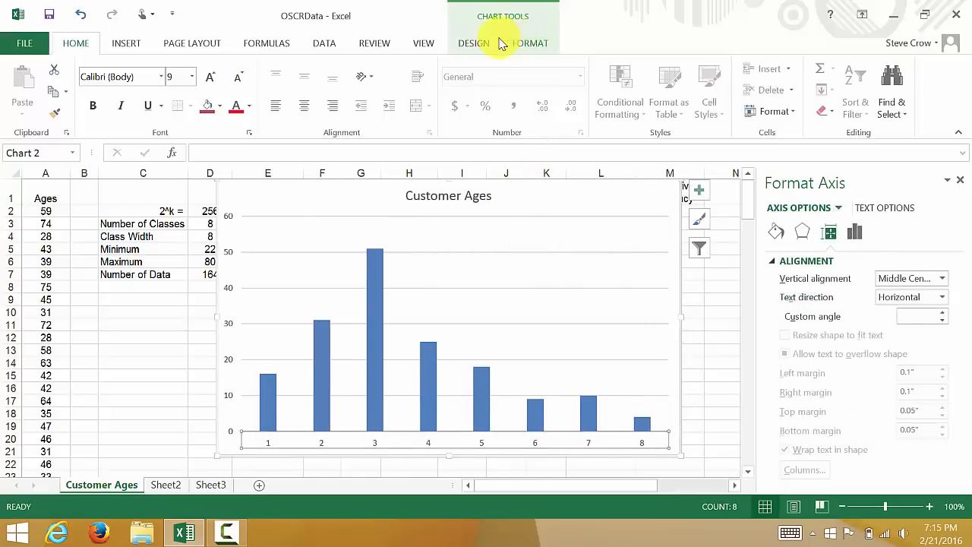
pyautogui.click(473, 43)
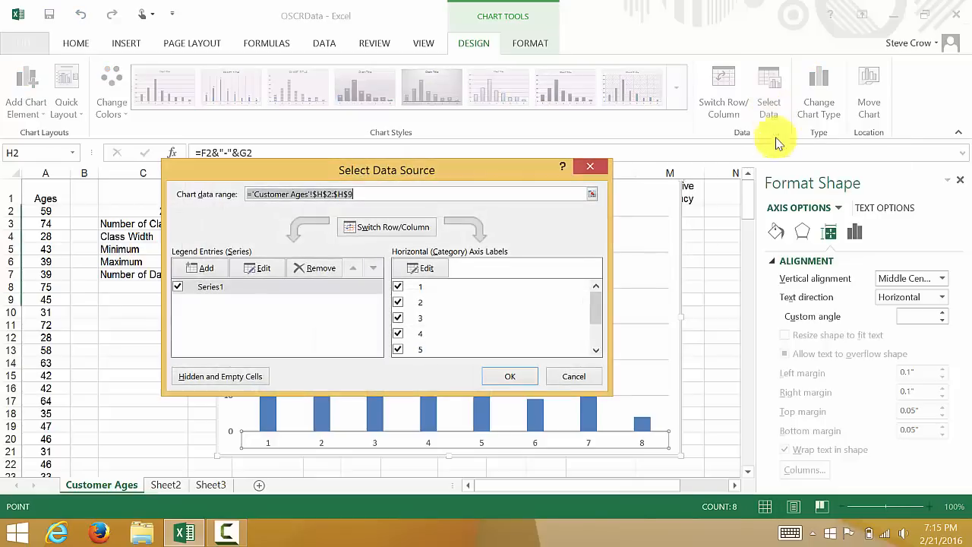
pyautogui.moveTo(386, 169); pyautogui.dragTo(545, 150)
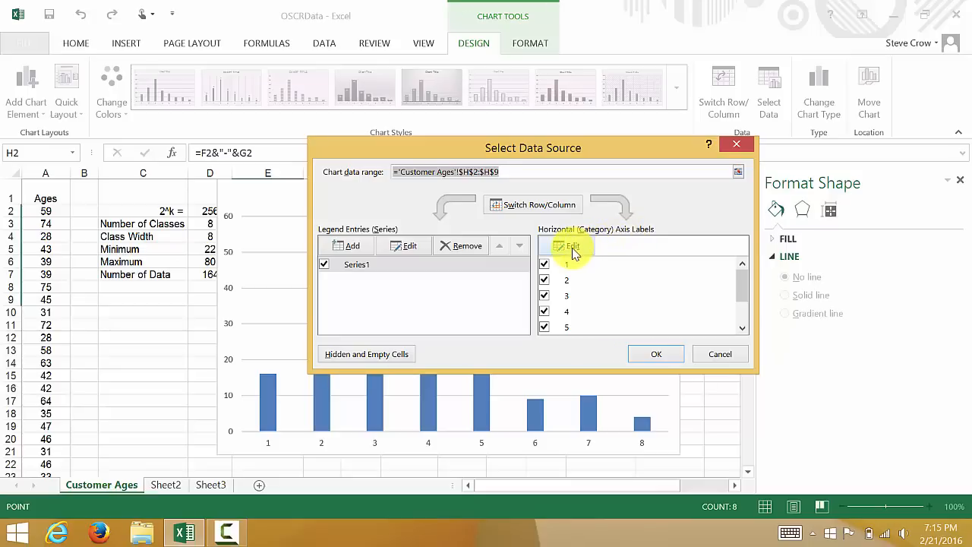
pyautogui.click(572, 246)
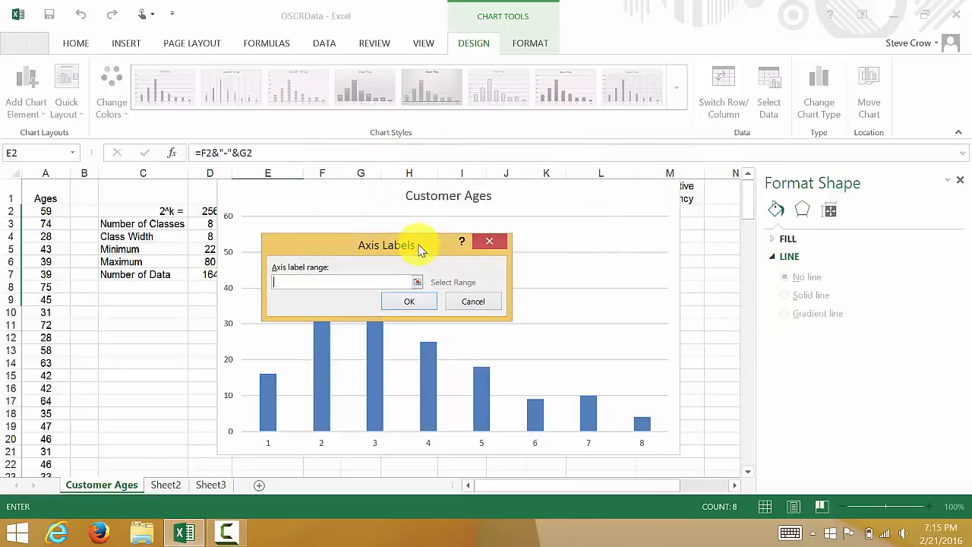
pyautogui.moveTo(387, 245); pyautogui.dragTo(560, 262)
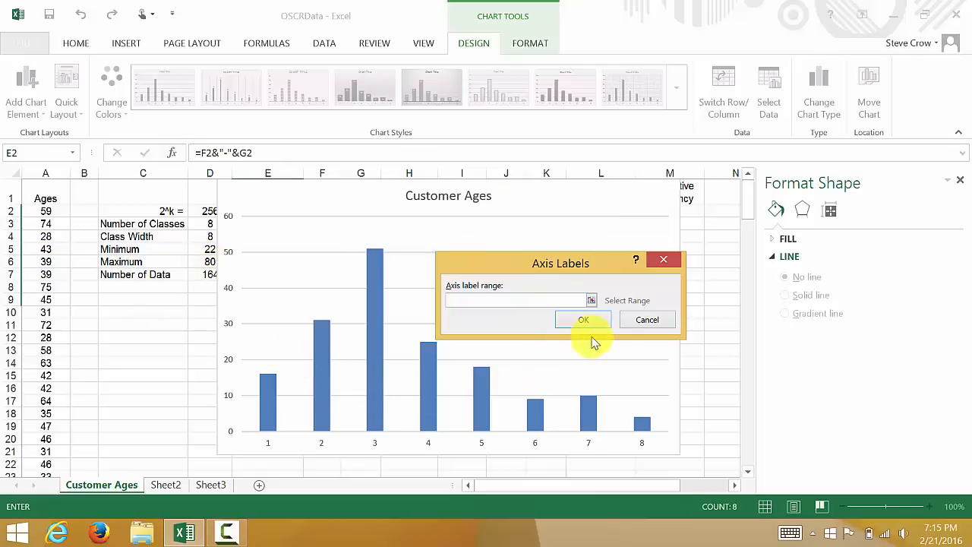
pyautogui.click(583, 319)
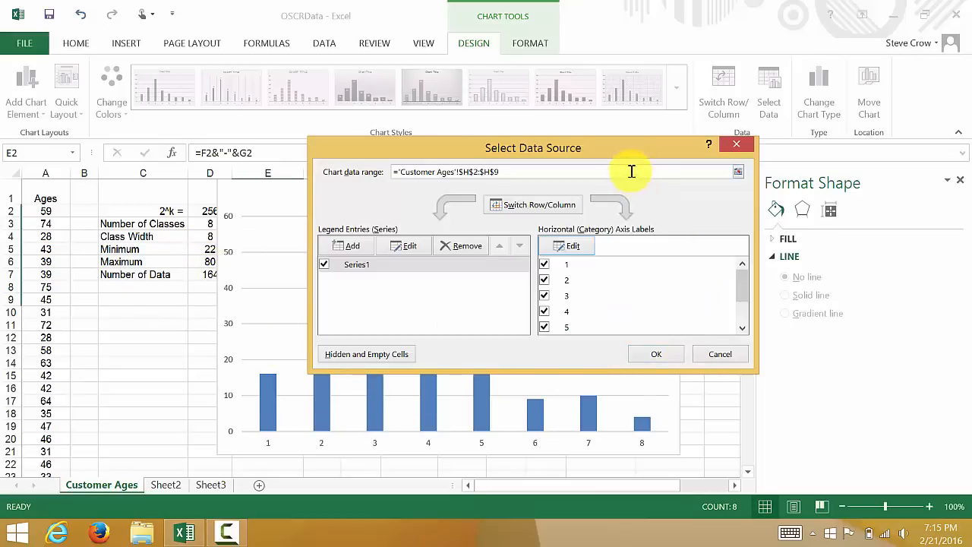
pyautogui.click(655, 354)
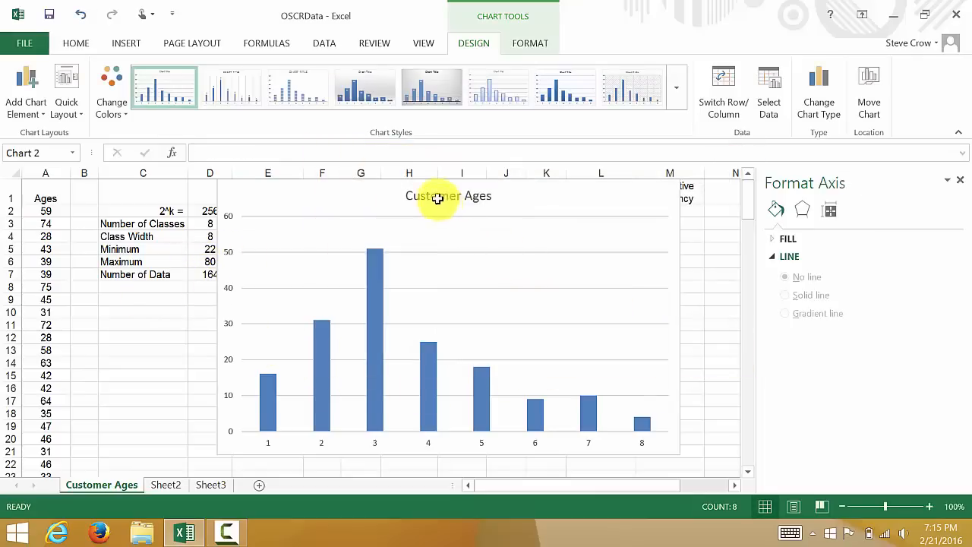
# Set the chart's horizontal axis labels to the class ranges in E2:E9
pyautogui.click(447, 195)
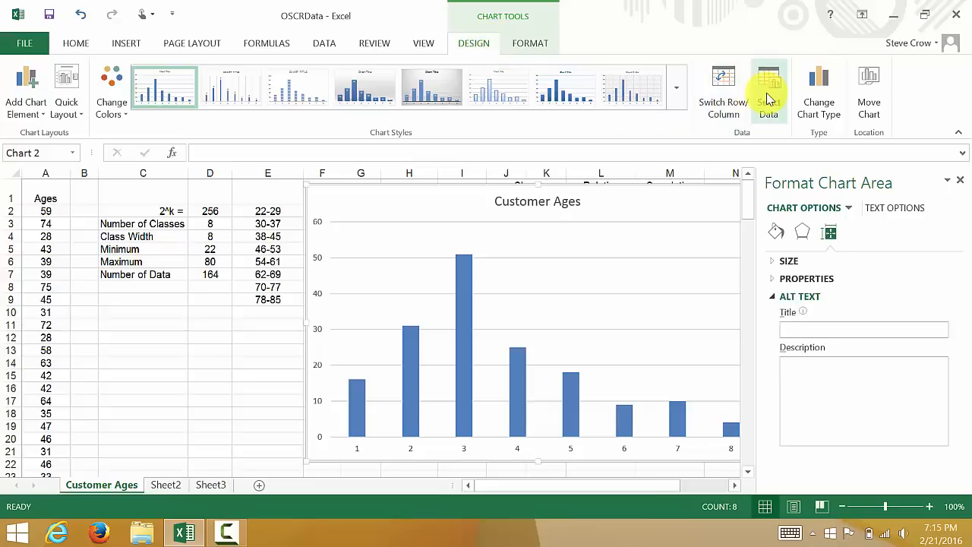
pyautogui.click(768, 83)
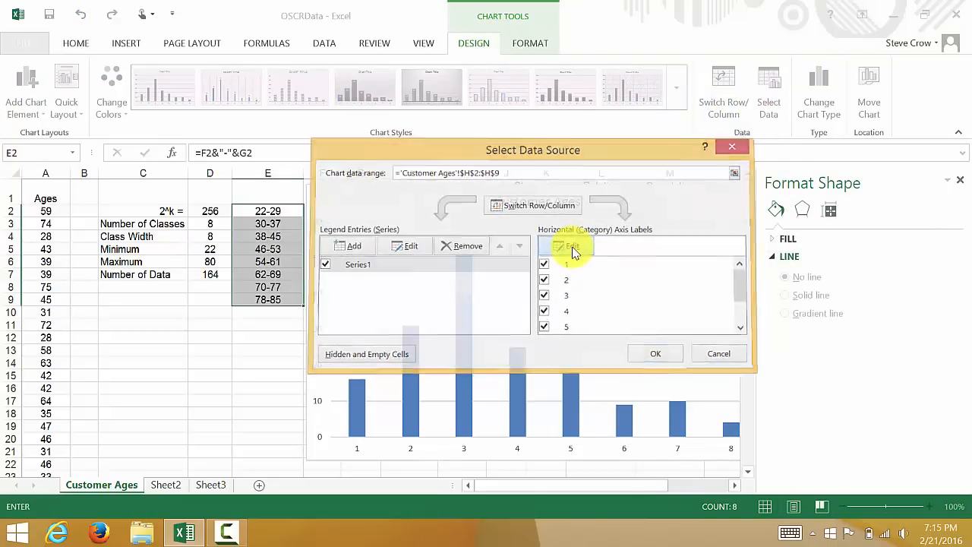
pyautogui.click(570, 245)
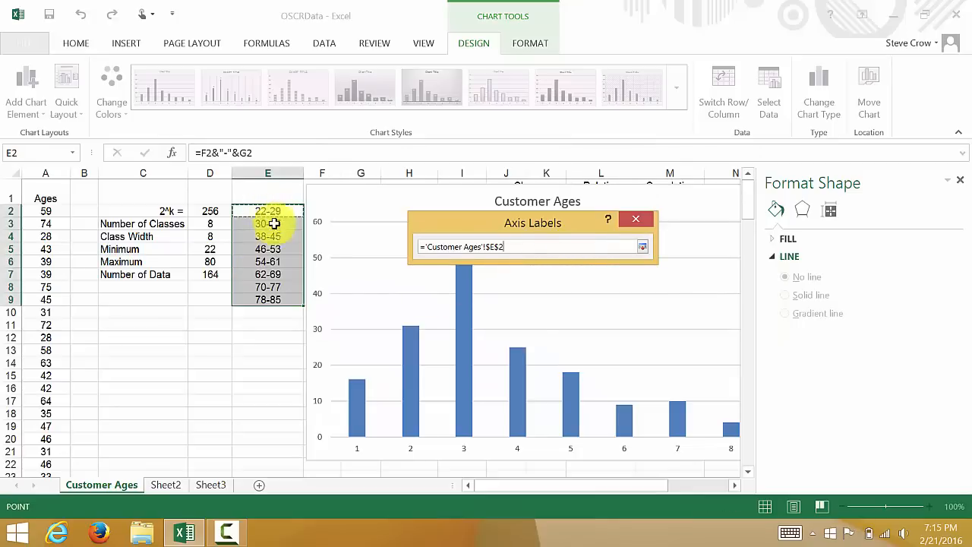
pyautogui.moveTo(267, 211); pyautogui.dragTo(268, 299)
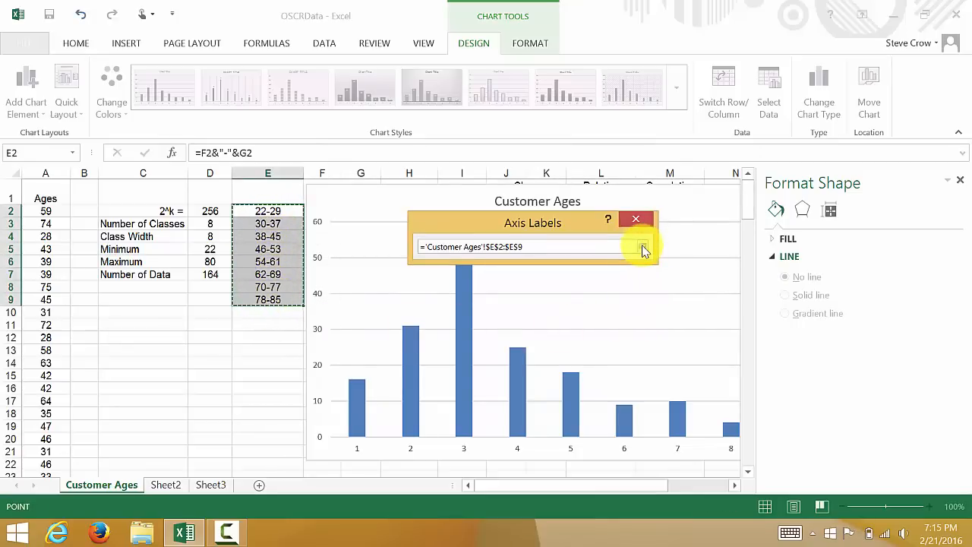
pyautogui.click(643, 247)
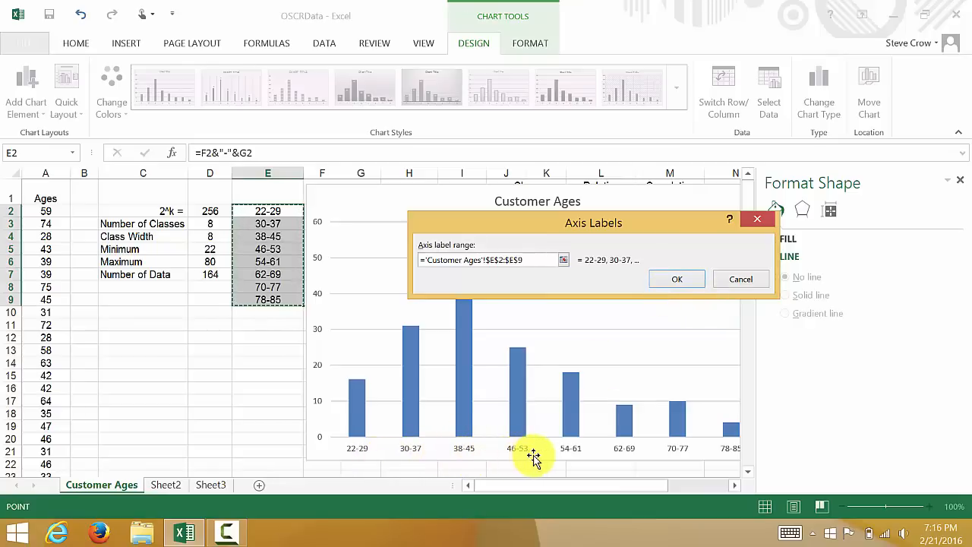
pyautogui.click(676, 278)
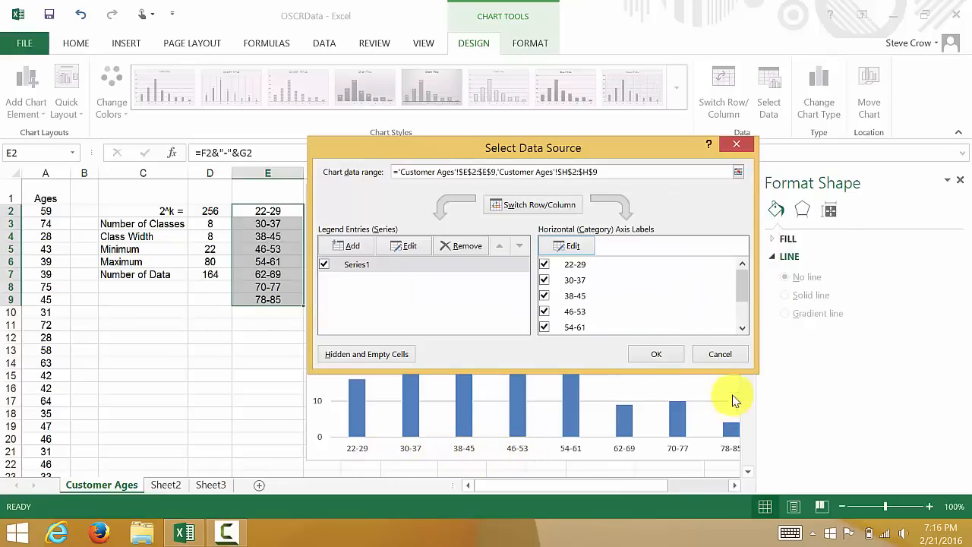
pyautogui.click(656, 354)
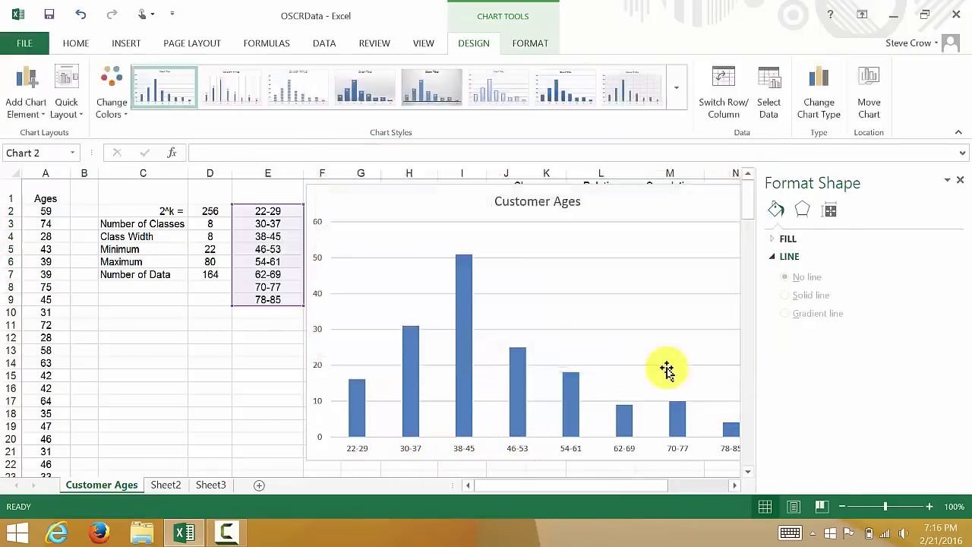
pyautogui.click(583, 221)
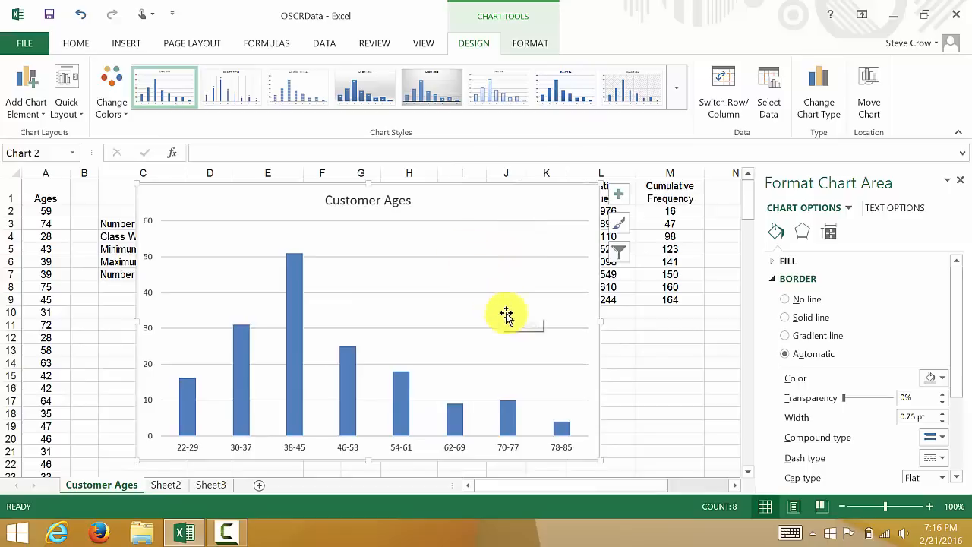
pyautogui.moveTo(433, 410)
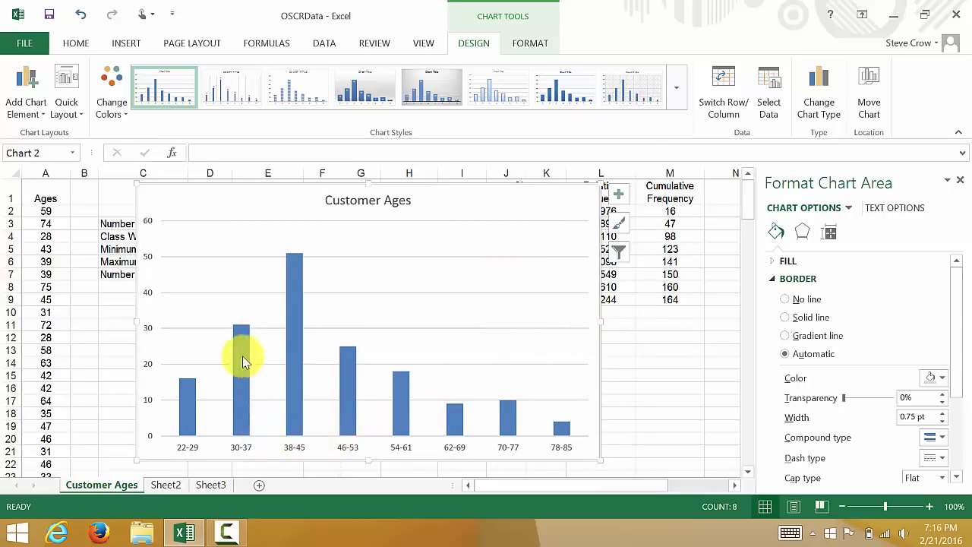
pyautogui.moveTo(424, 410)
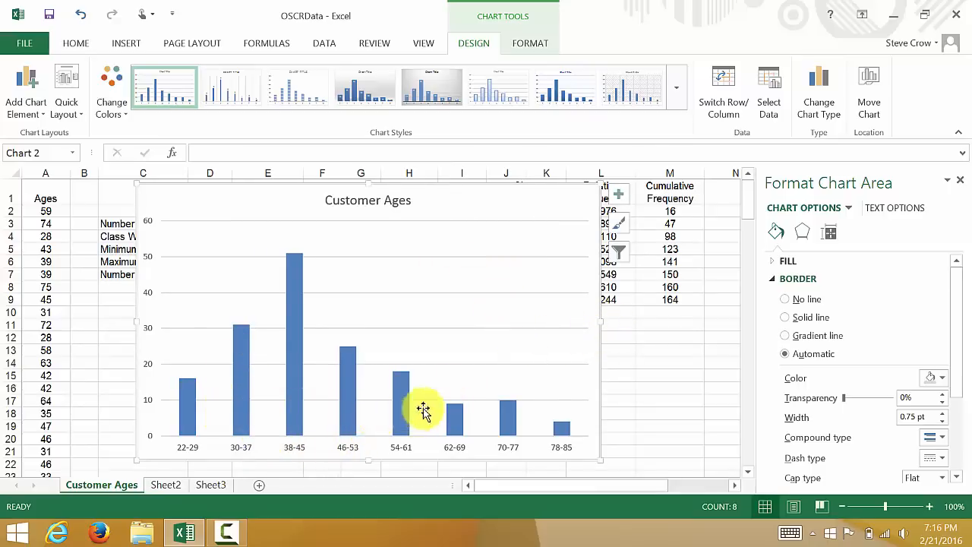
pyautogui.moveTo(424, 400)
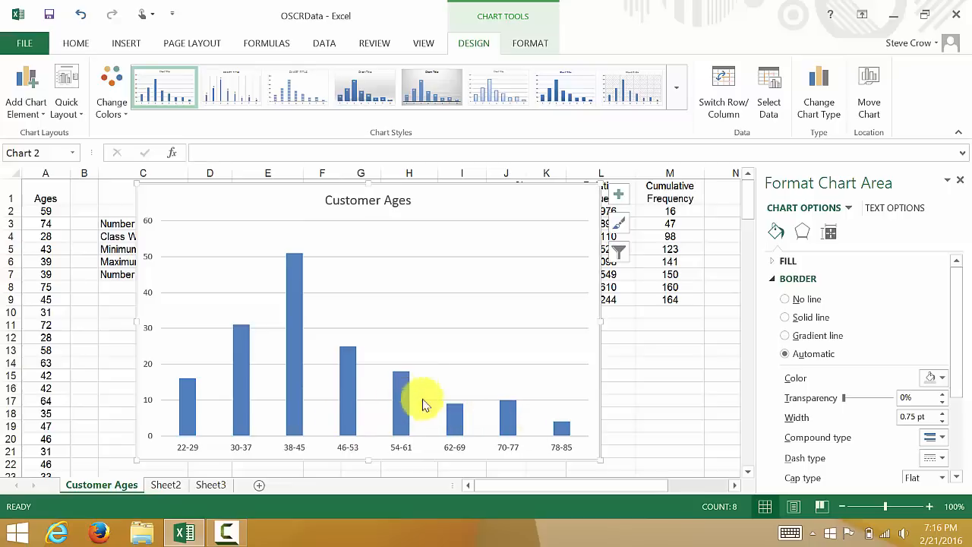
pyautogui.moveTo(189, 410)
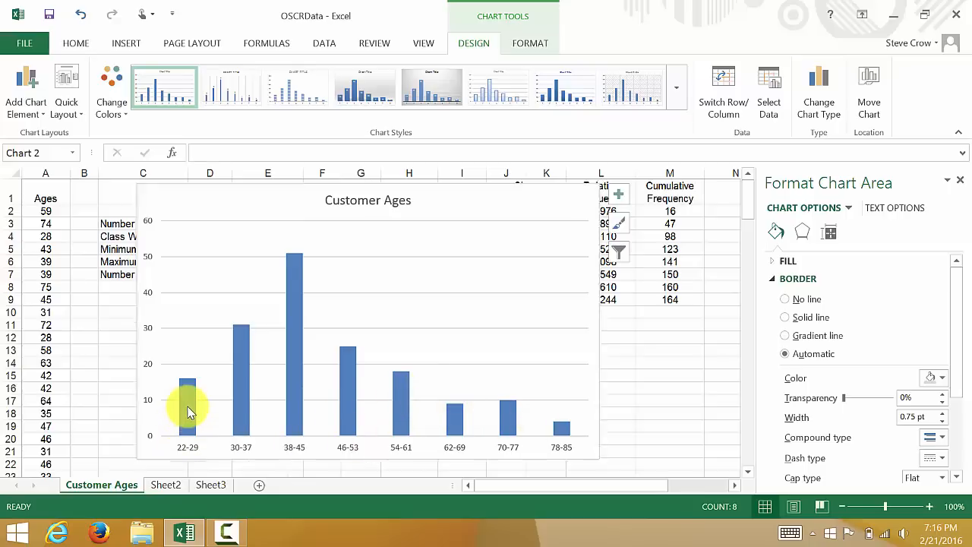
# Select the bar series and set its Gap Width to 0% in Series Options
pyautogui.click(187, 405)
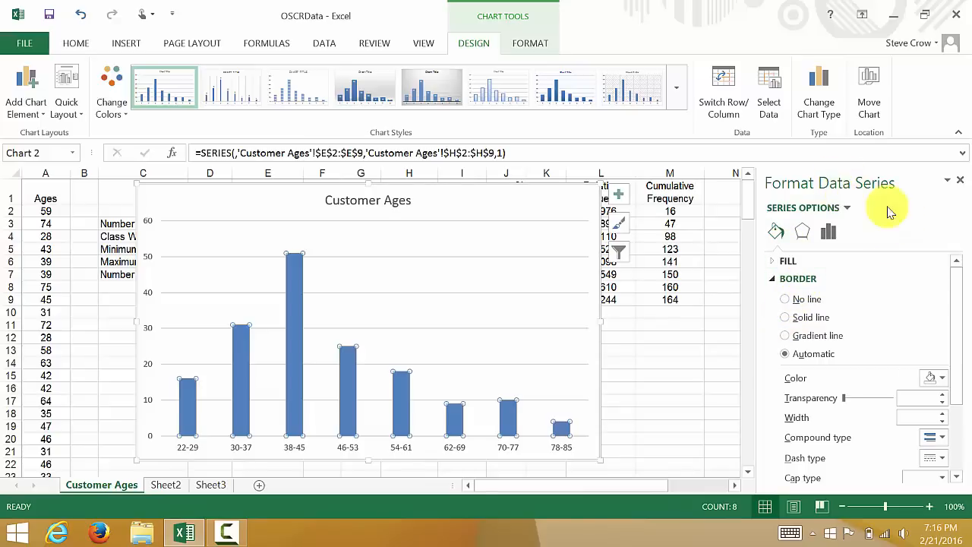
pyautogui.moveTo(828, 232)
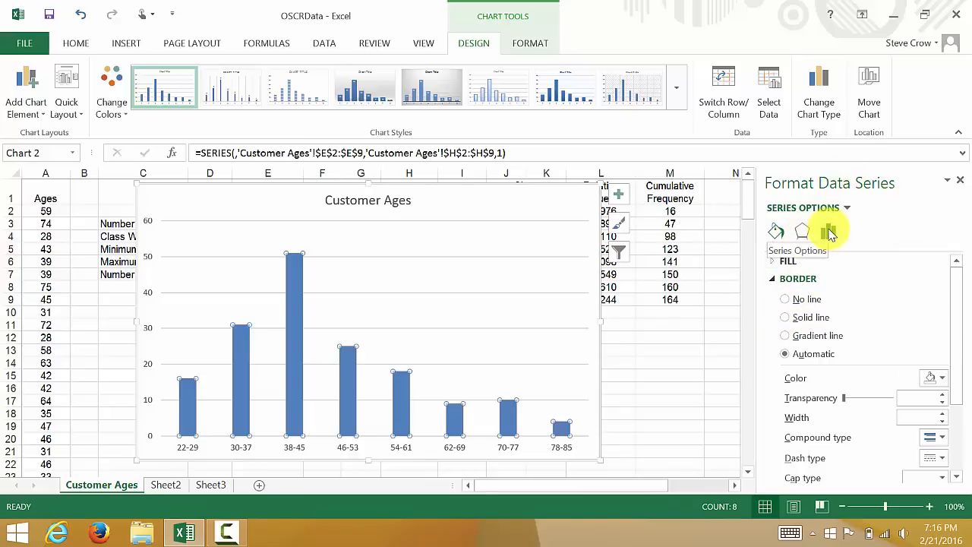
pyautogui.click(829, 231)
pyautogui.write('0')
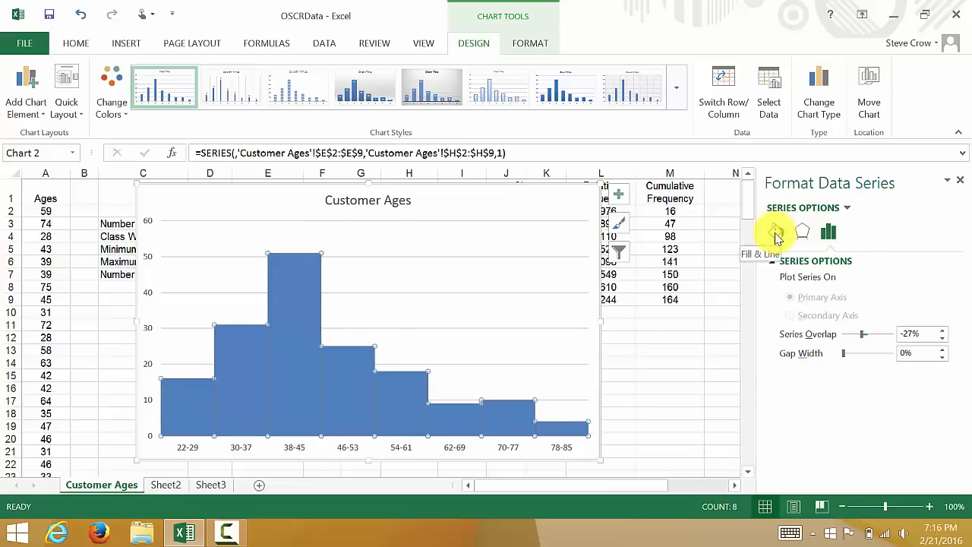
# Give the histogram bars a solid black border line
pyautogui.click(776, 231)
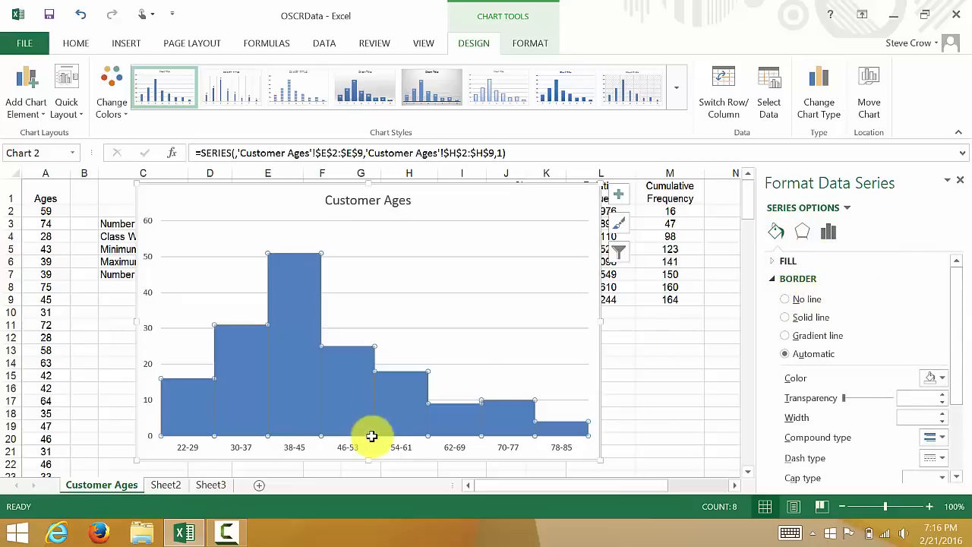
pyautogui.moveTo(327, 413)
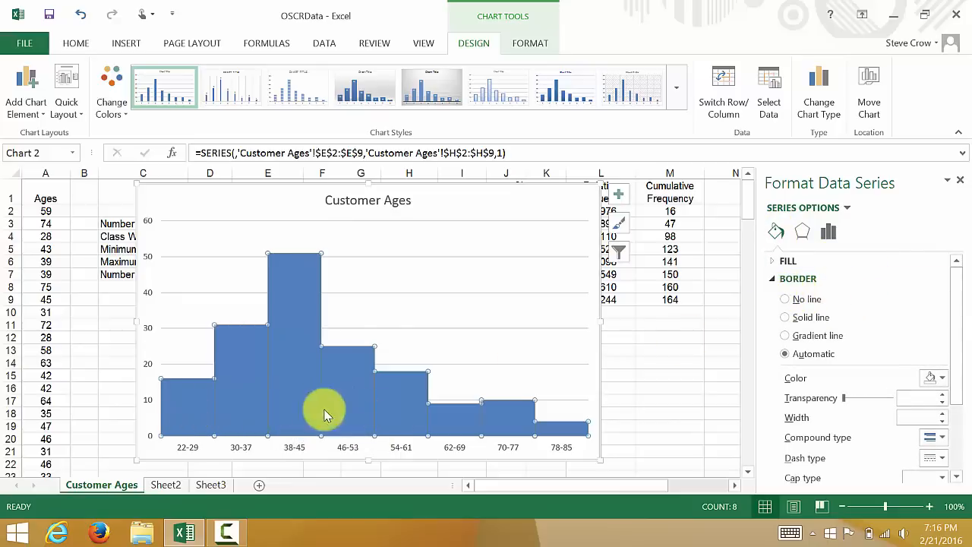
pyautogui.moveTo(714, 357)
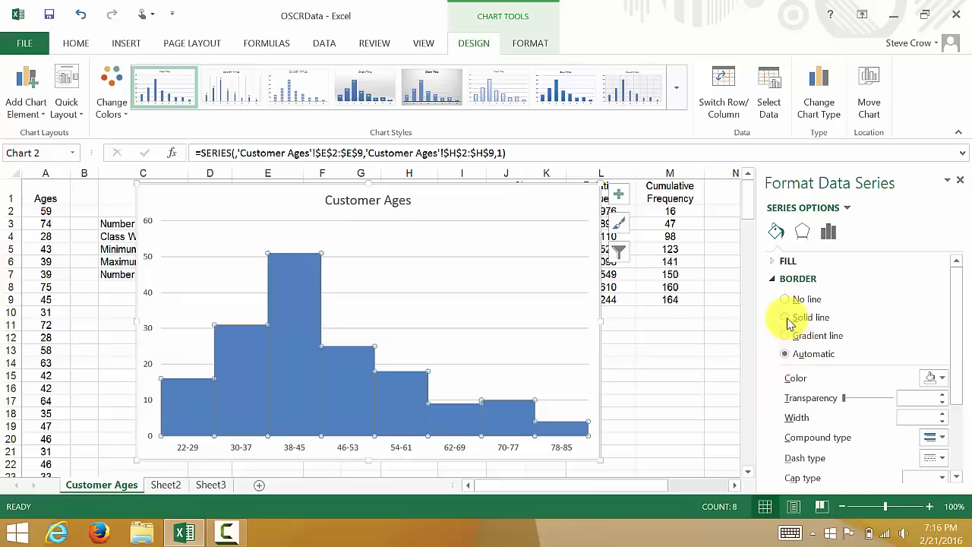
pyautogui.click(785, 316)
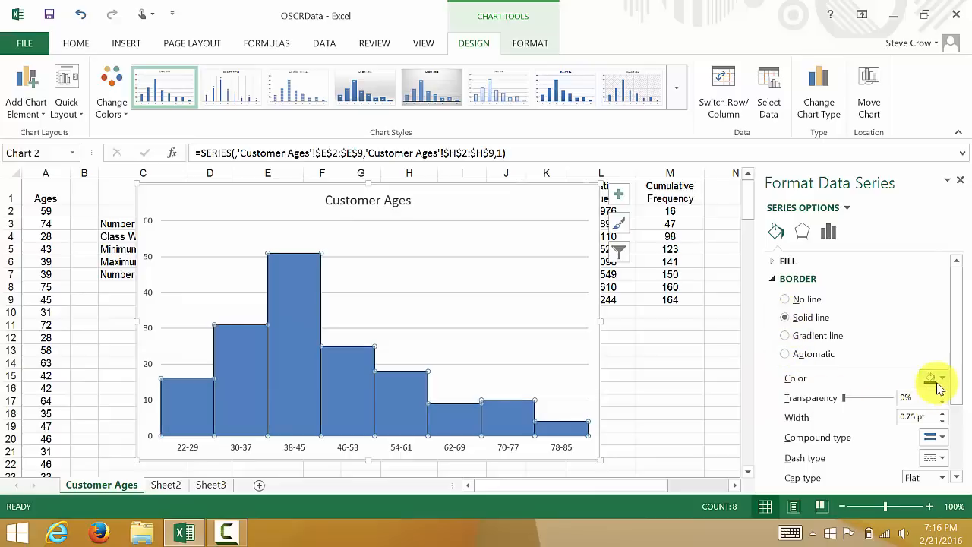
pyautogui.click(942, 377)
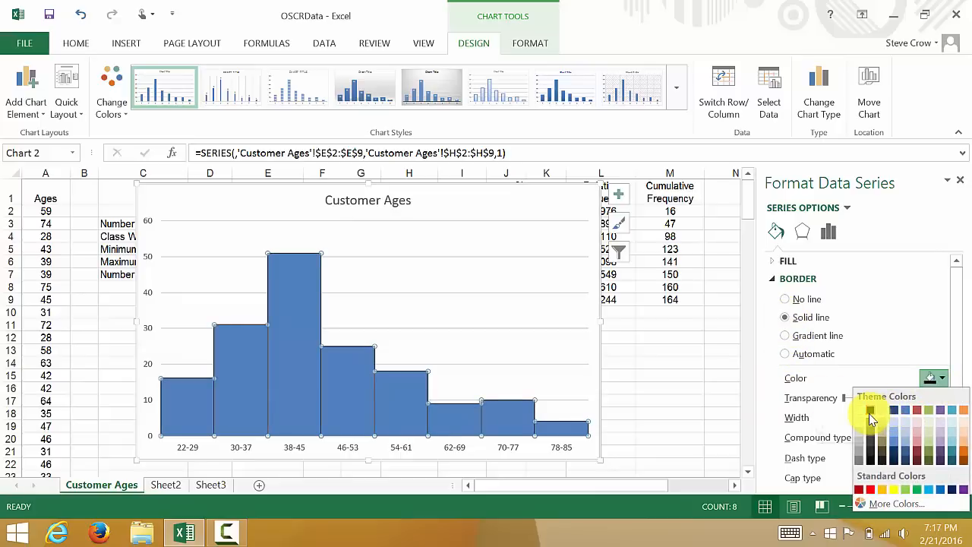
pyautogui.click(870, 412)
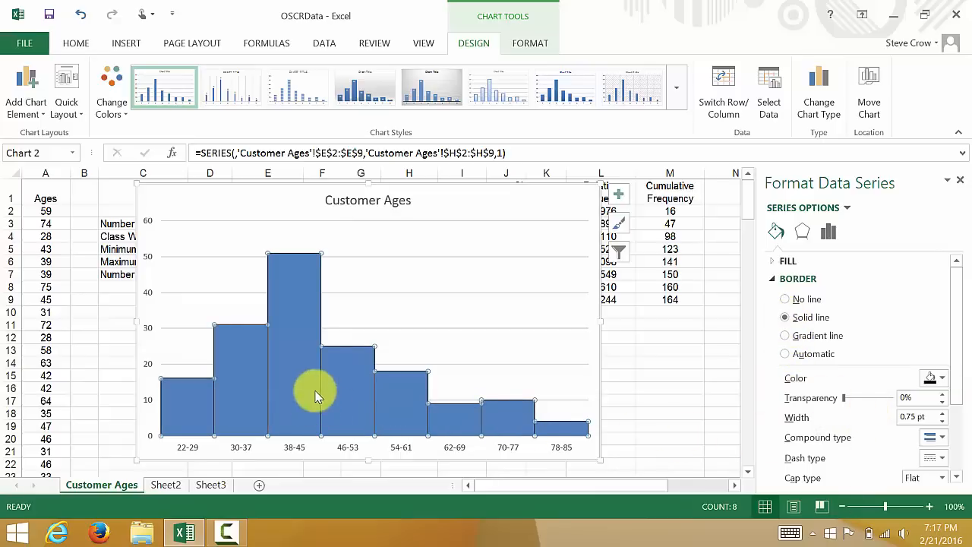
pyautogui.moveTo(359, 403)
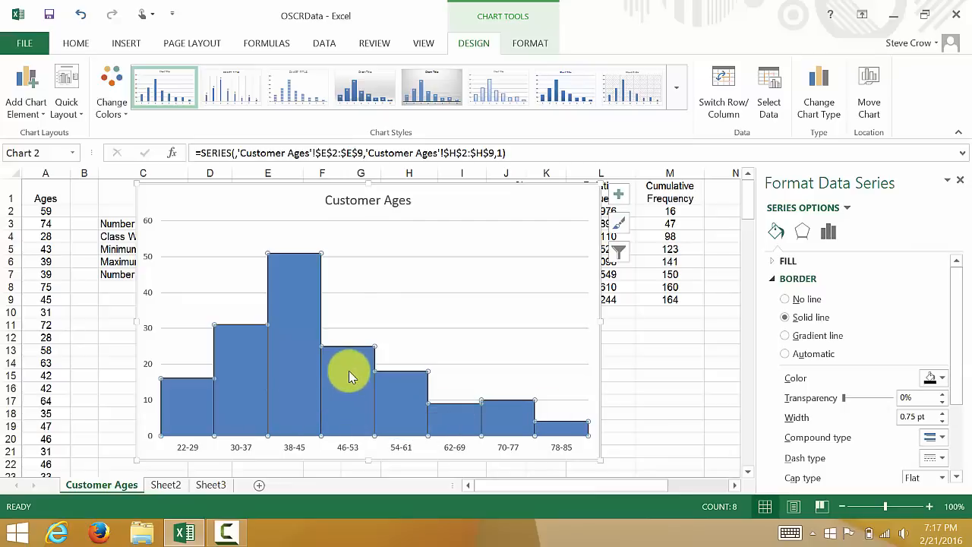
pyautogui.moveTo(343, 380)
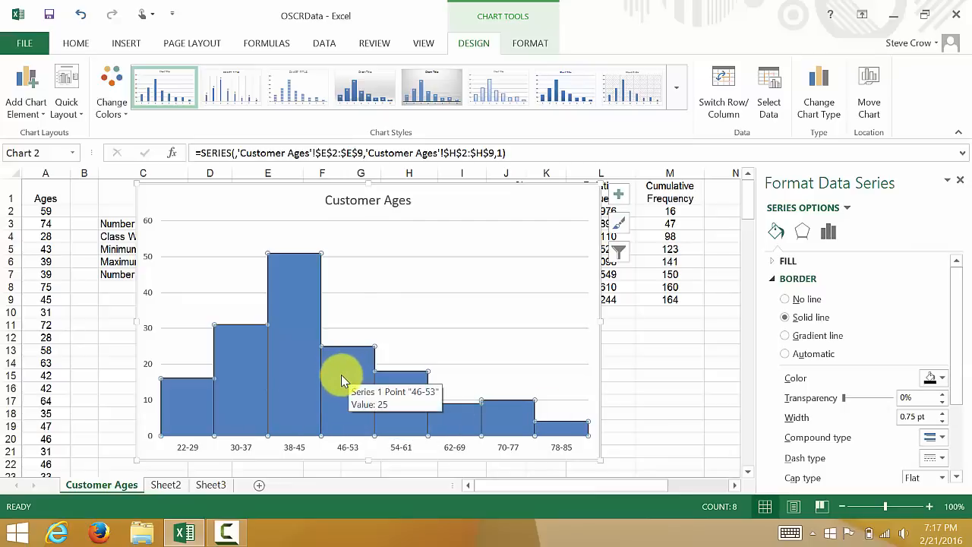
pyautogui.moveTo(368, 446)
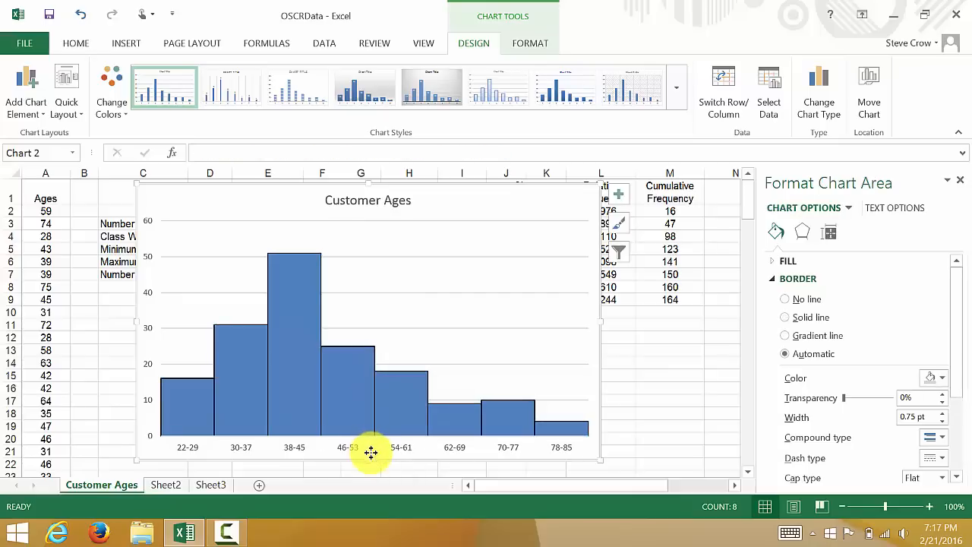
pyautogui.moveTo(415, 438)
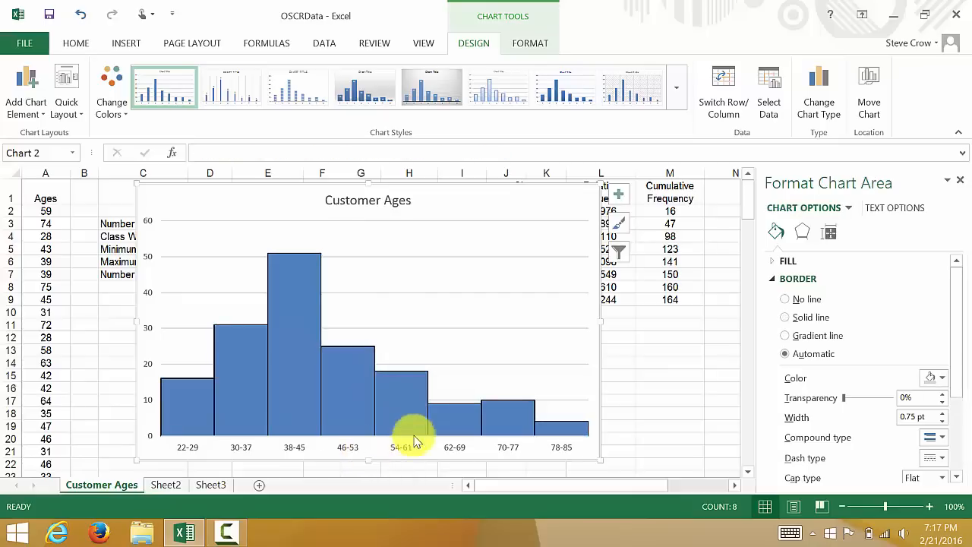
pyautogui.moveTo(959, 182)
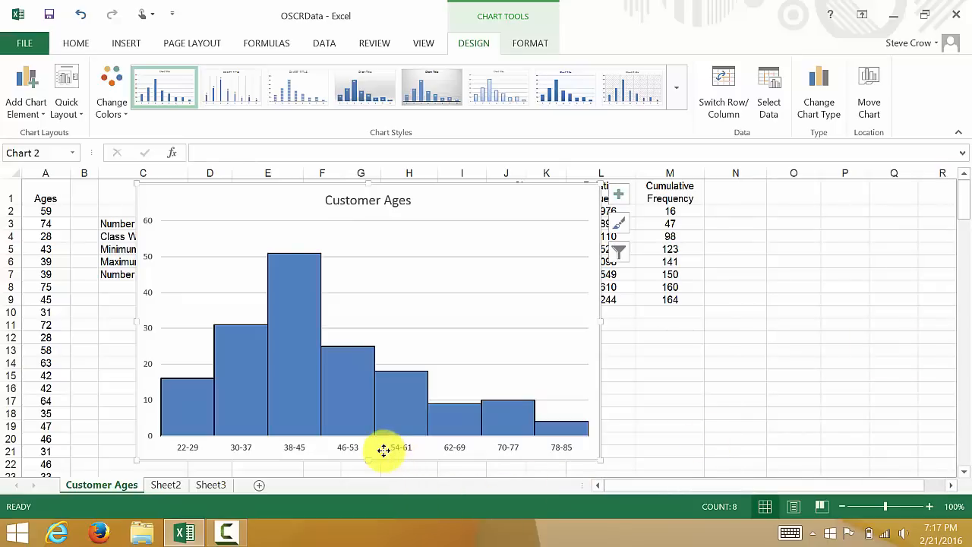
pyautogui.moveTo(619, 220)
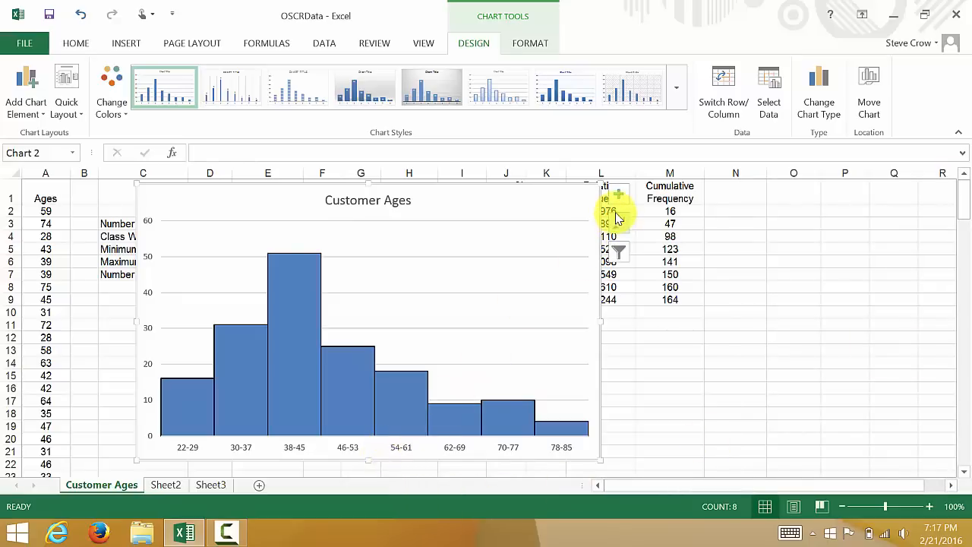
pyautogui.moveTo(618, 198)
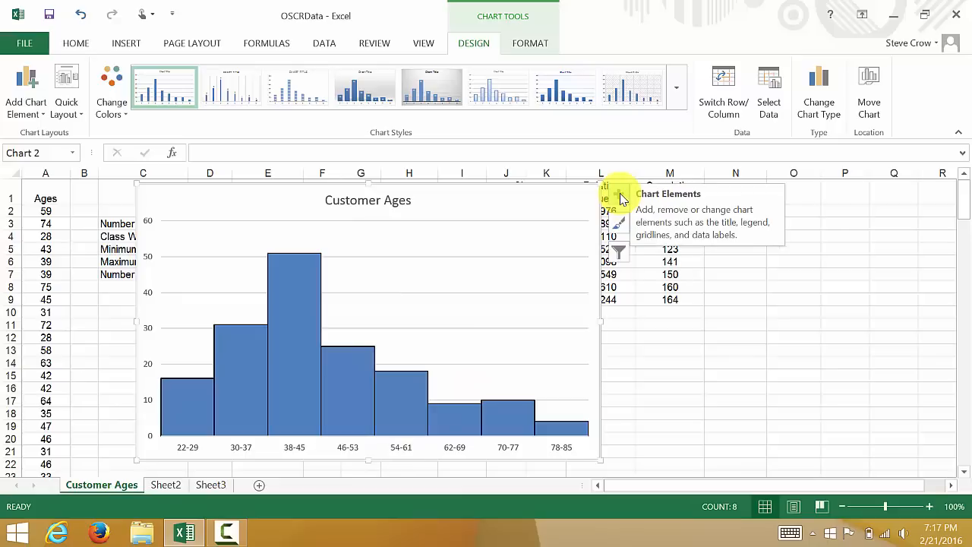
# Add axis titles and set the horizontal axis title to 'Age Categroies'
pyautogui.click(619, 205)
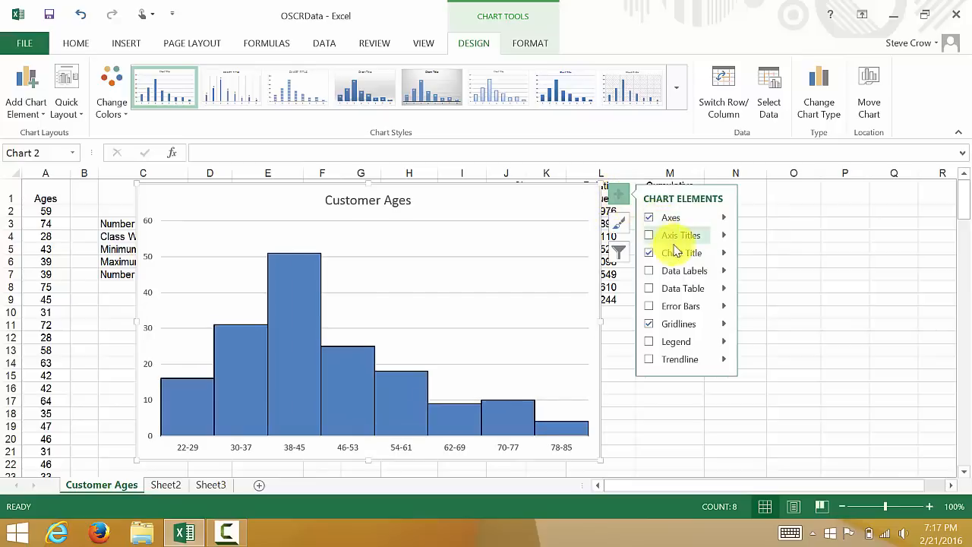
pyautogui.click(649, 234)
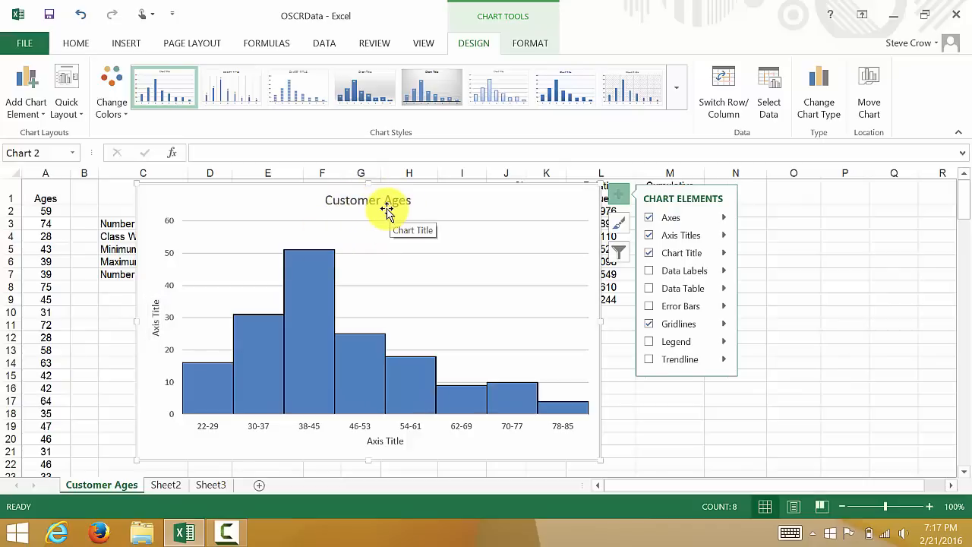
pyautogui.click(157, 318)
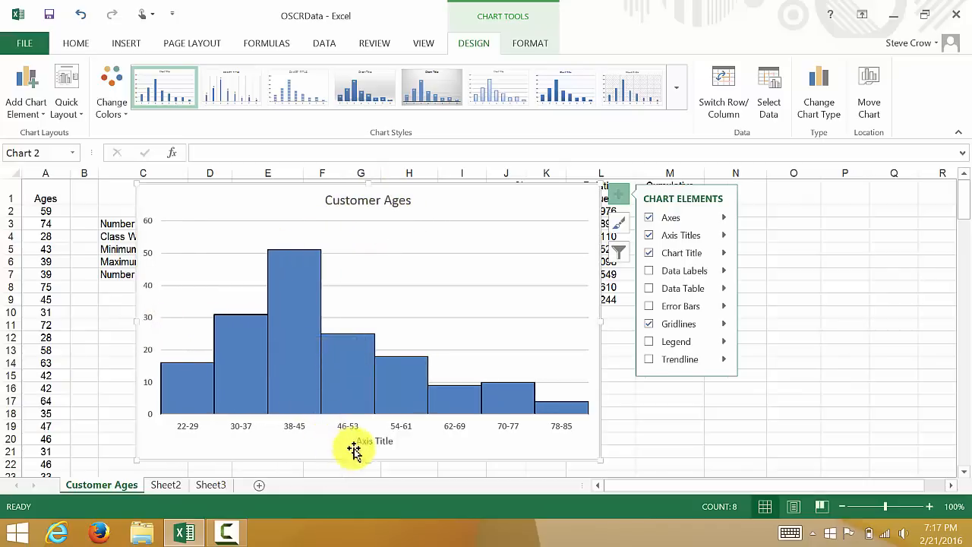
pyautogui.click(374, 440)
pyautogui.write('Age')
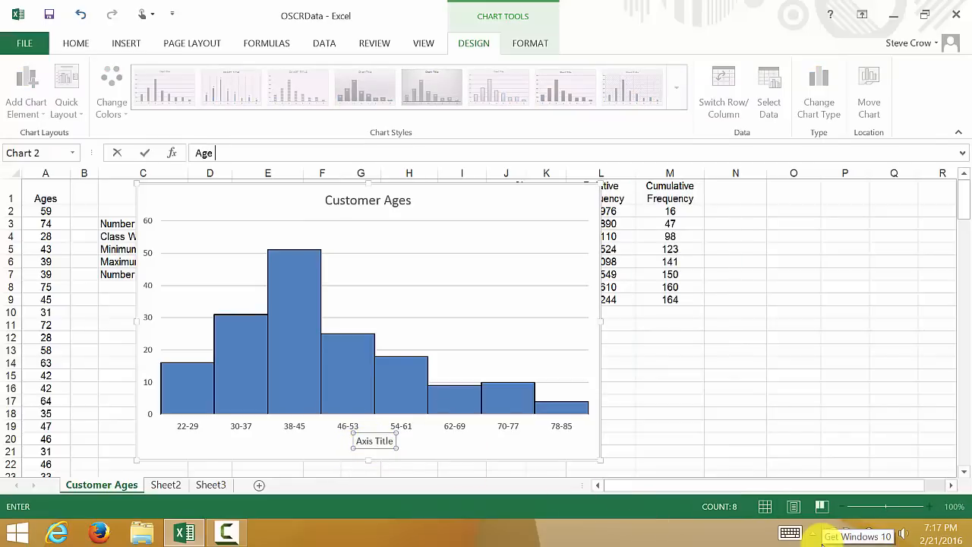
pyautogui.write('Categ')
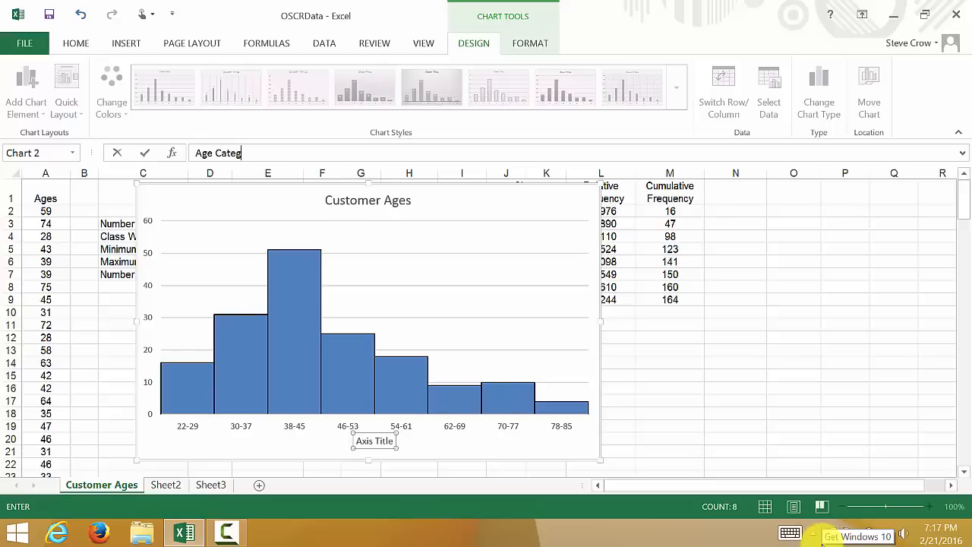
pyautogui.write('roies')
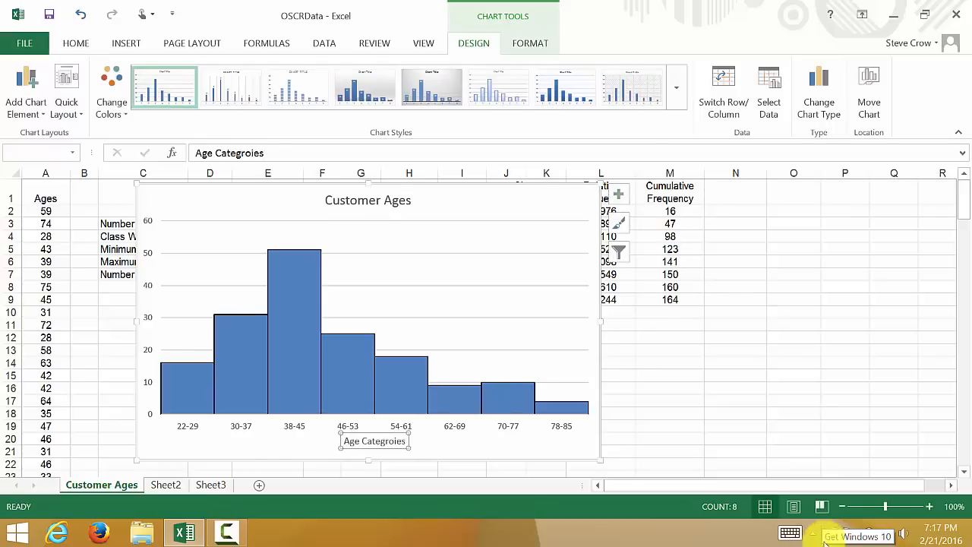
pyautogui.click(560, 203)
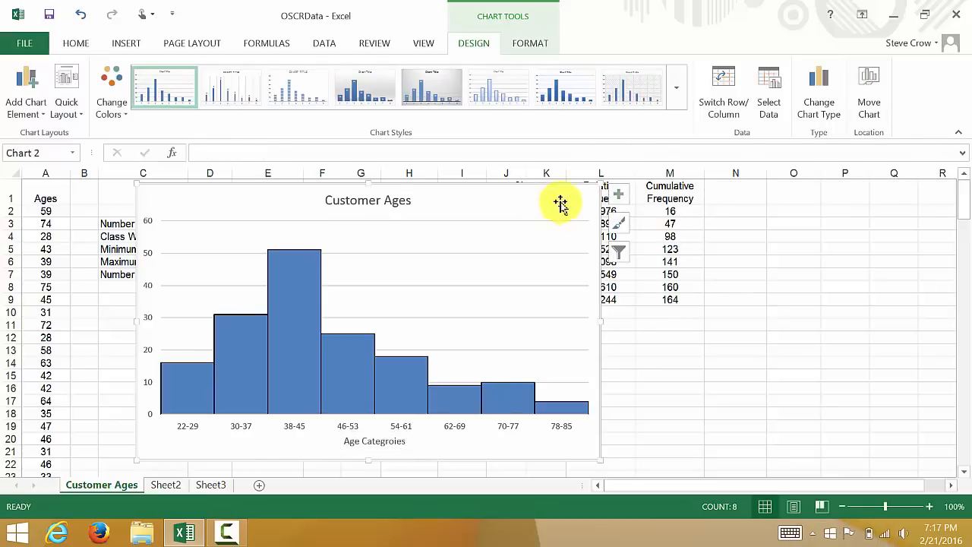
pyautogui.moveTo(539, 249)
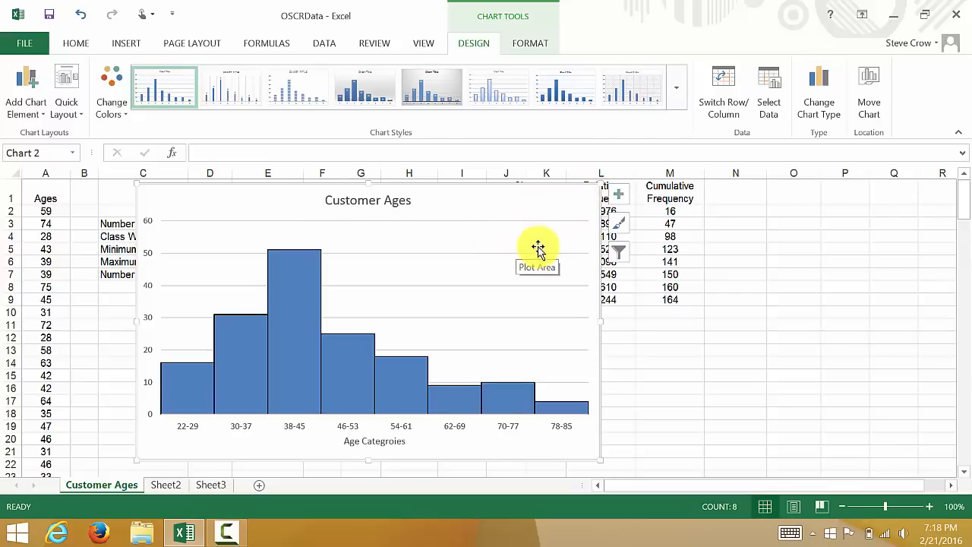
pyautogui.moveTo(381, 267)
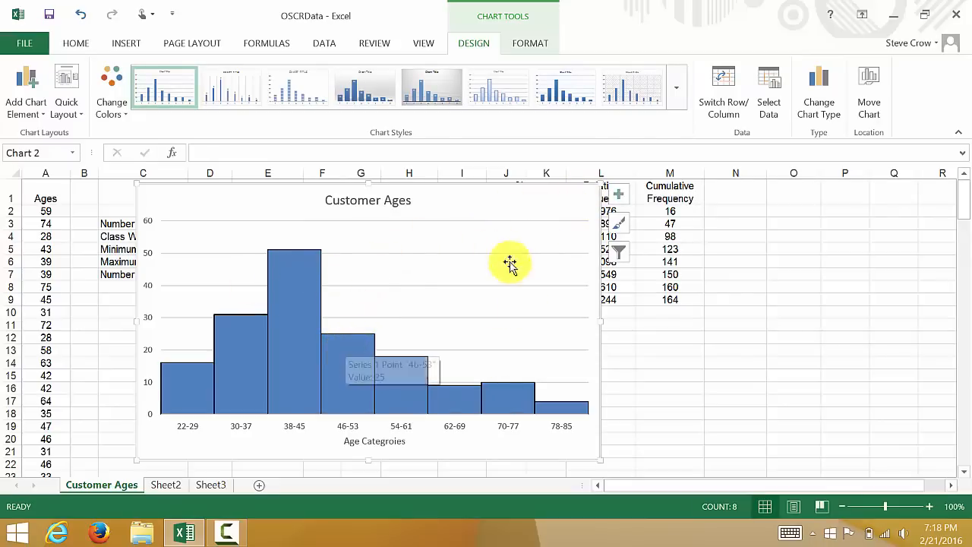
pyautogui.moveTo(369, 327)
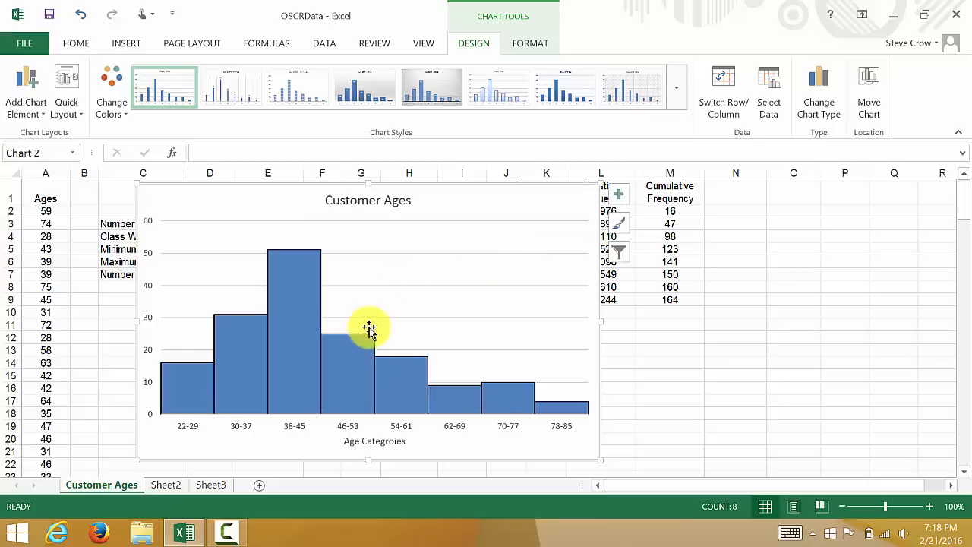
pyautogui.moveTo(494, 203)
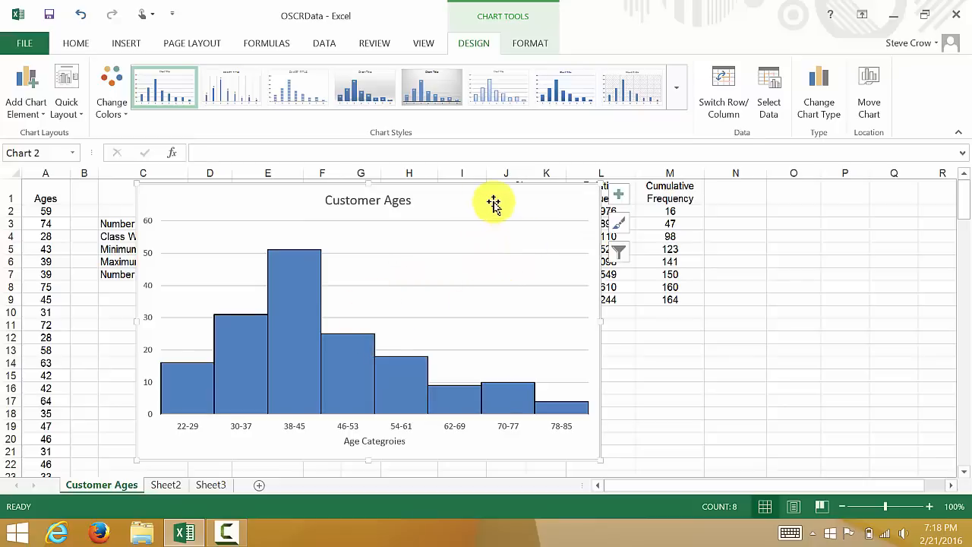
pyautogui.moveTo(496, 202)
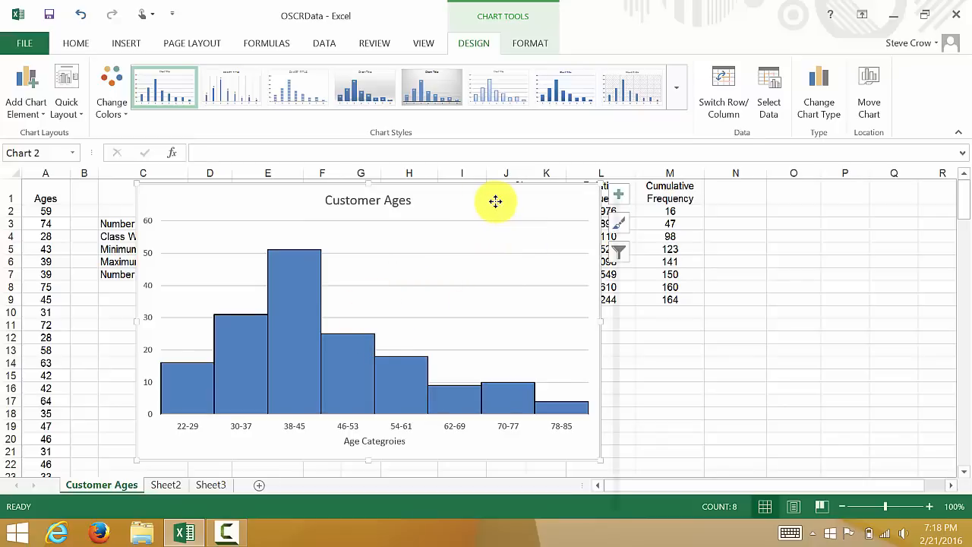
# Use Move Chart to place the histogram on a new sheet named 'Histogram'
pyautogui.rightClick(470, 209)
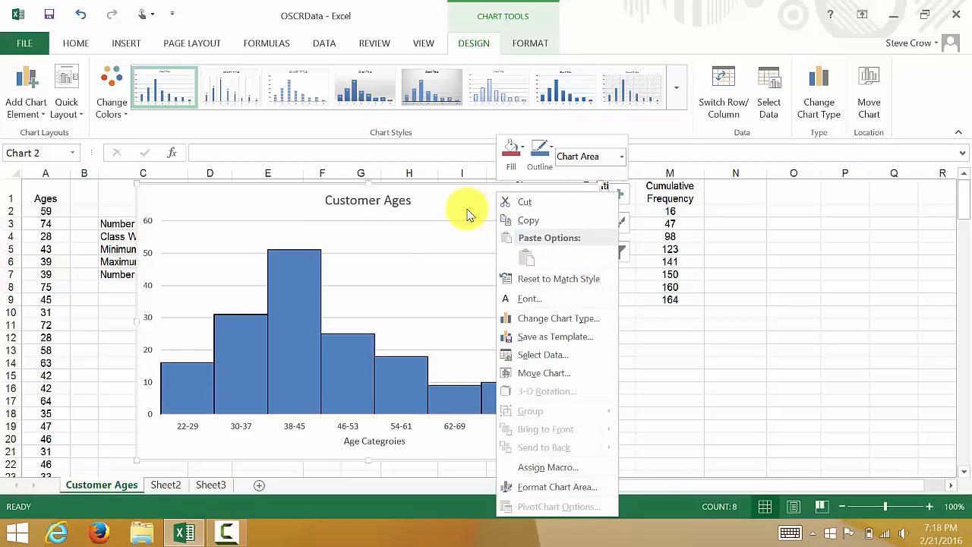
pyautogui.moveTo(298, 207)
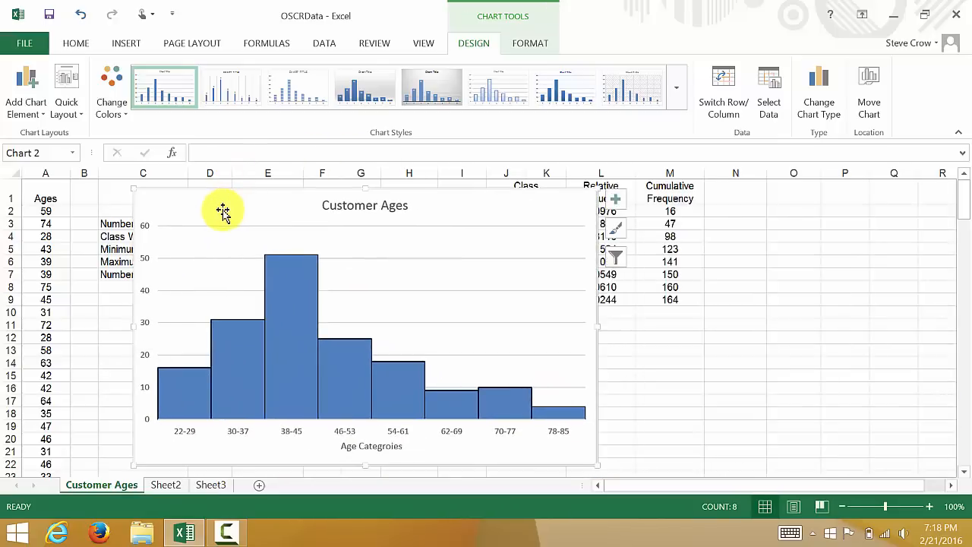
pyautogui.rightClick(223, 208)
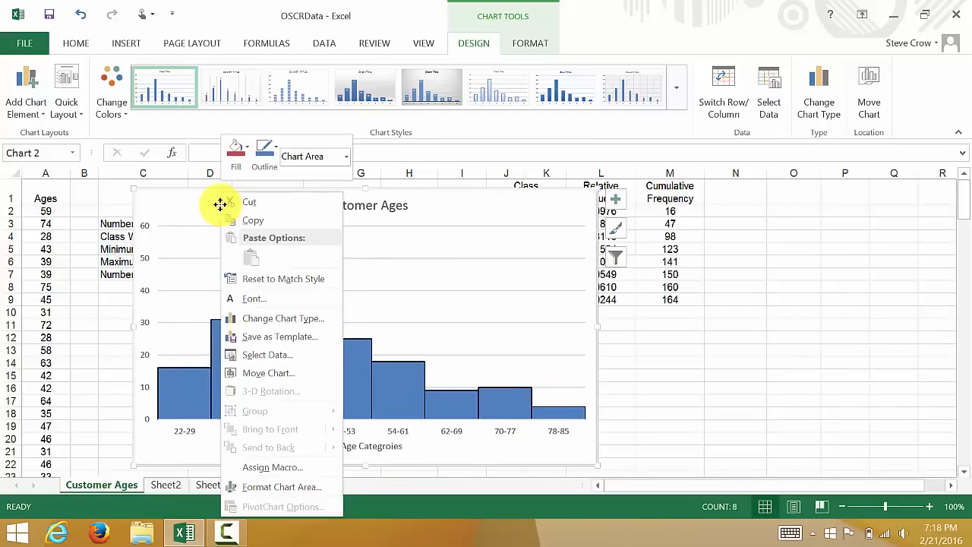
pyautogui.moveTo(261, 373)
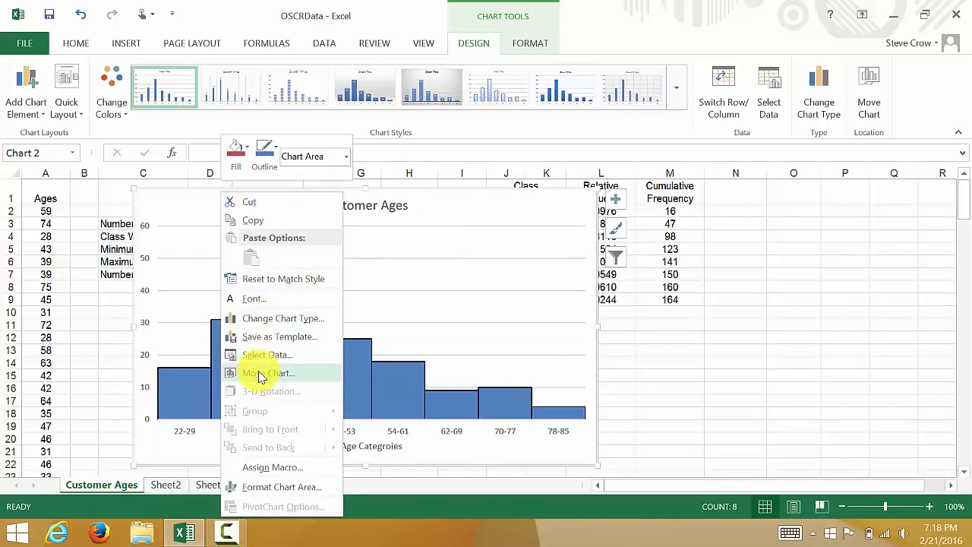
pyautogui.click(265, 373)
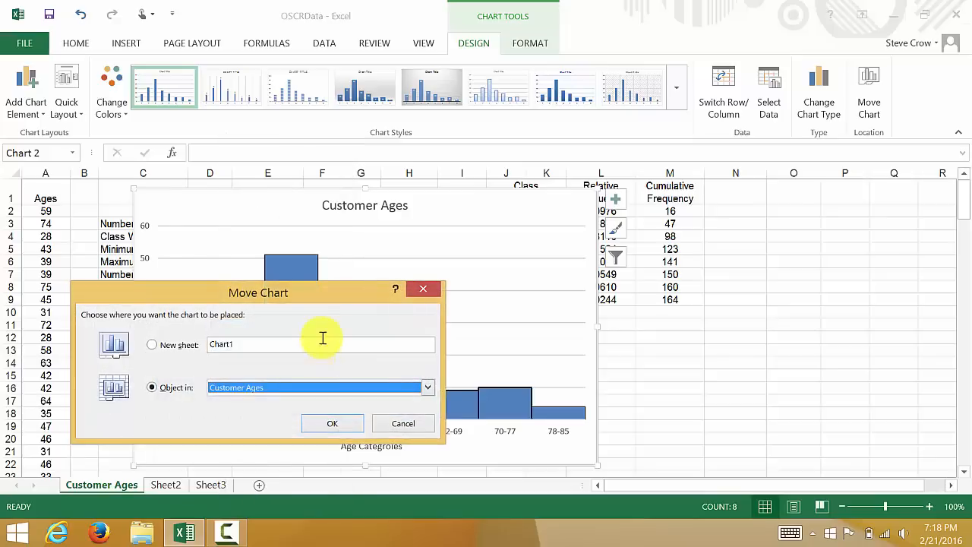
pyautogui.moveTo(258, 293); pyautogui.dragTo(541, 219)
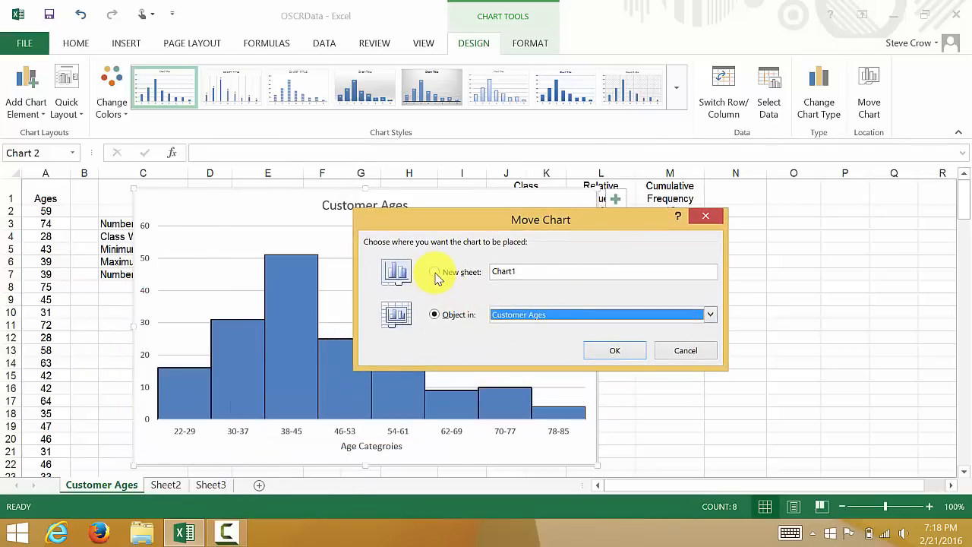
pyautogui.click(434, 271)
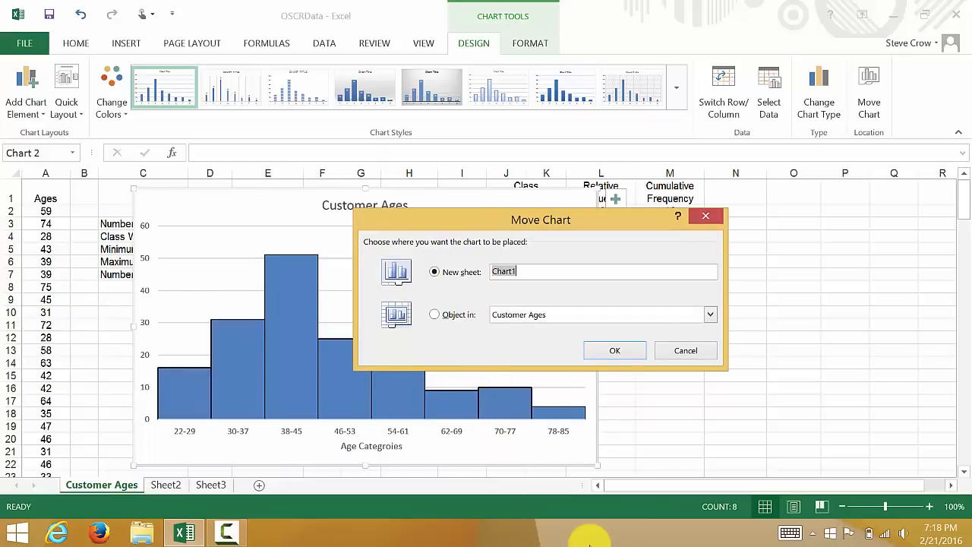
pyautogui.write('Histor')
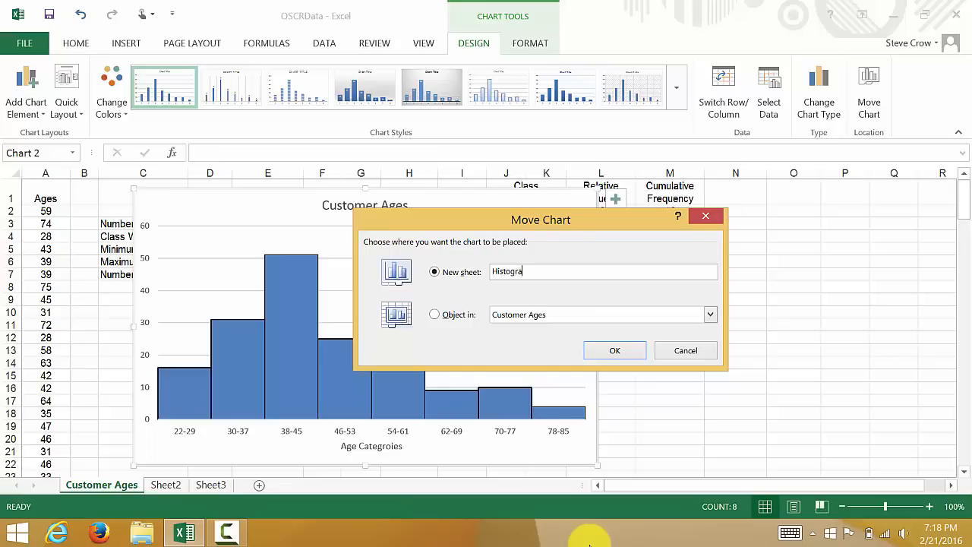
pyautogui.write('m')
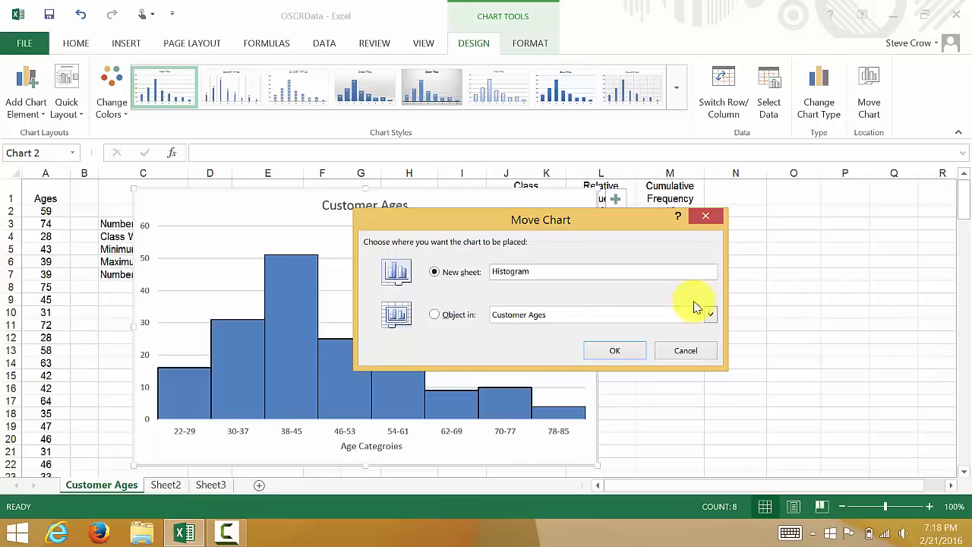
pyautogui.click(614, 350)
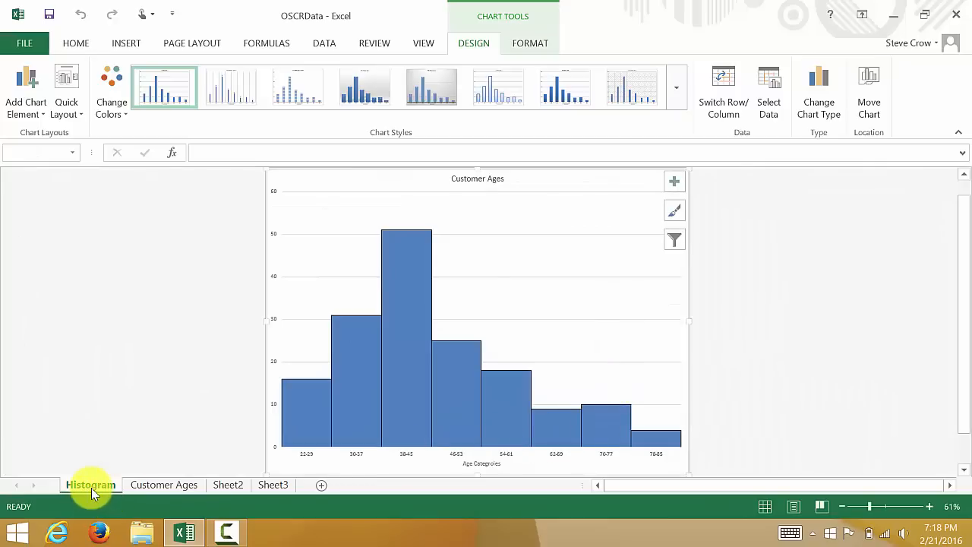
pyautogui.moveTo(271, 295)
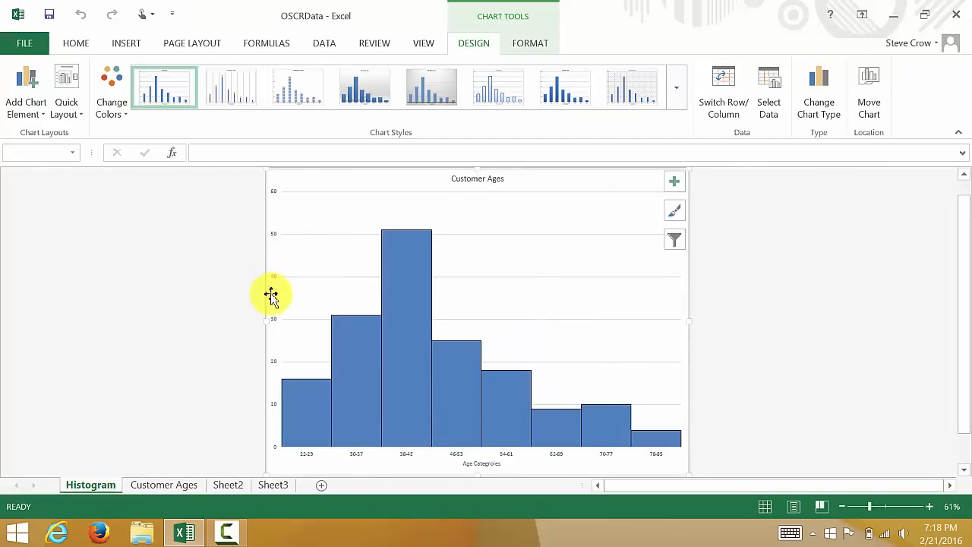
pyautogui.moveTo(201, 323)
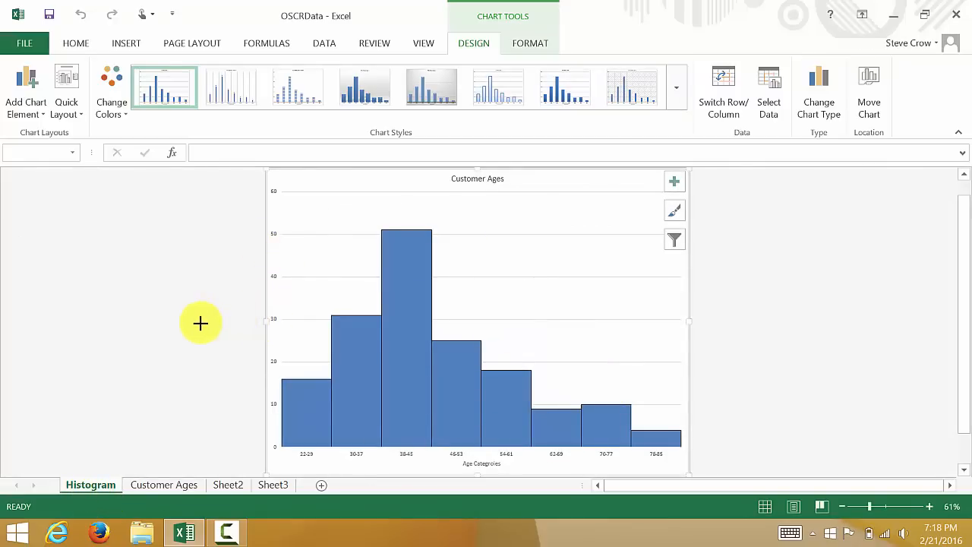
pyautogui.moveTo(706, 395)
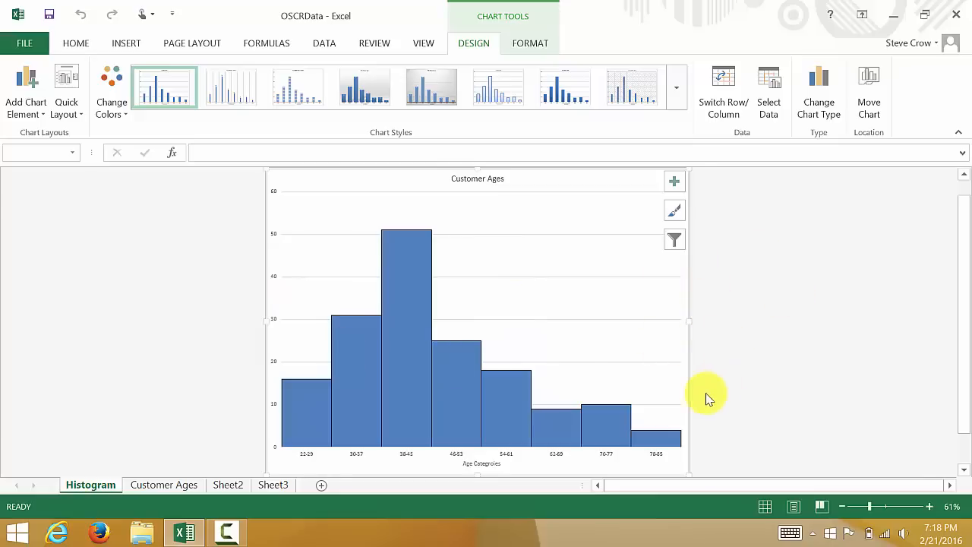
pyautogui.moveTo(492, 255)
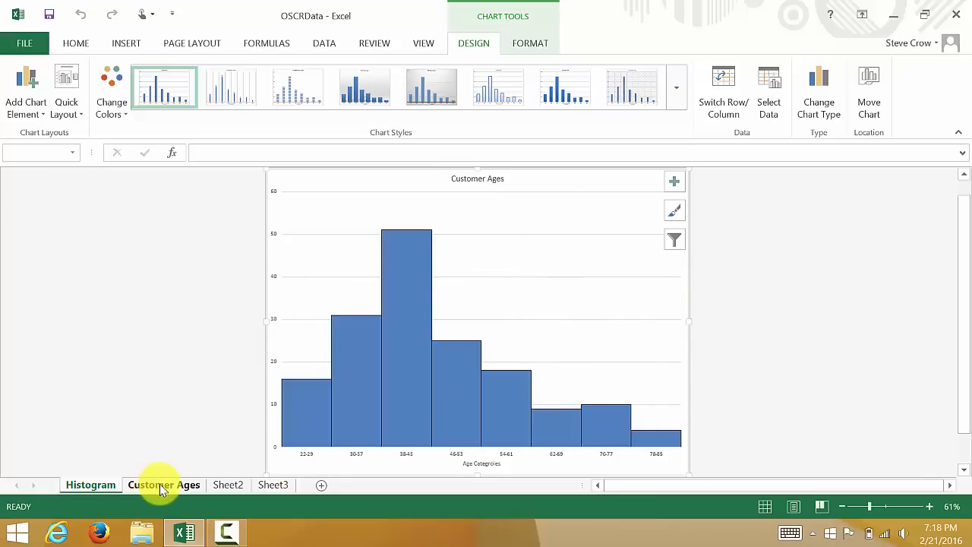
# On Customer Ages, chart the relative frequencies in L2:L9 as a 2-D clustered column chart
pyautogui.click(163, 484)
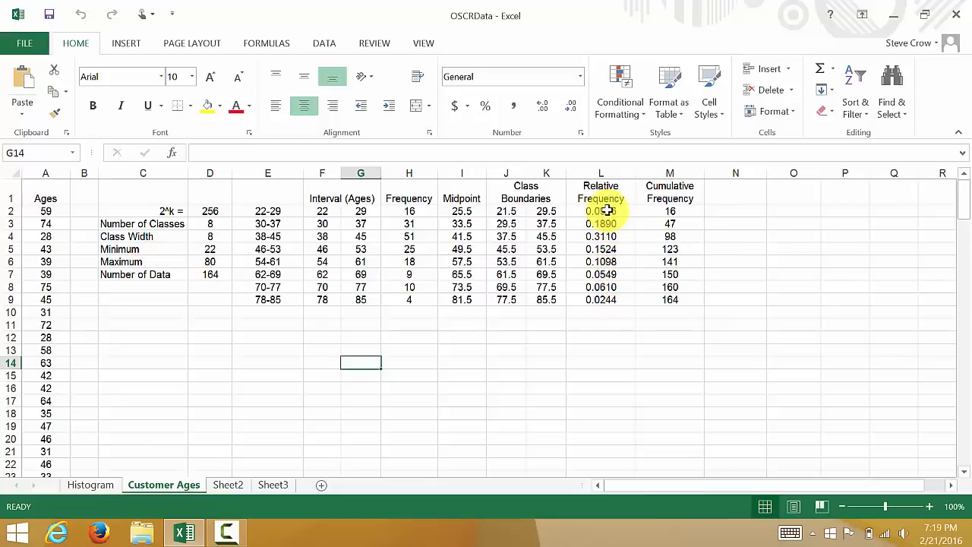
pyautogui.click(600, 211)
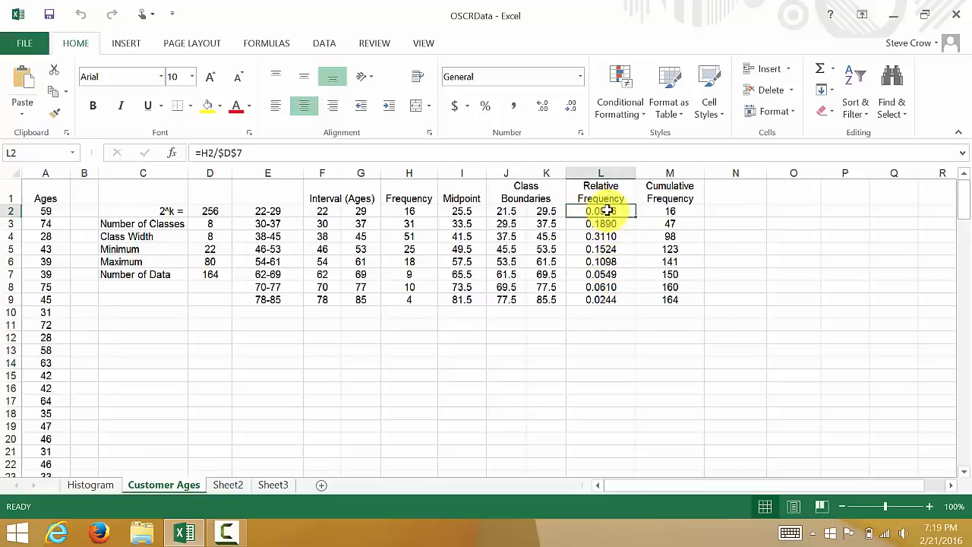
pyautogui.moveTo(601, 211); pyautogui.dragTo(600, 299)
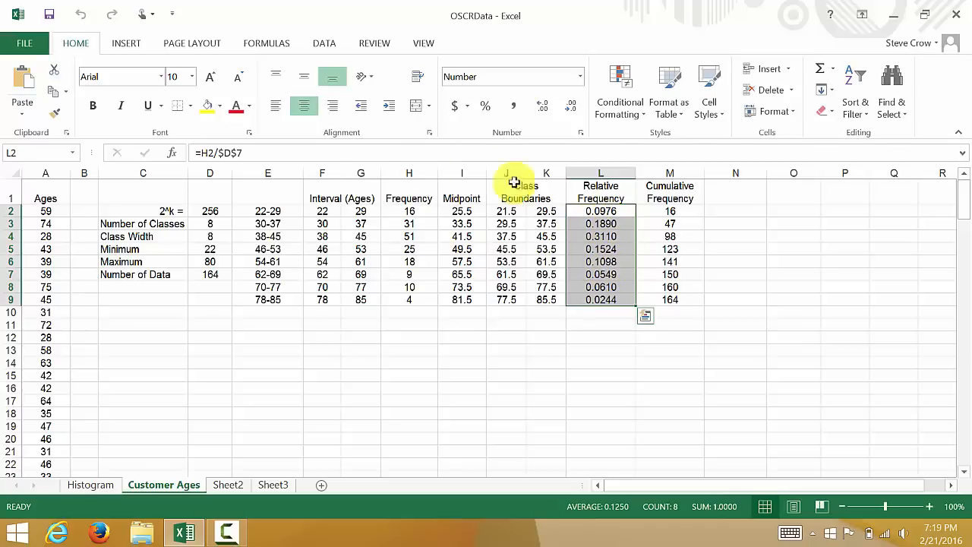
pyautogui.click(126, 43)
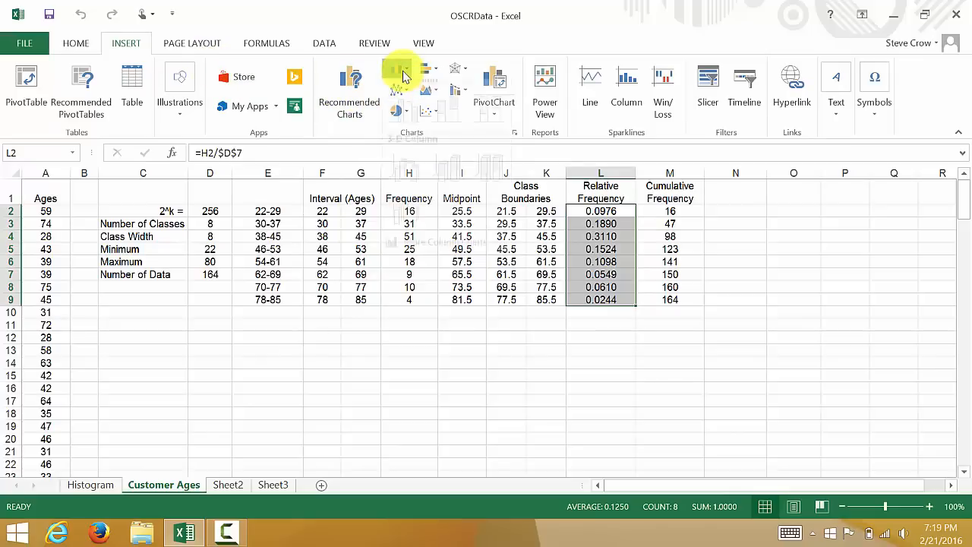
pyautogui.click(402, 72)
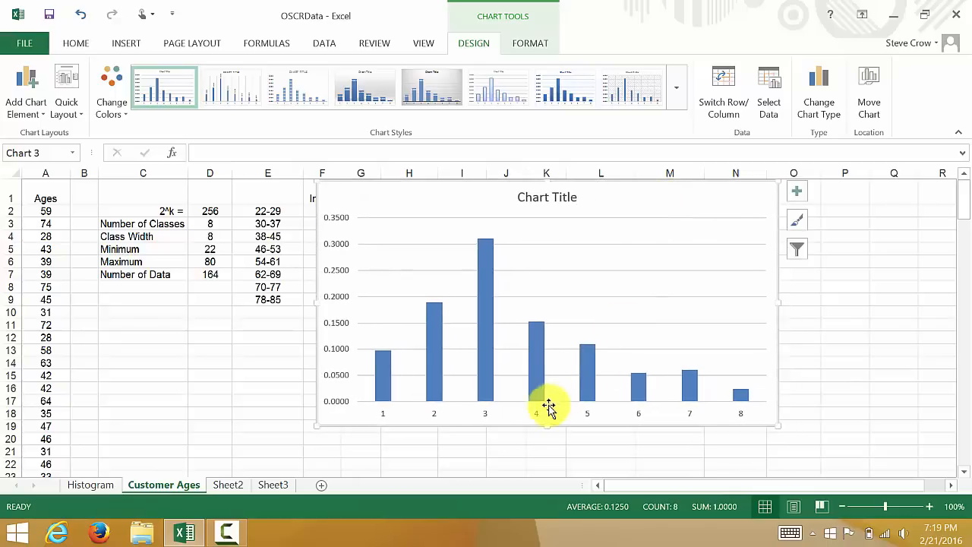
pyautogui.click(547, 405)
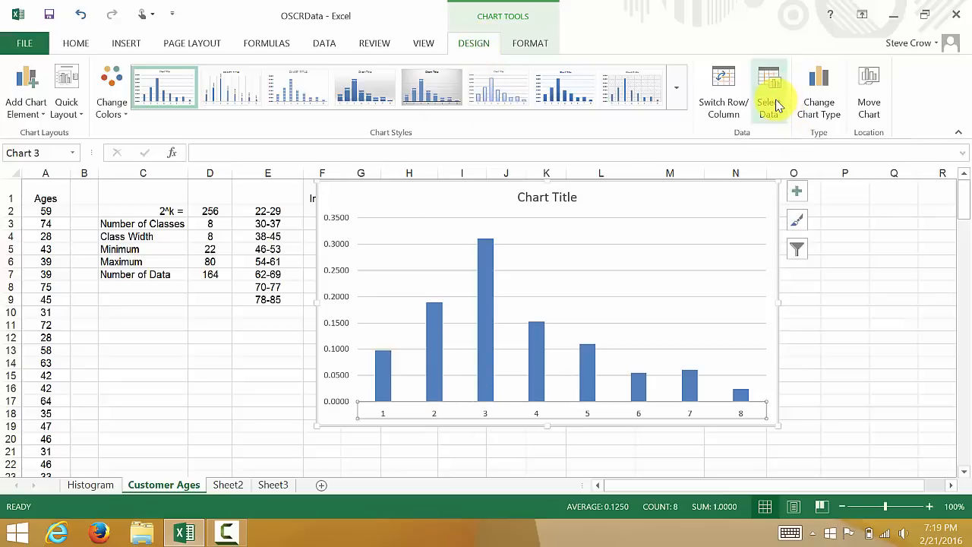
# Use the age ranges in E2:E9 as the chart's horizontal axis labels
pyautogui.click(768, 91)
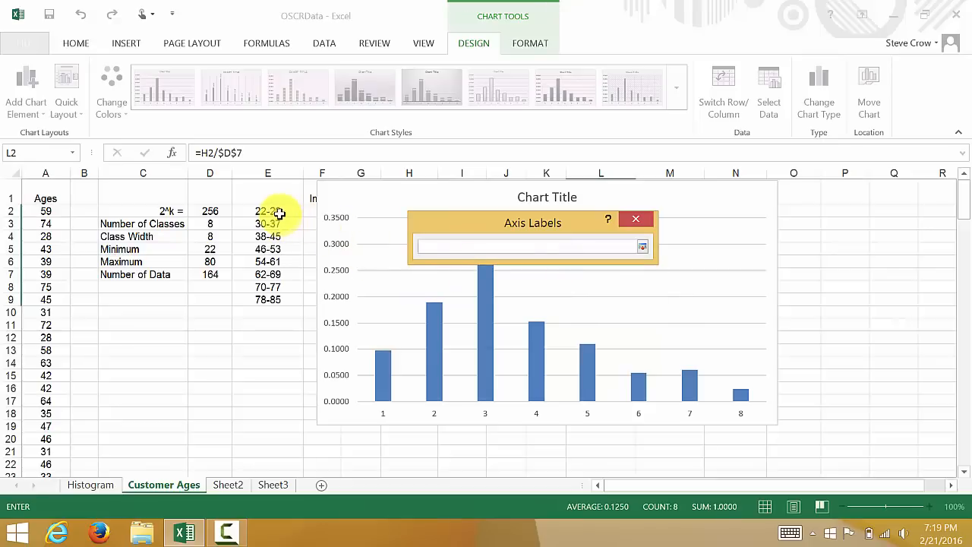
pyautogui.moveTo(267, 211); pyautogui.dragTo(267, 300)
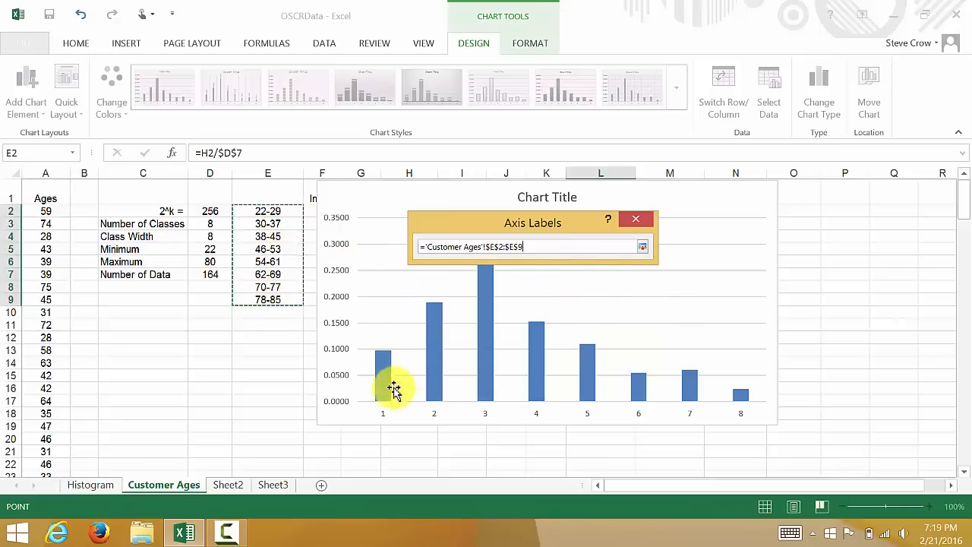
pyautogui.moveTo(534, 397)
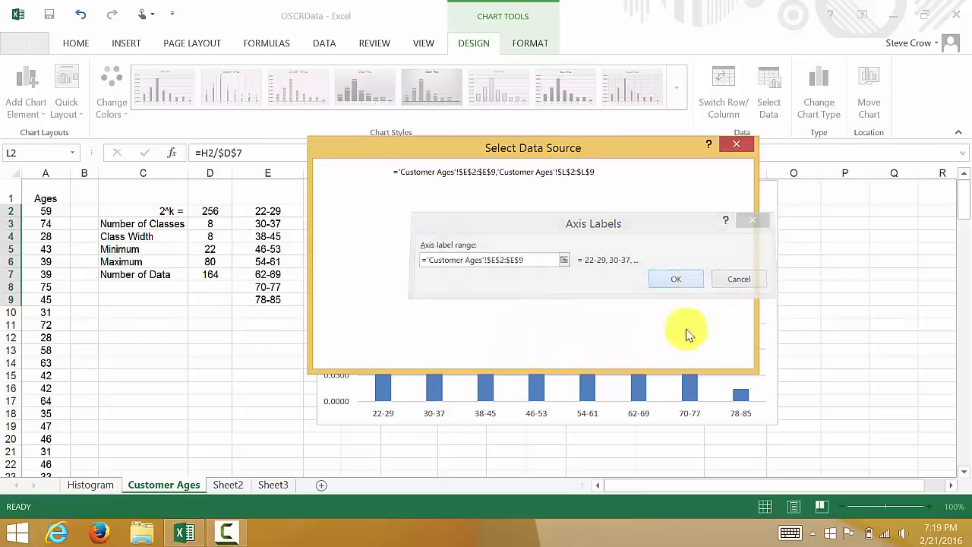
pyautogui.click(675, 278)
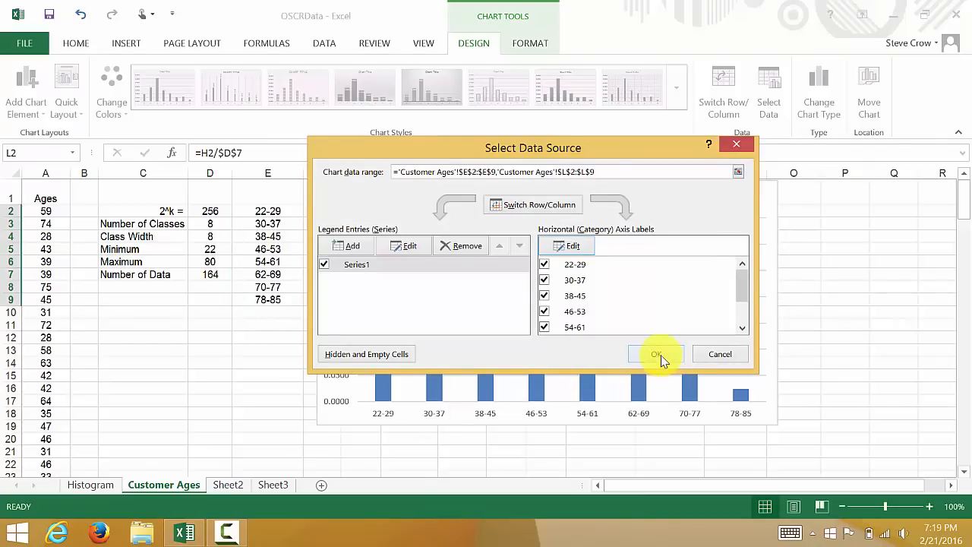
pyautogui.click(656, 354)
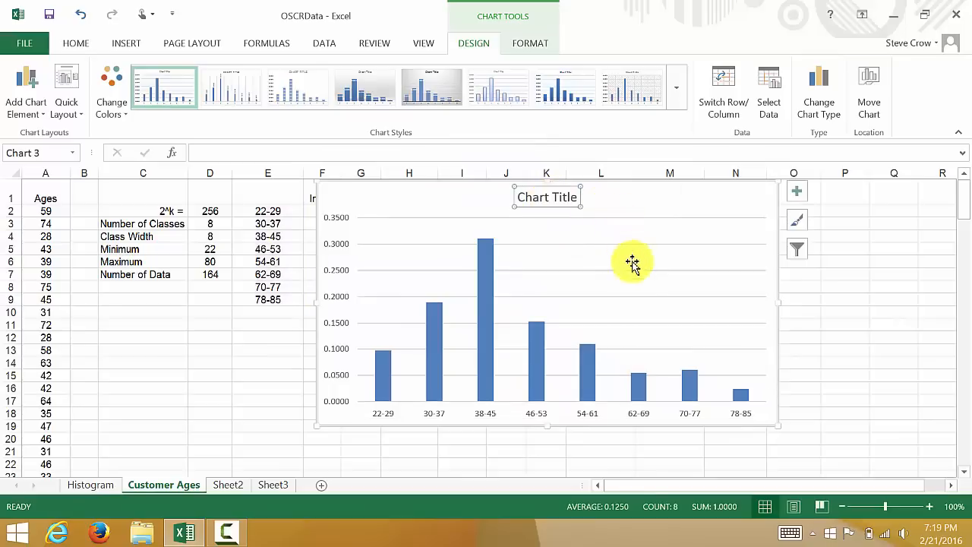
# Title the chart 'Customer Age Relatoive Frequency Histogram' and edit out the parenthesis
pyautogui.write('C')
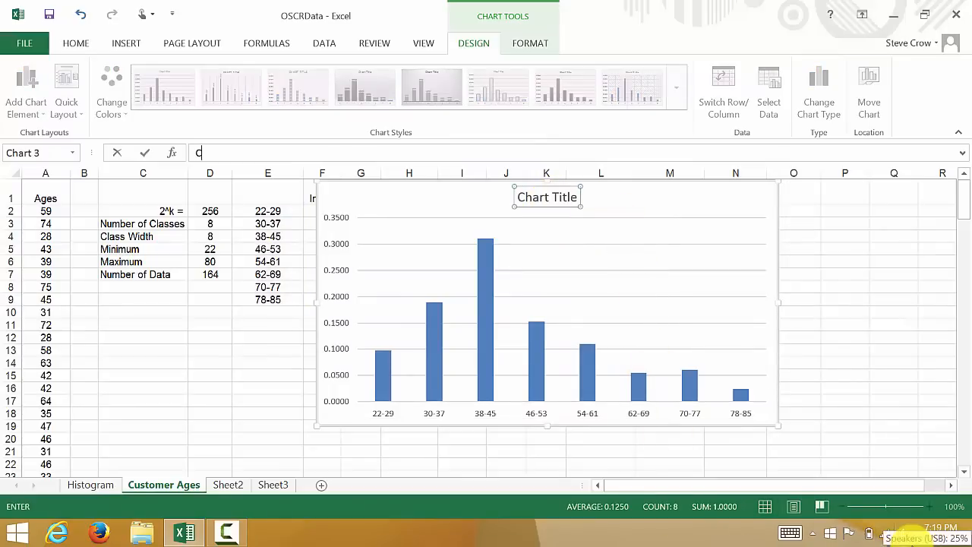
pyautogui.write('ustomer Age')
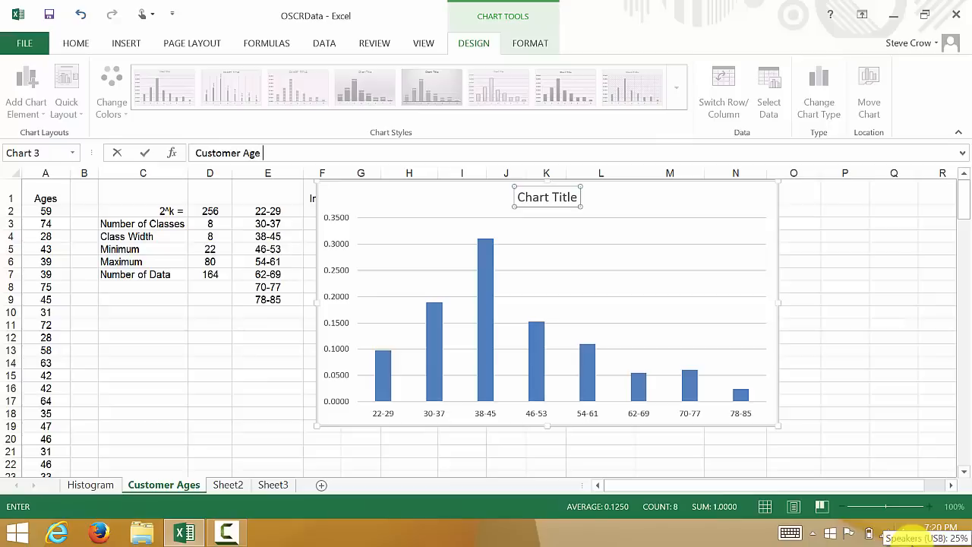
pyautogui.write('(')
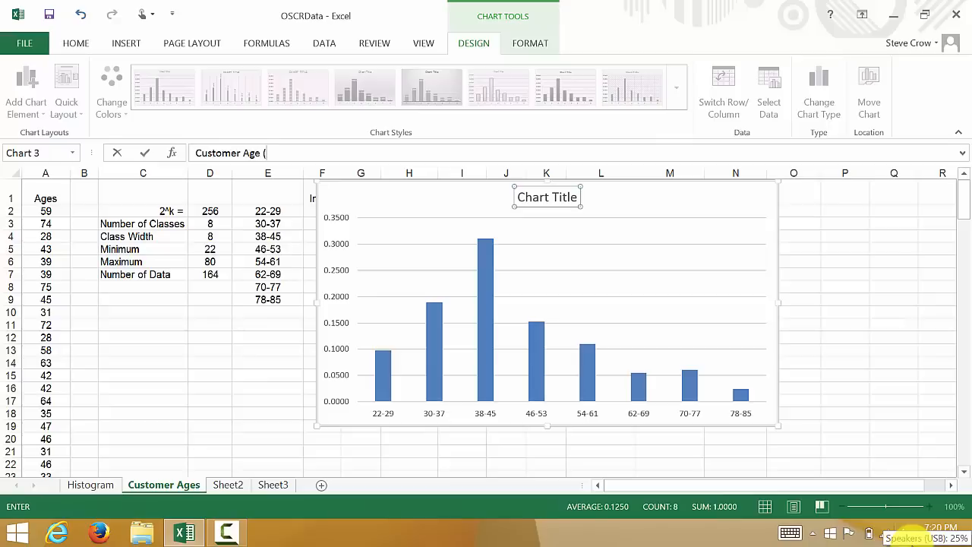
pyautogui.write('Relative Frequen')
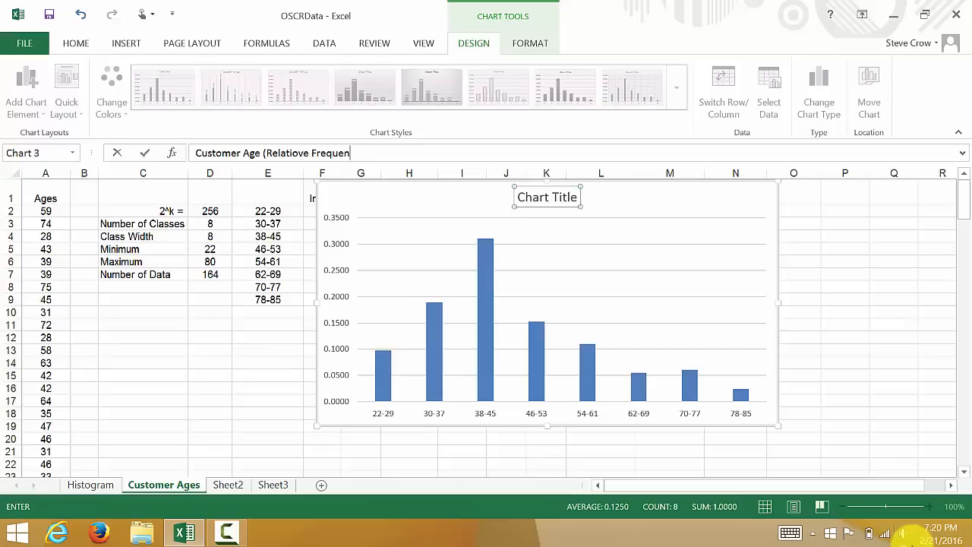
pyautogui.write('cy')
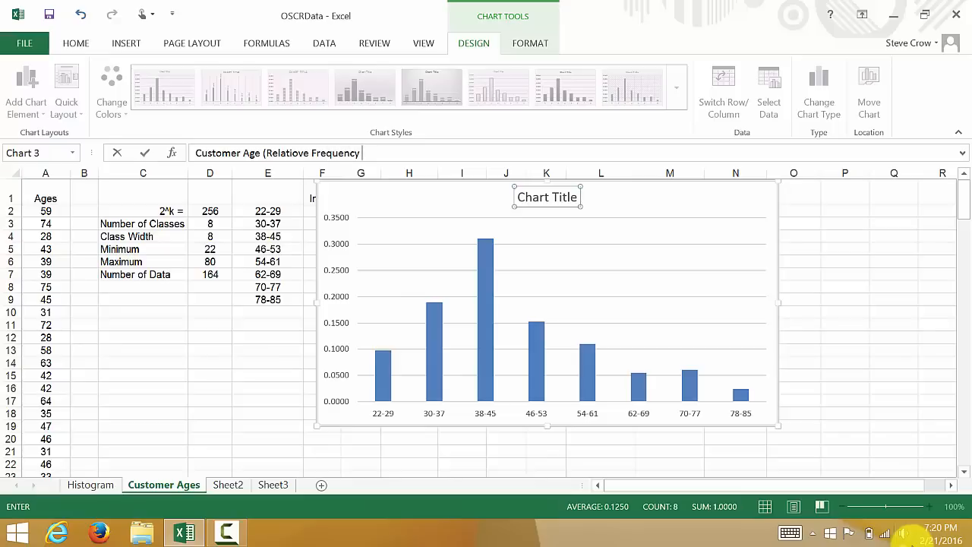
pyautogui.write('Histogram')
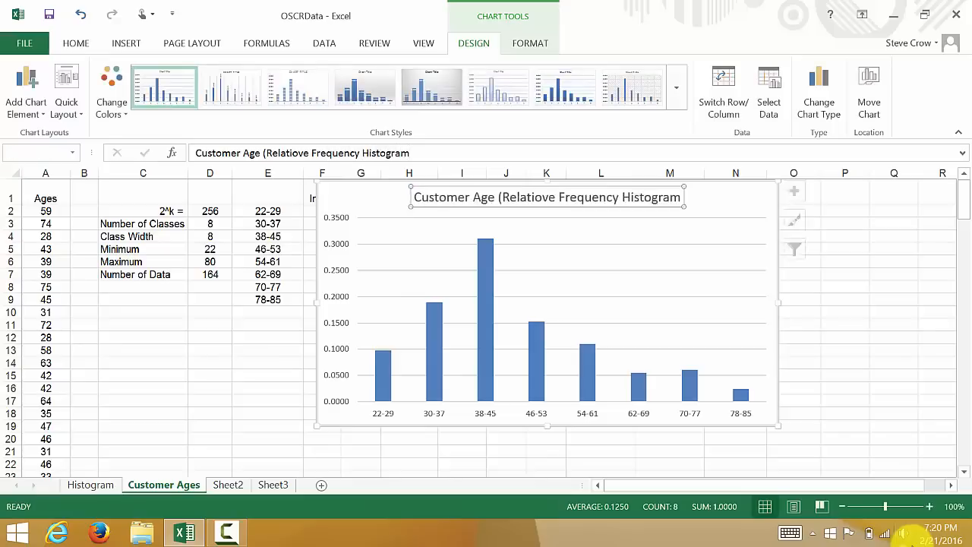
pyautogui.click(501, 196)
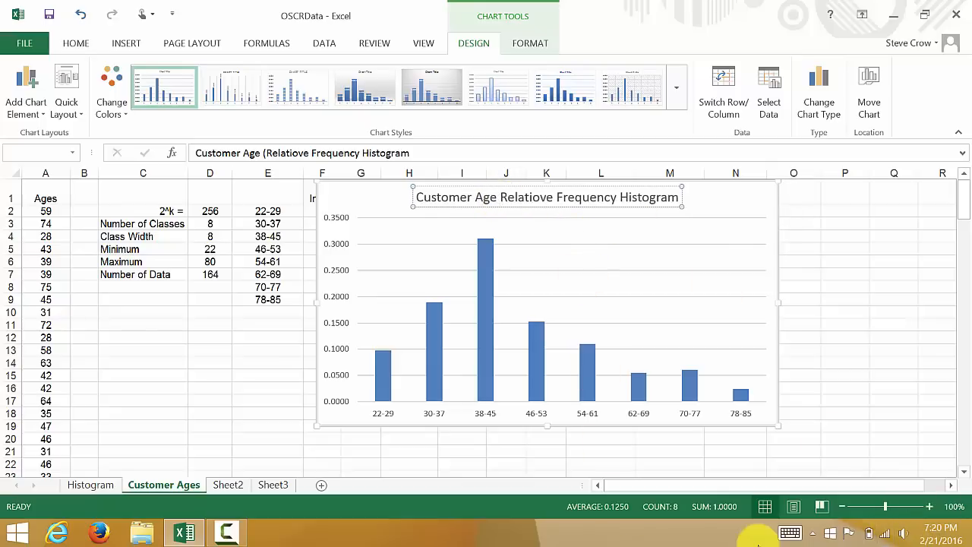
pyautogui.moveTo(754, 199)
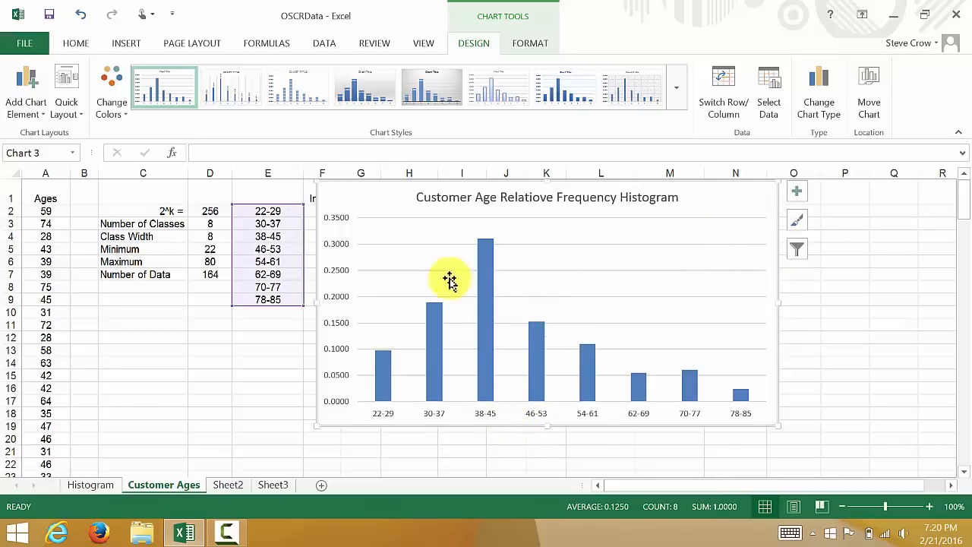
pyautogui.moveTo(795, 189)
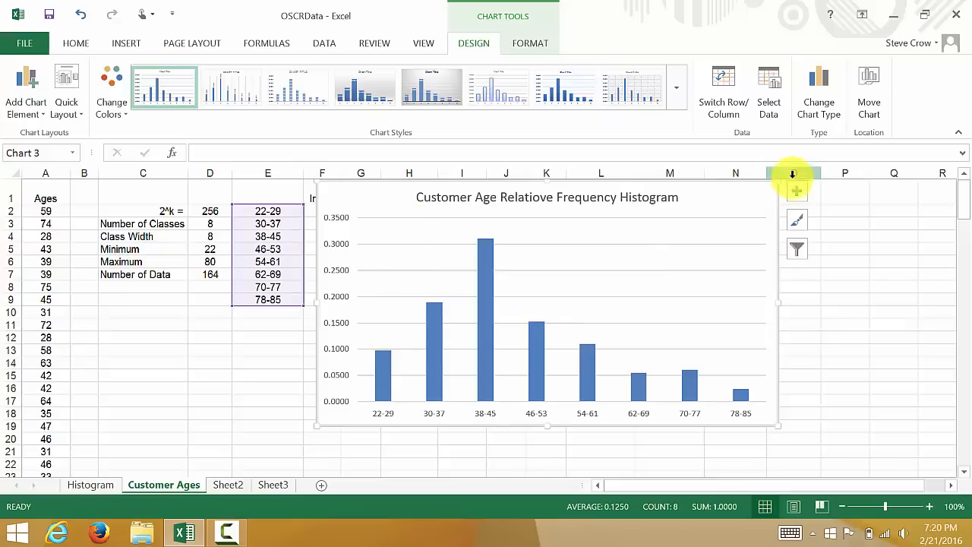
# Enable axis titles and name the horizontal axis 'Age Categories'
pyautogui.click(796, 183)
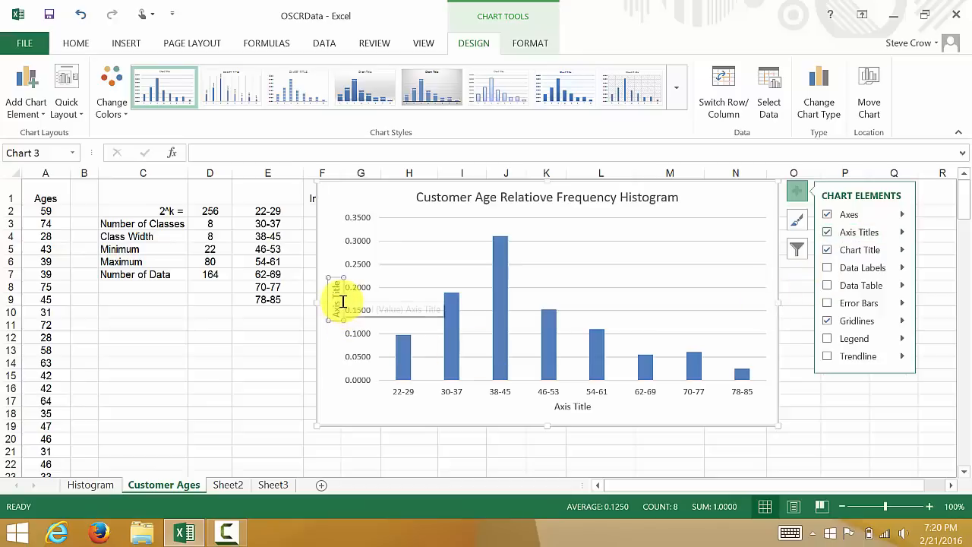
pyautogui.moveTo(480, 281)
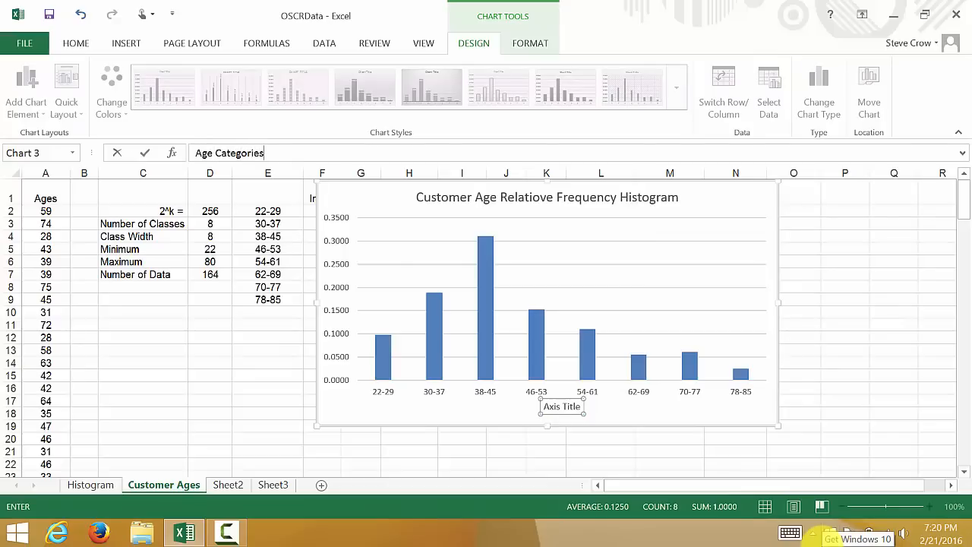
pyautogui.write('Age Categories')
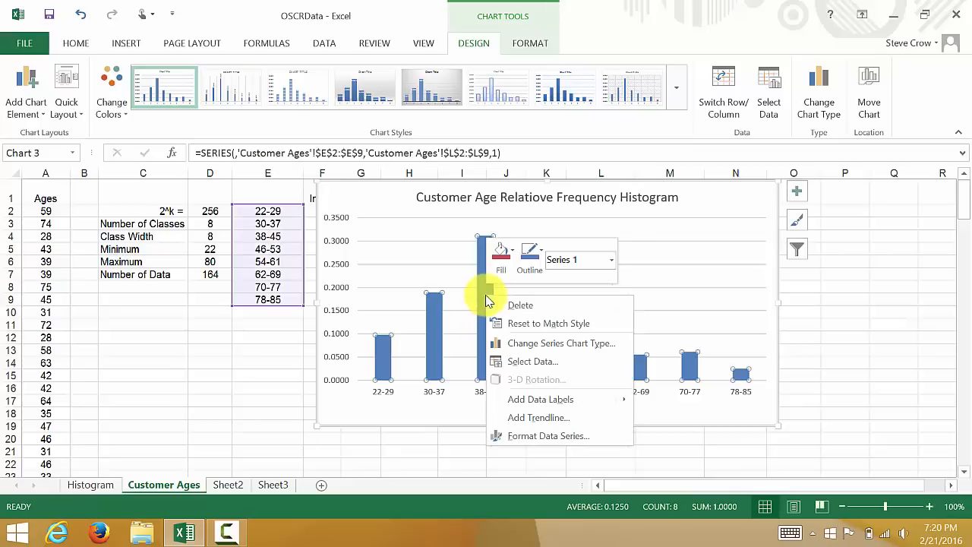
pyautogui.moveTo(487, 325)
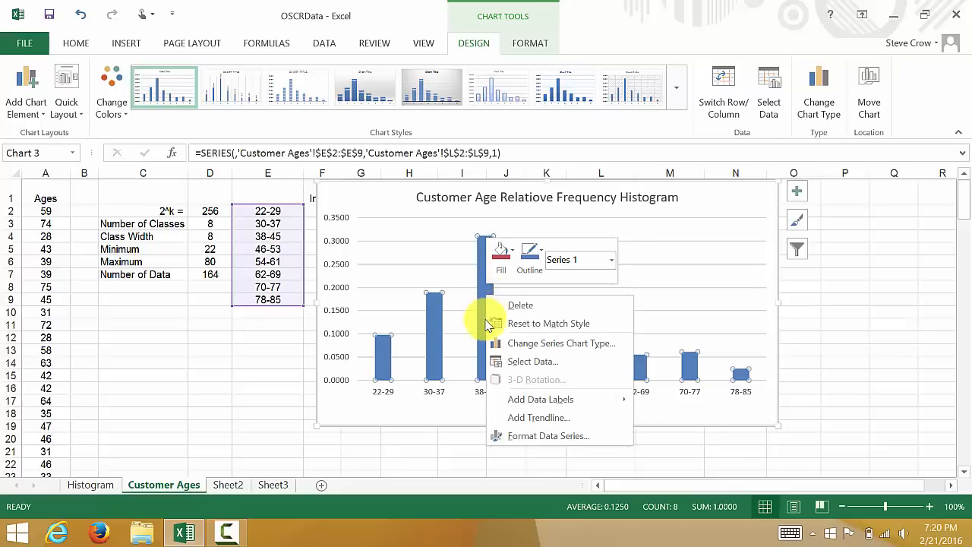
pyautogui.moveTo(539, 435)
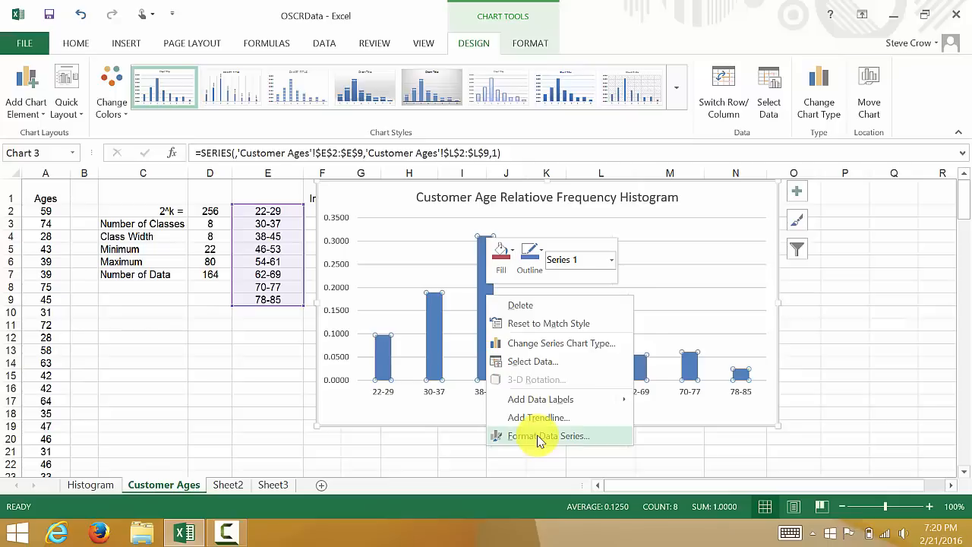
# Set the bar series gap width to 0% so the bars touch, then deselect the chart
pyautogui.click(548, 435)
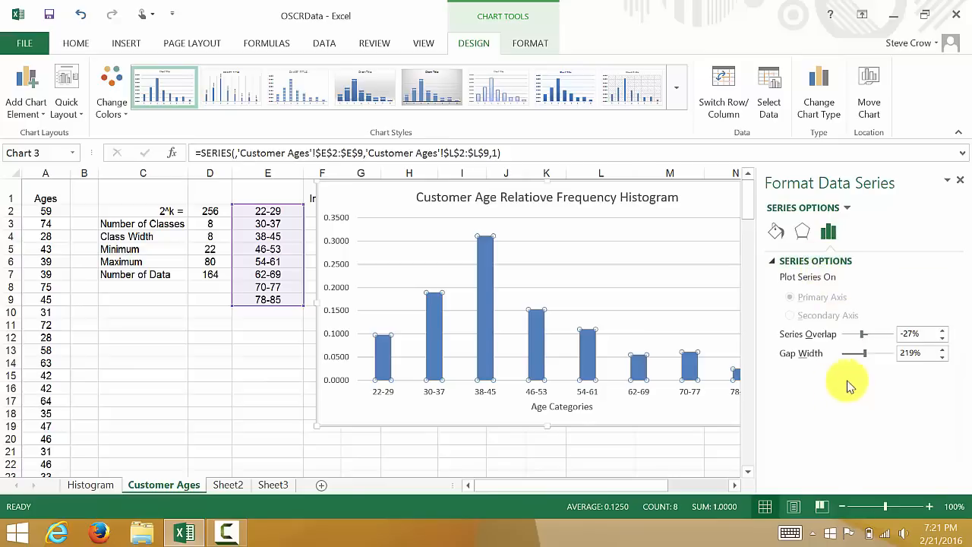
pyautogui.moveTo(853, 352); pyautogui.dragTo(842, 352)
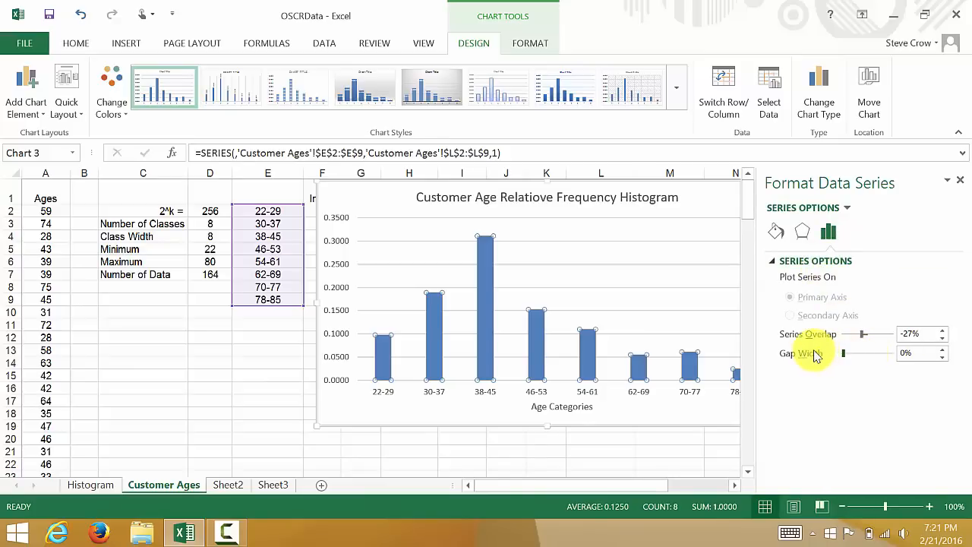
pyautogui.click(841, 353)
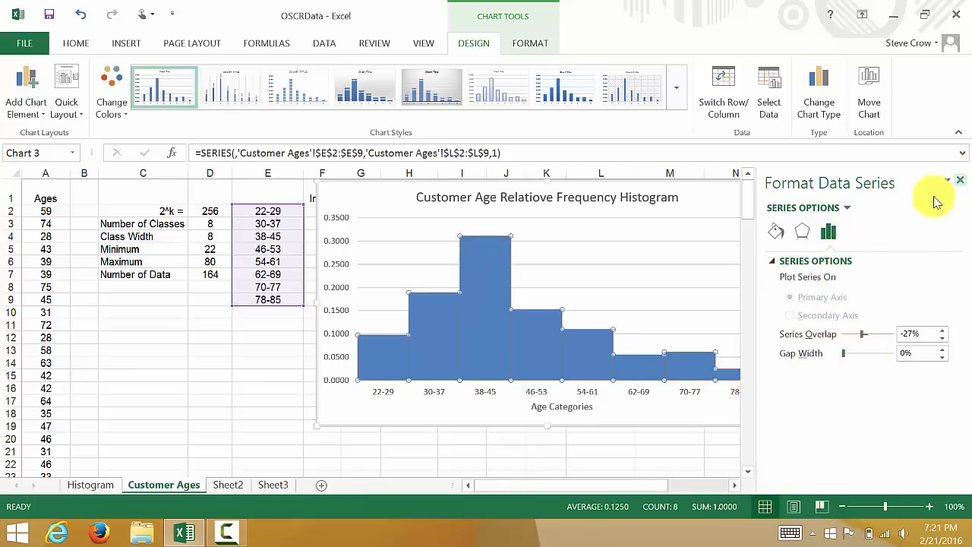
pyautogui.click(776, 232)
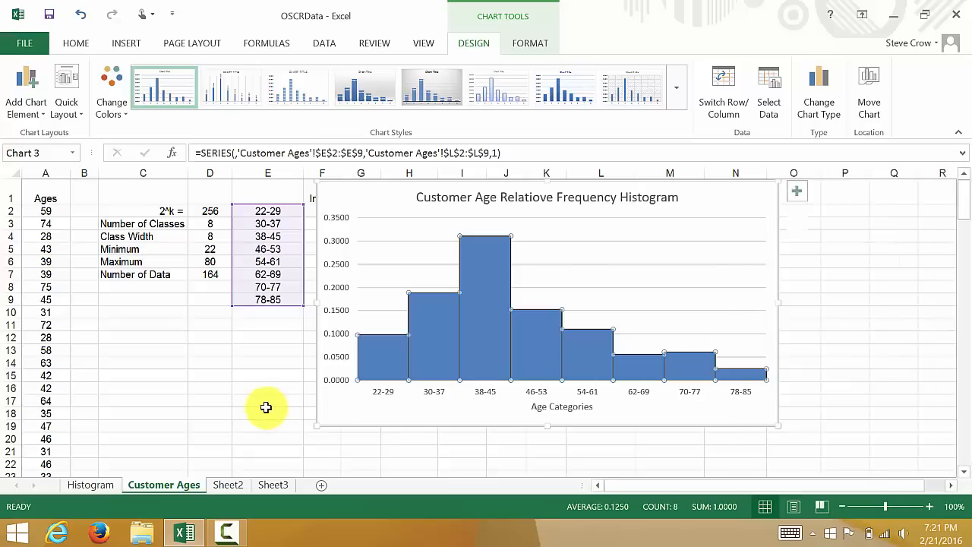
pyautogui.click(267, 413)
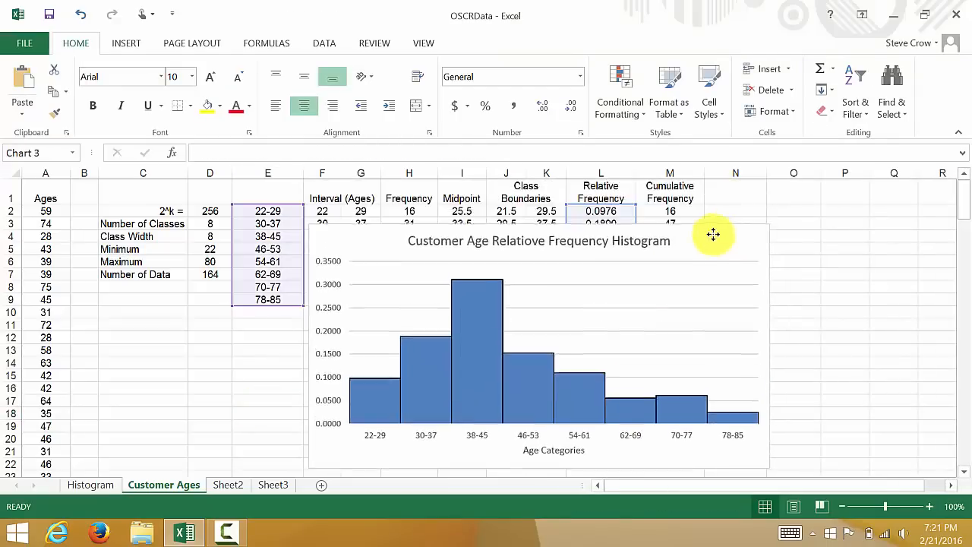
# Move the relative frequency chart as an object onto the Histogram sheet, over the frequency histogram
pyautogui.moveTo(712, 233); pyautogui.dragTo(357, 413)
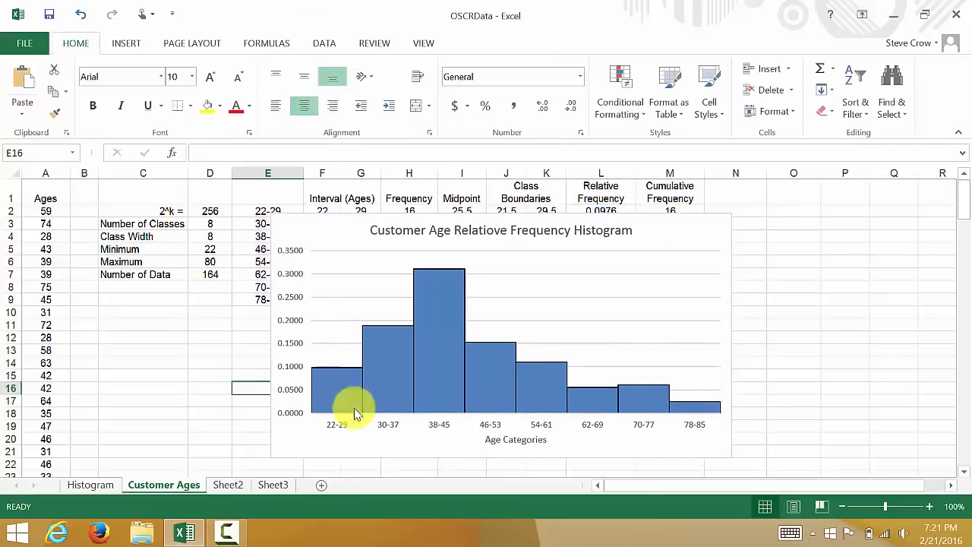
pyautogui.rightClick(357, 410)
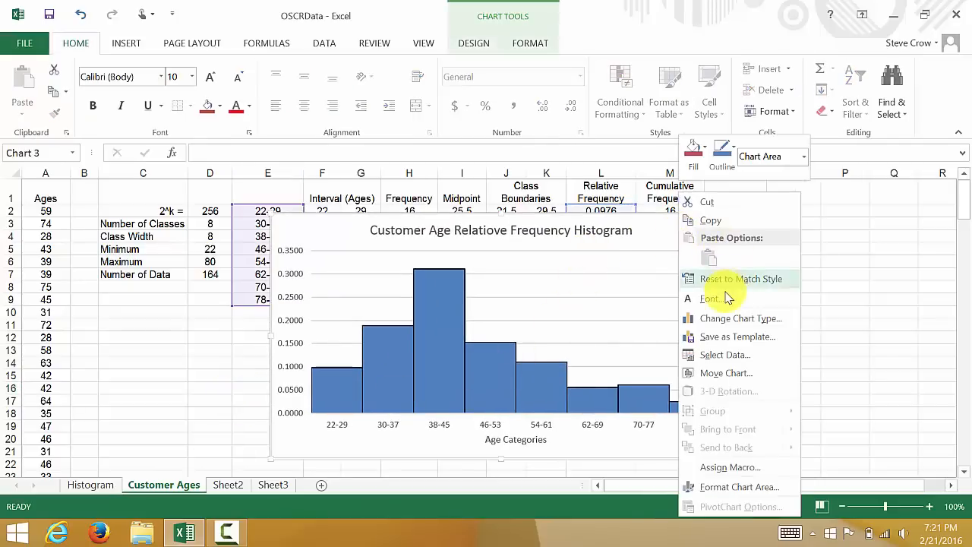
pyautogui.moveTo(725, 372)
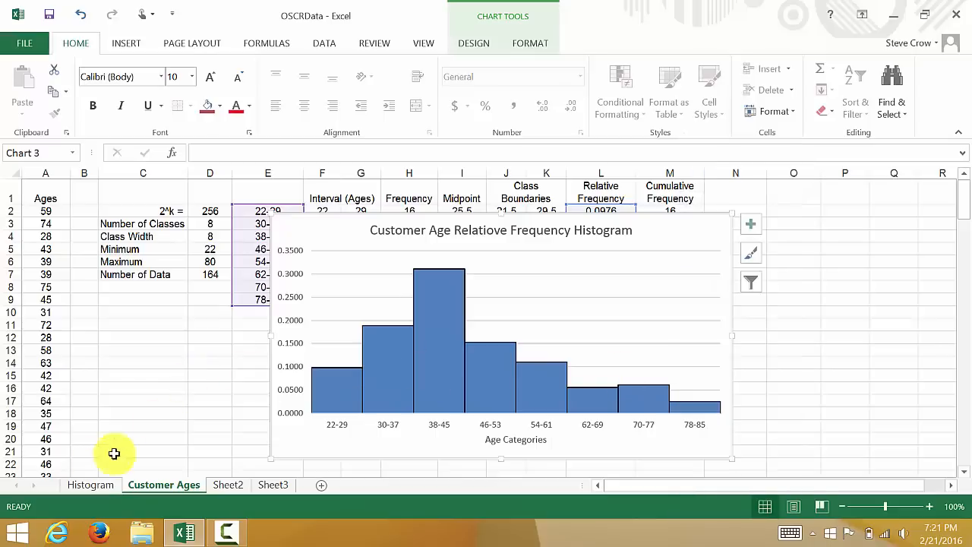
pyautogui.moveTo(628, 271)
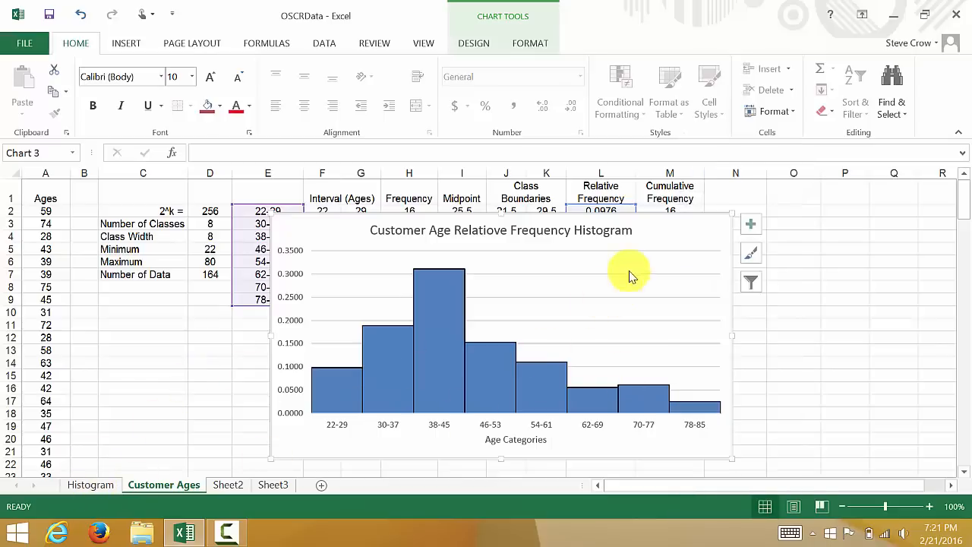
pyautogui.rightClick(629, 272)
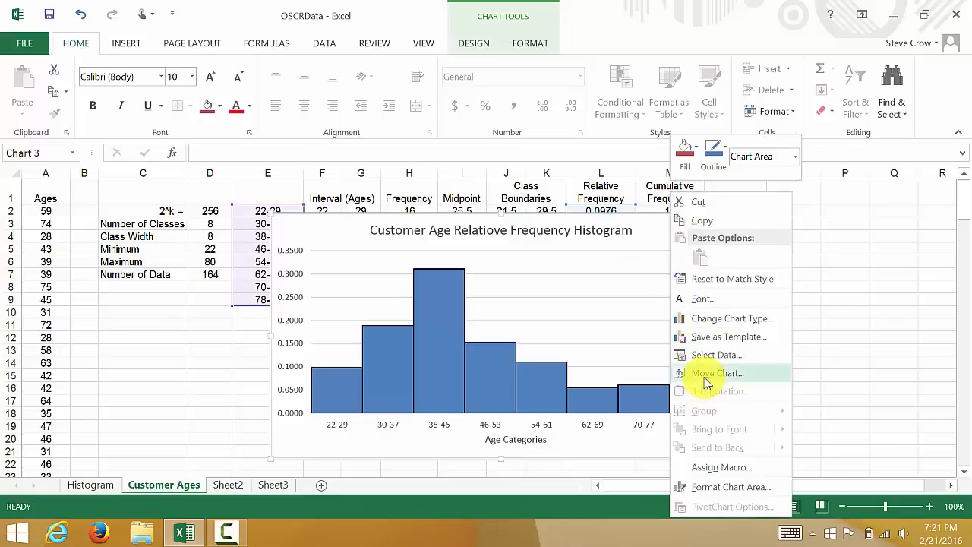
pyautogui.click(716, 372)
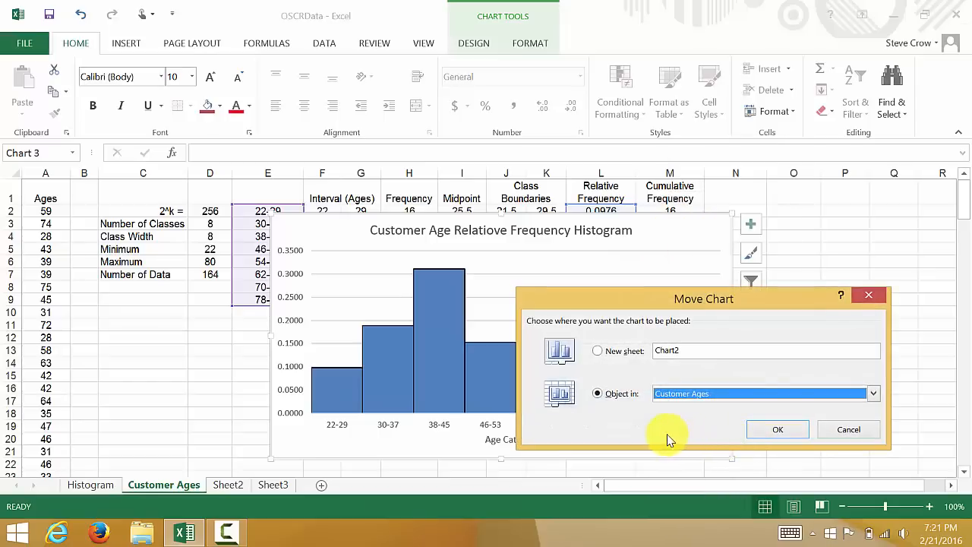
pyautogui.click(872, 393)
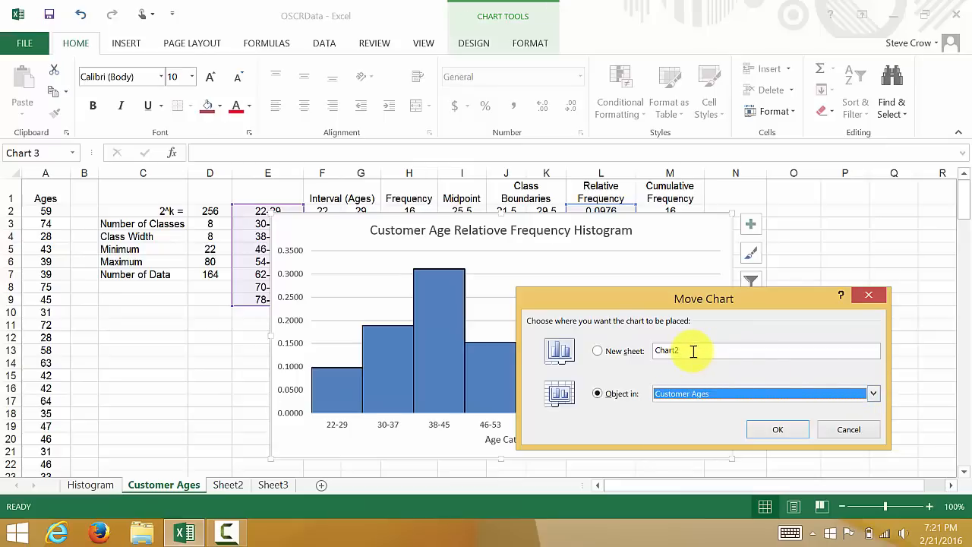
pyautogui.click(873, 393)
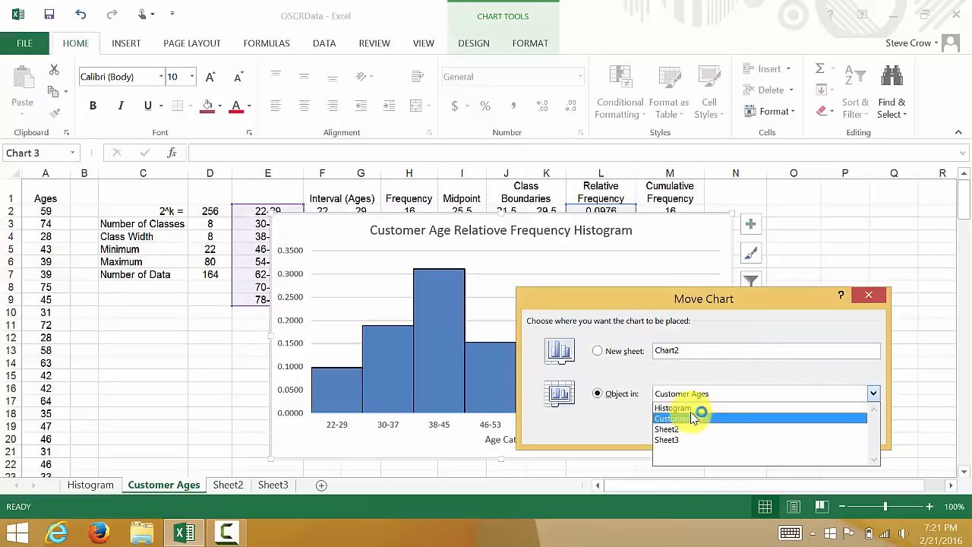
pyautogui.click(671, 408)
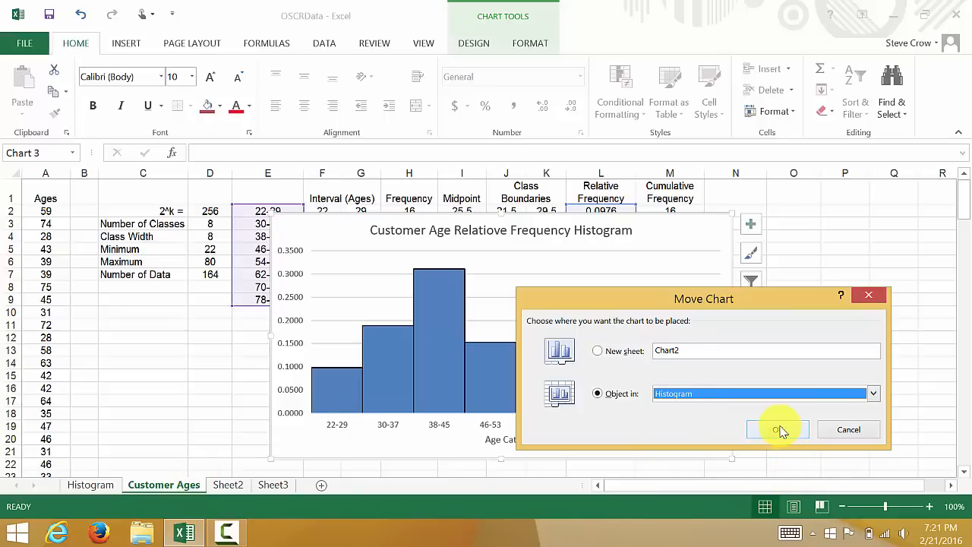
pyautogui.click(777, 429)
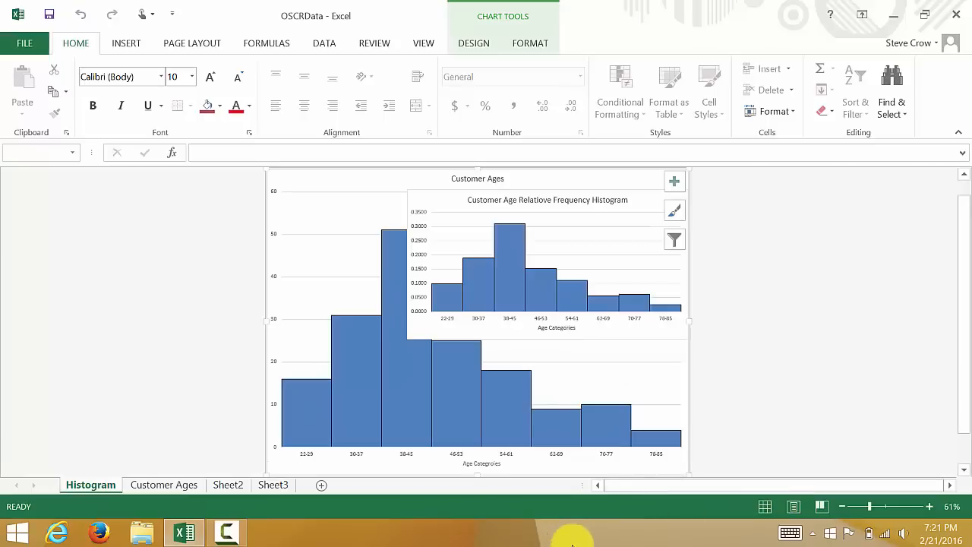
pyautogui.click(547, 266)
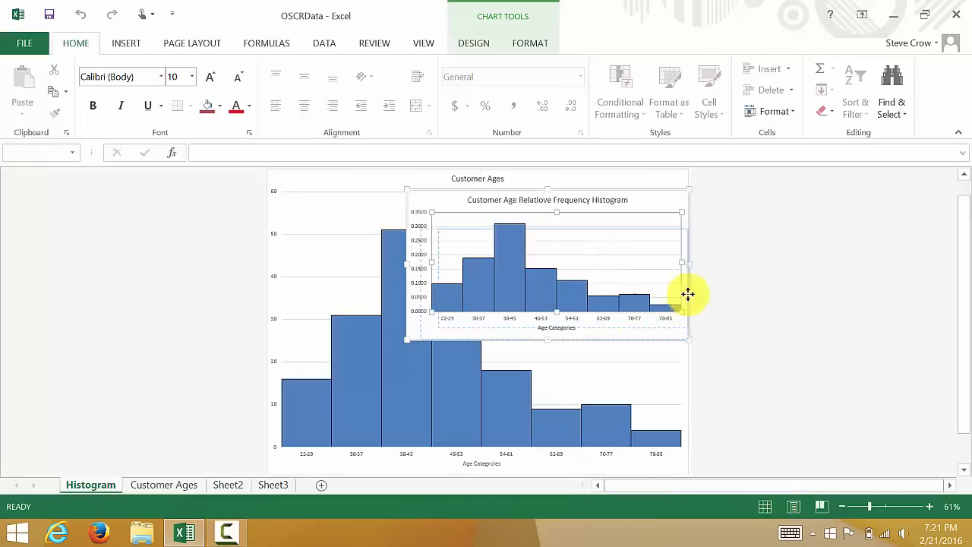
pyautogui.moveTo(687, 294); pyautogui.dragTo(357, 241)
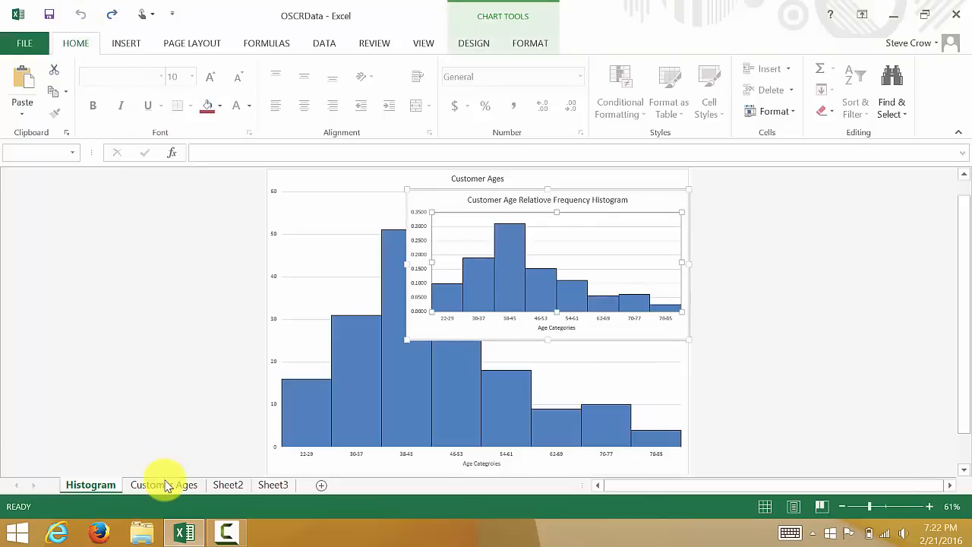
# Move the relative frequency chart from Histogram back onto Customer Ages and verify both sheets
pyautogui.click(163, 484)
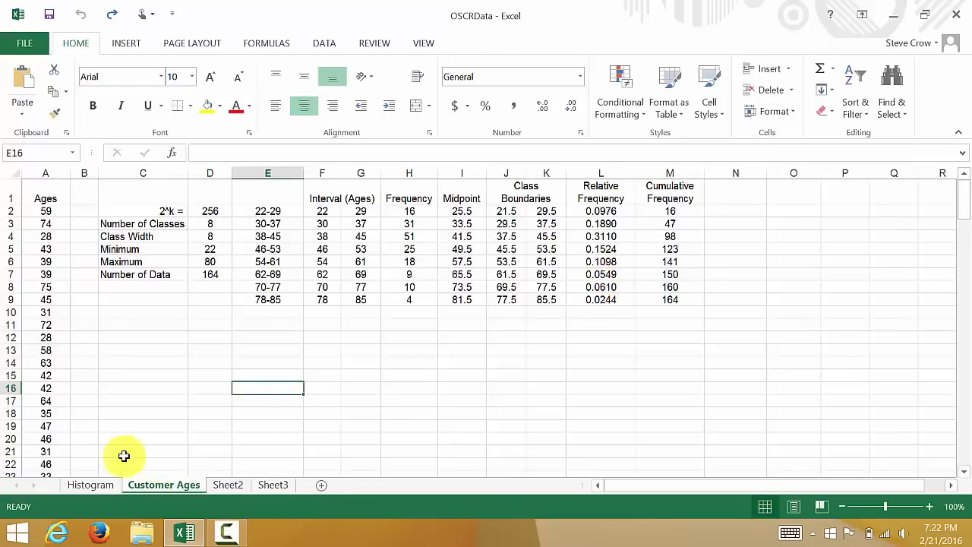
pyautogui.click(89, 485)
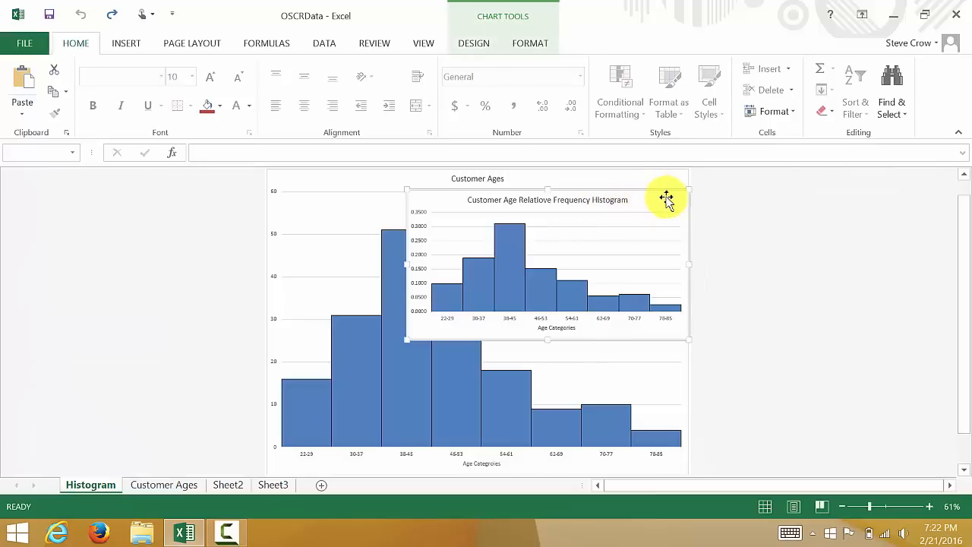
pyautogui.rightClick(666, 197)
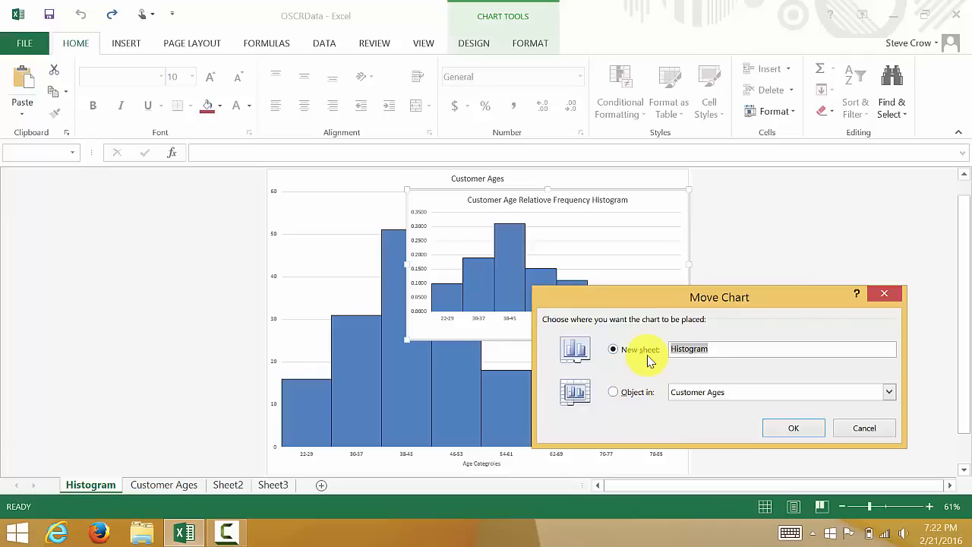
pyautogui.click(612, 391)
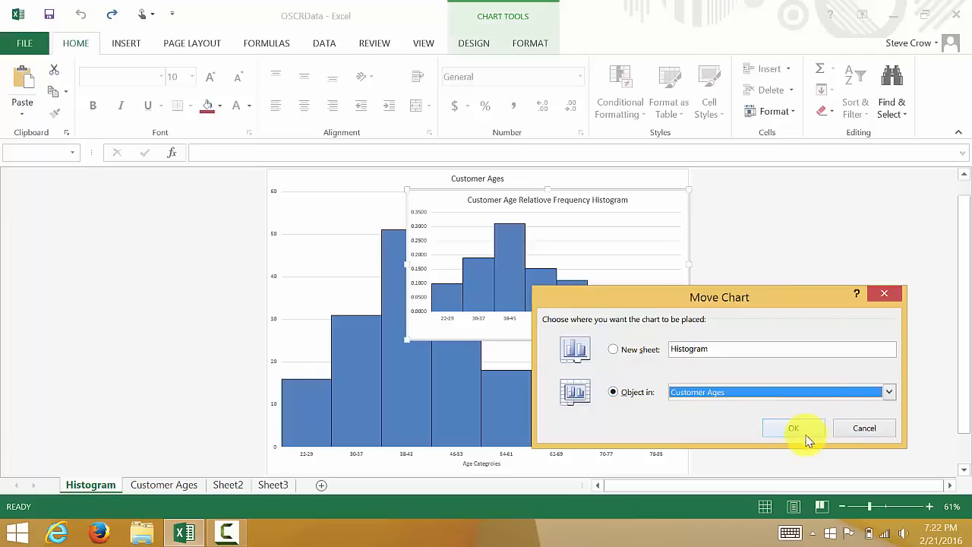
pyautogui.click(794, 427)
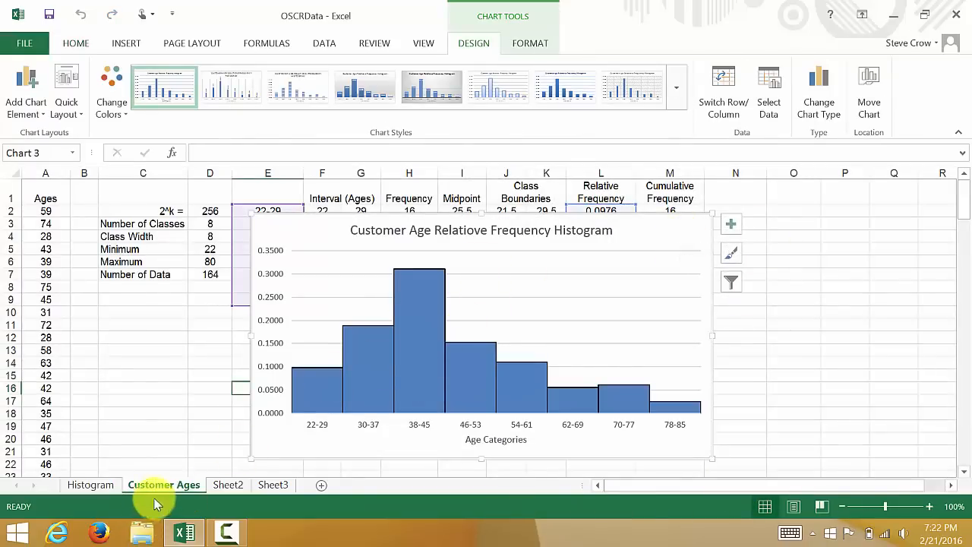
pyautogui.click(91, 484)
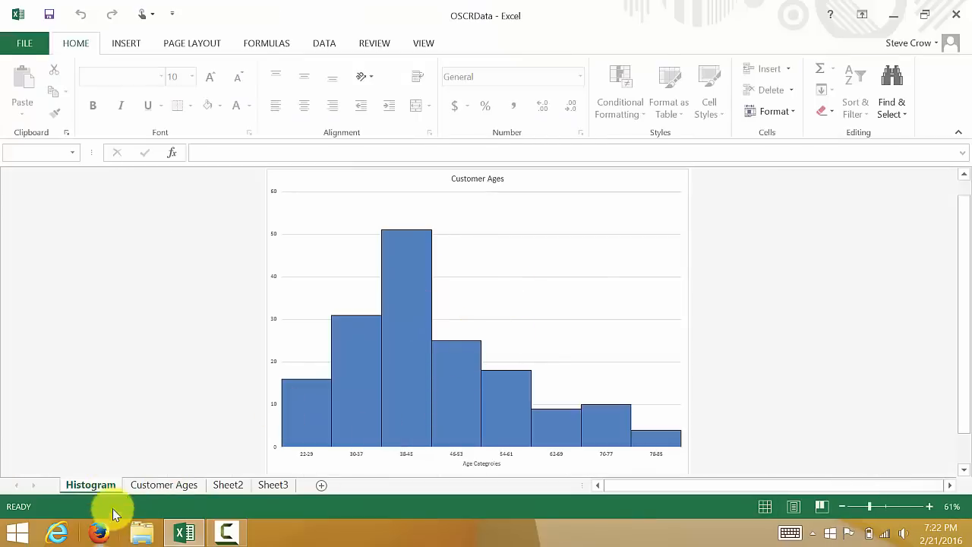
pyautogui.click(163, 484)
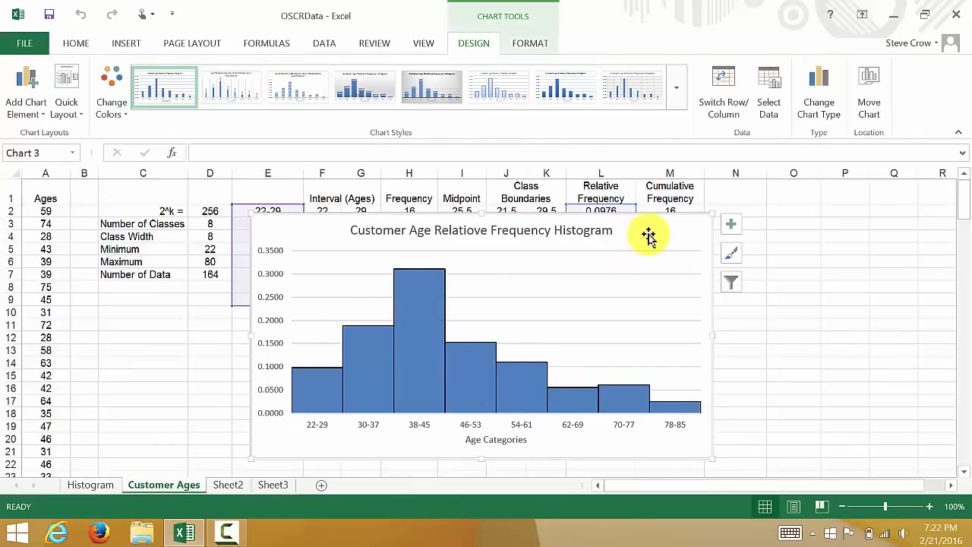
pyautogui.moveTo(659, 230)
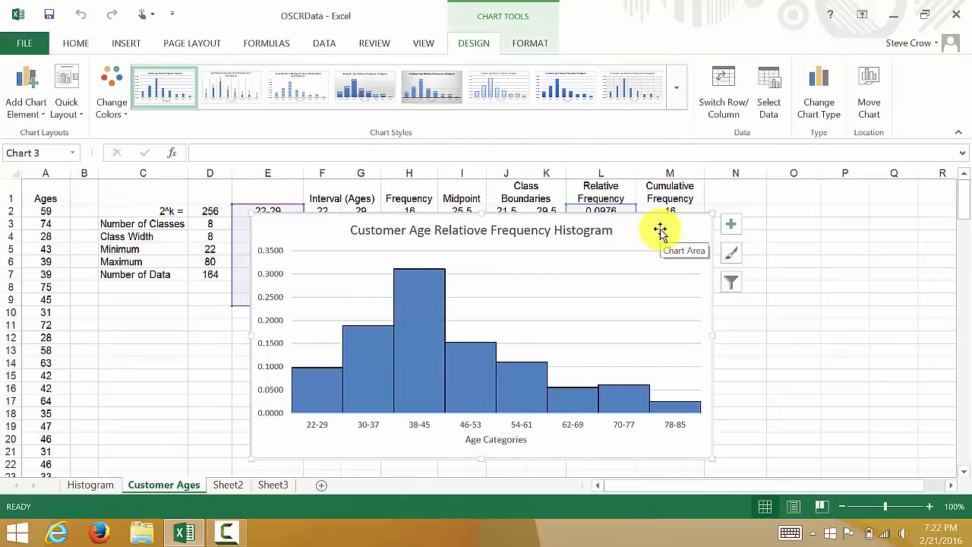
# Move the chart to a new chart sheet named 'RF Histogram'
pyautogui.click(868, 91)
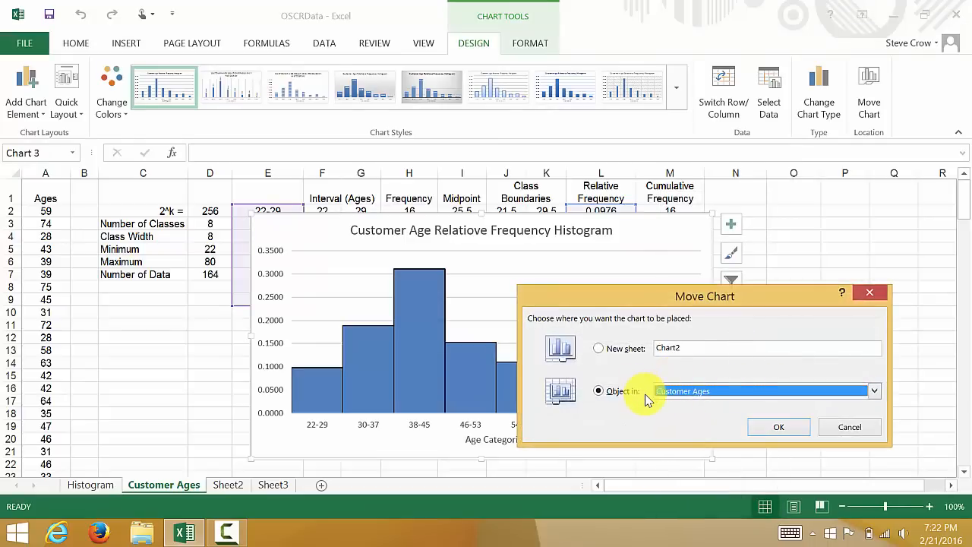
pyautogui.click(598, 347)
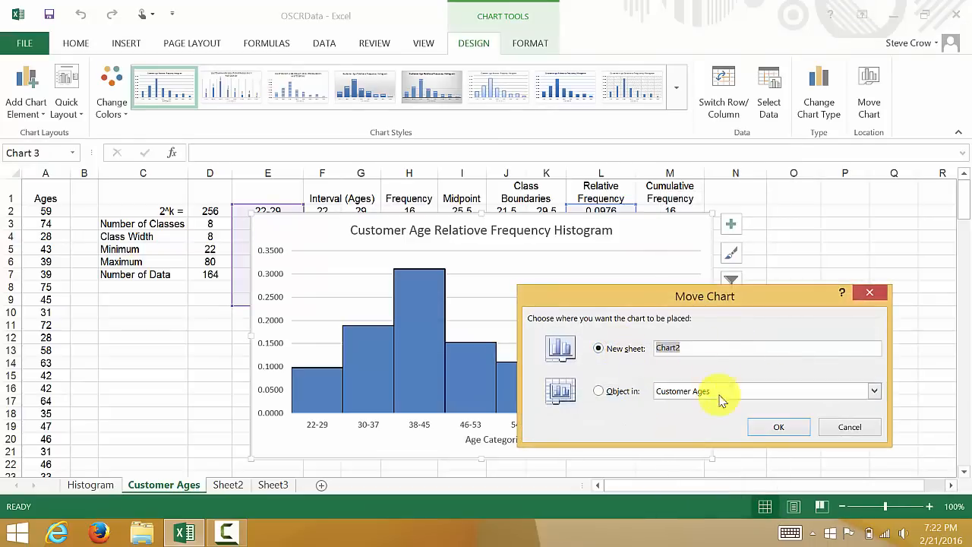
pyautogui.write('Rela')
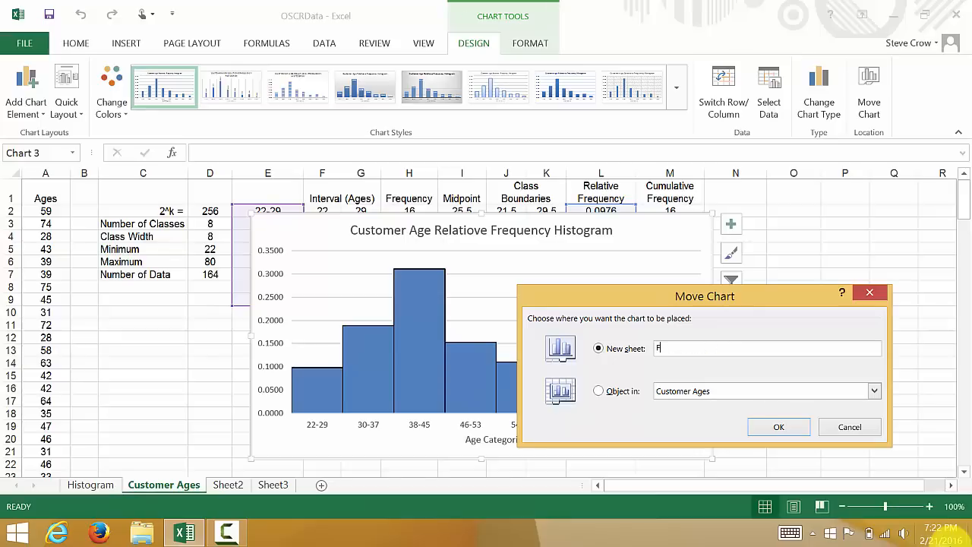
pyautogui.write('RF H')
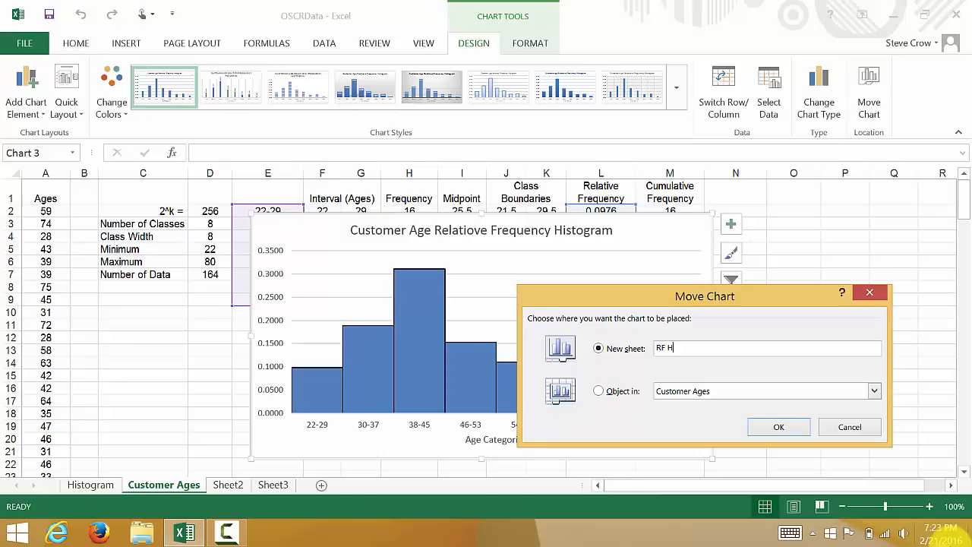
pyautogui.write('istogram')
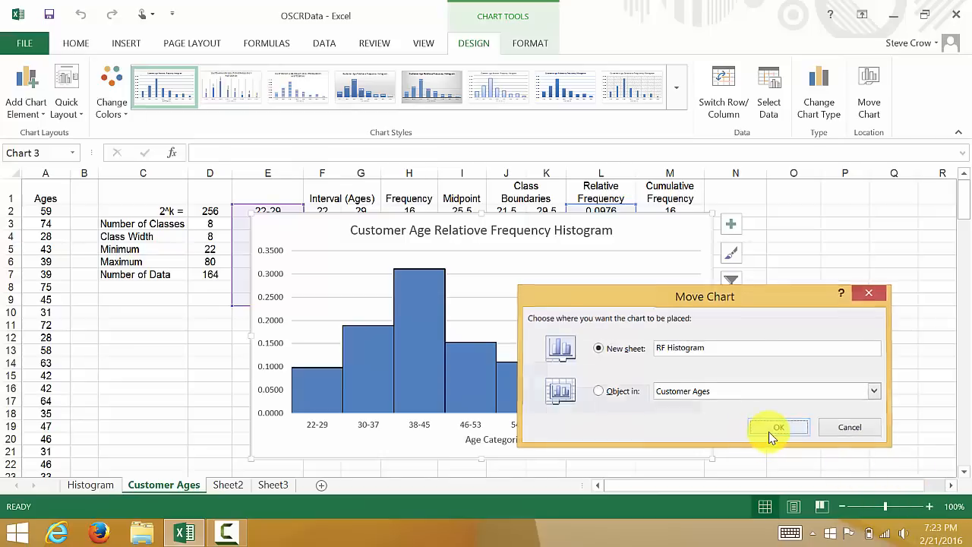
pyautogui.click(777, 426)
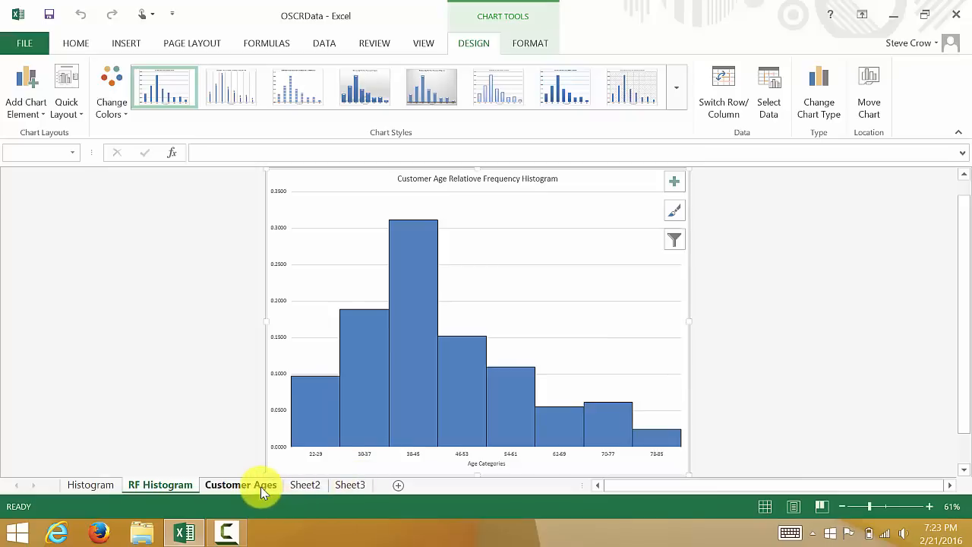
# Order the tabs Customer Ages, Histogram, RF Histogram, then select cell D10 on Customer Ages
pyautogui.click(91, 484)
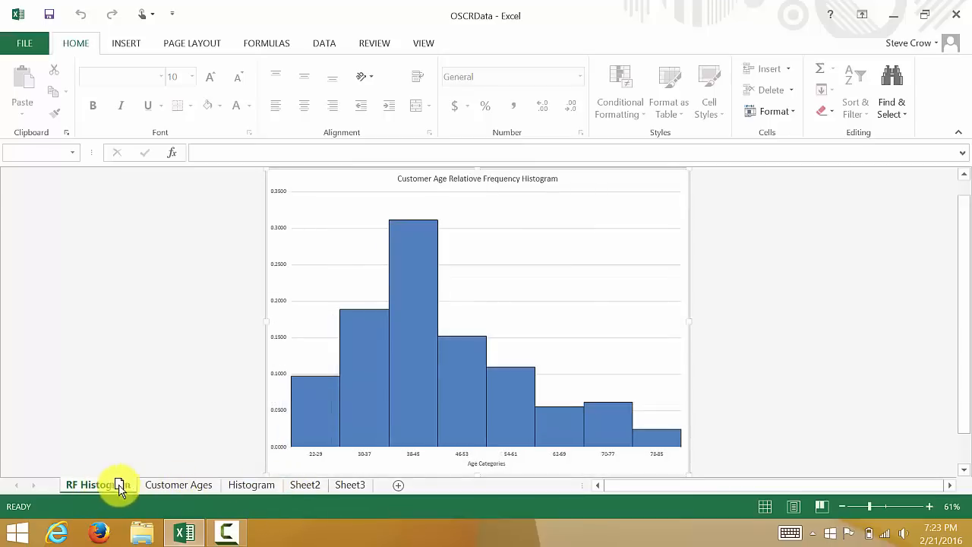
pyautogui.moveTo(273, 490)
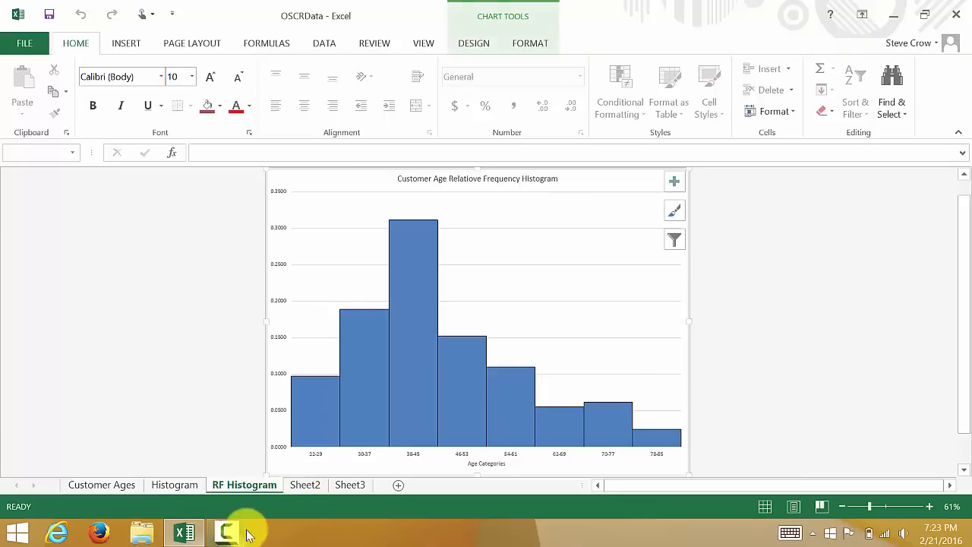
pyautogui.click(101, 484)
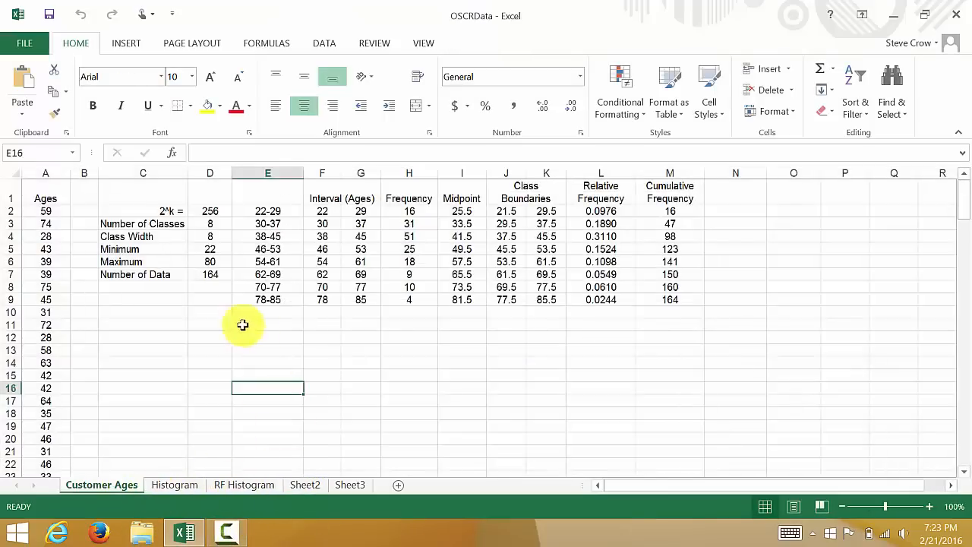
pyautogui.click(209, 312)
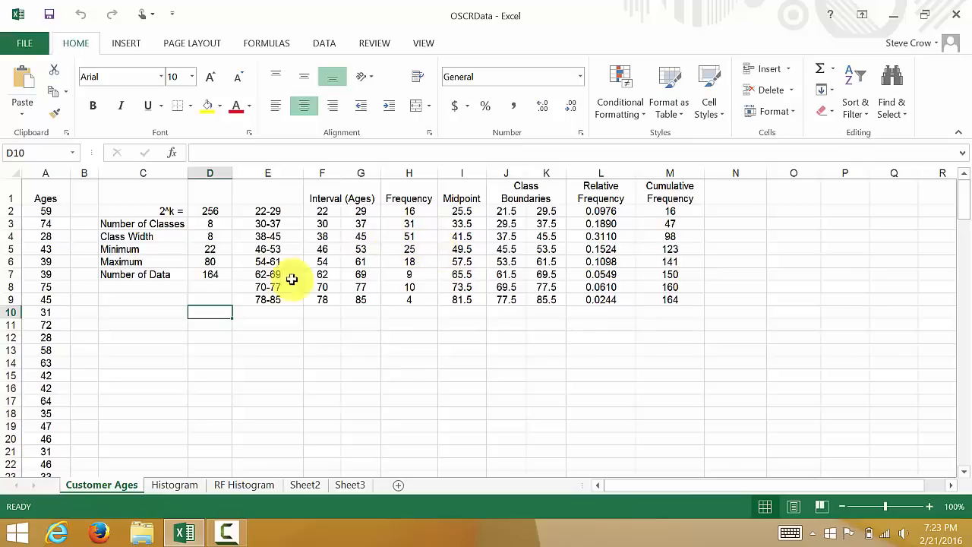
pyautogui.moveTo(443, 346)
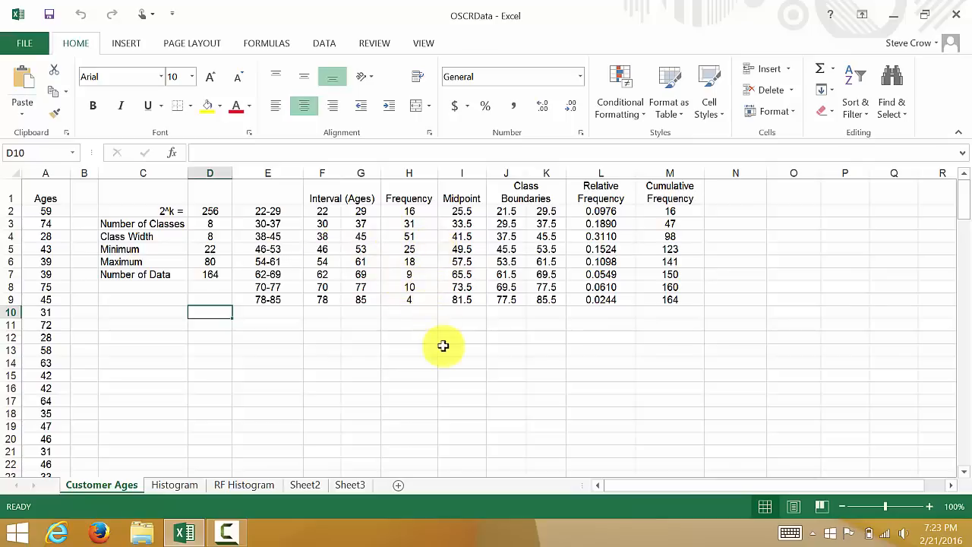